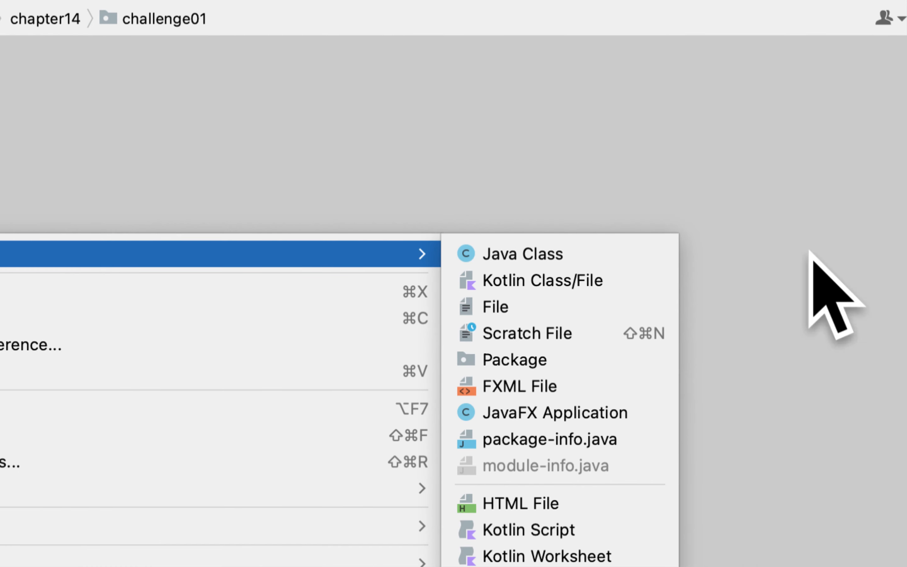
Create a new Java class named RetailPriceCalculator in the challenge01 package.
click(524, 253)
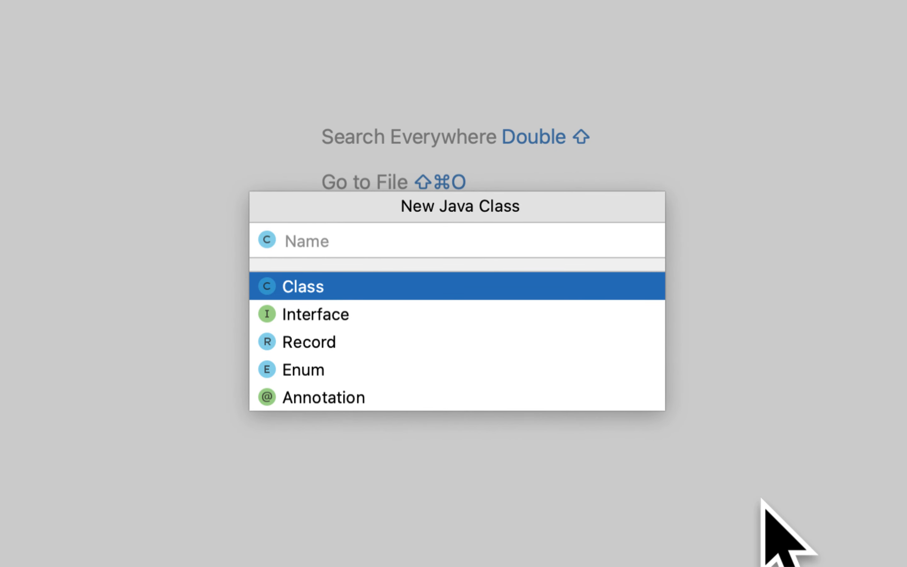
text(Retail)
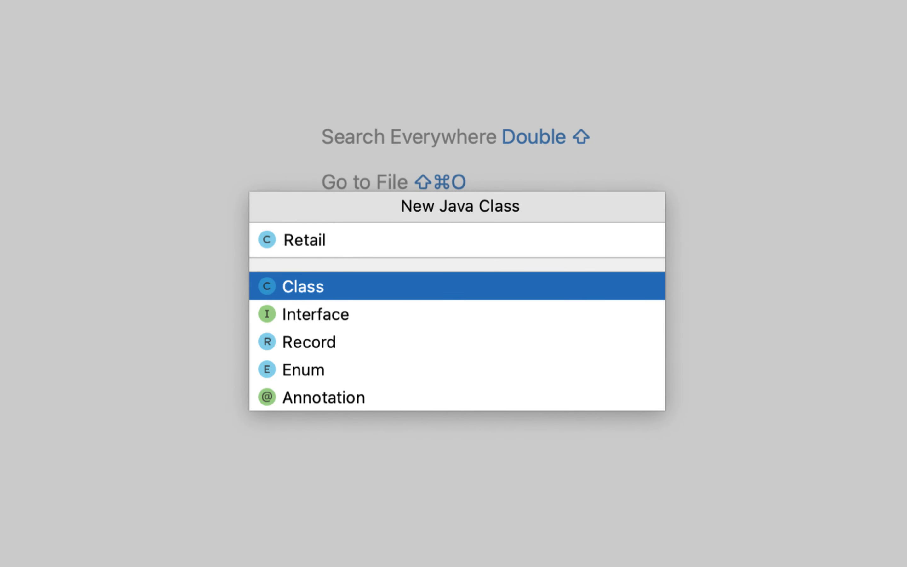
text(PriceCal)
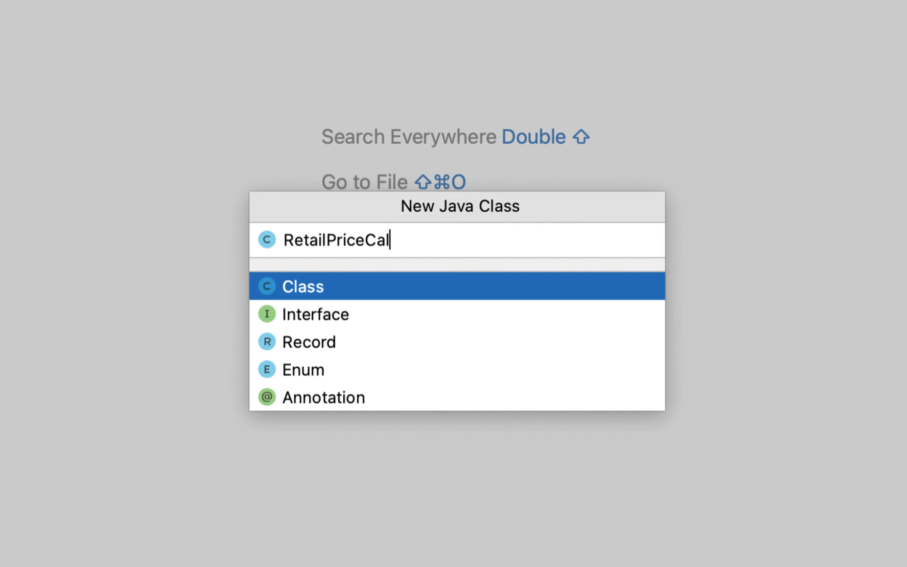
text(culator)
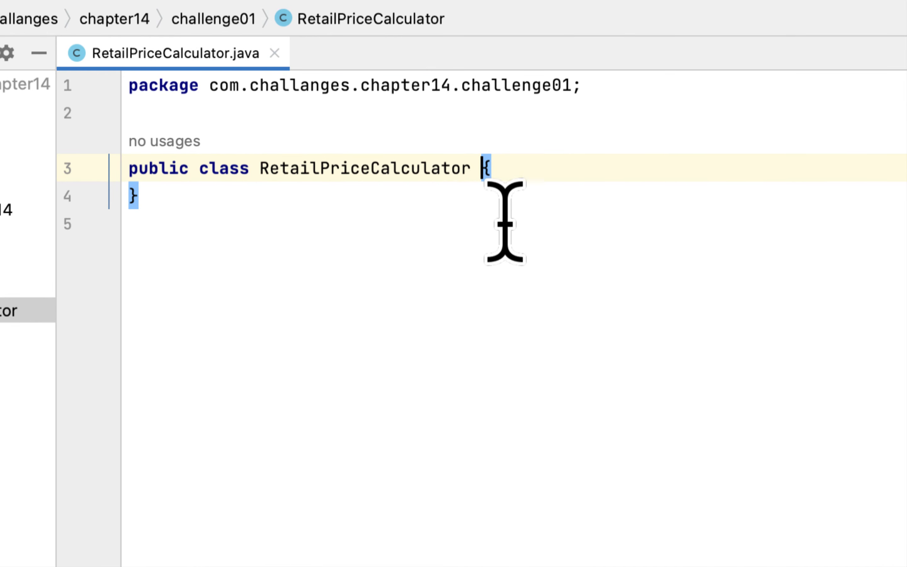
Make the class extend JavaFX Application and generate the start(Stage) override.
text(extends)
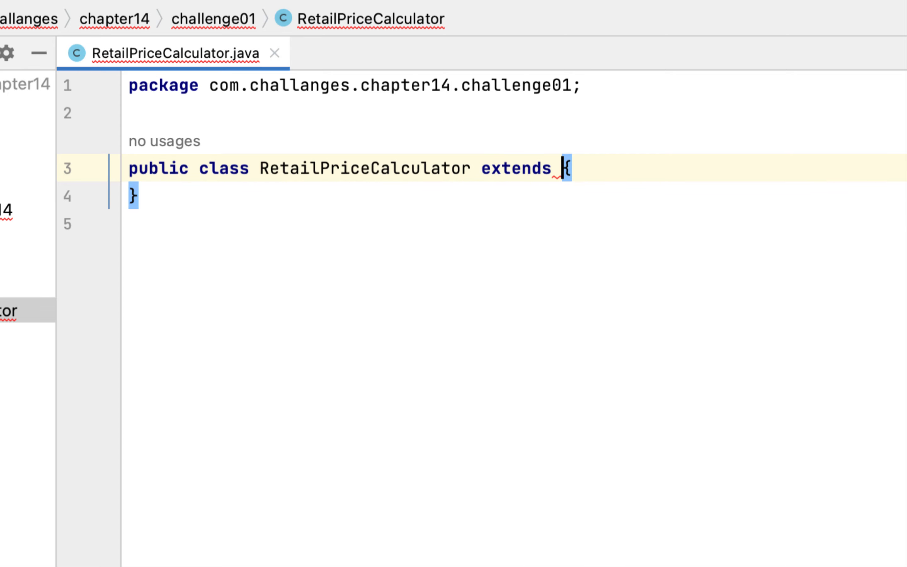
mouse_move(670, 208)
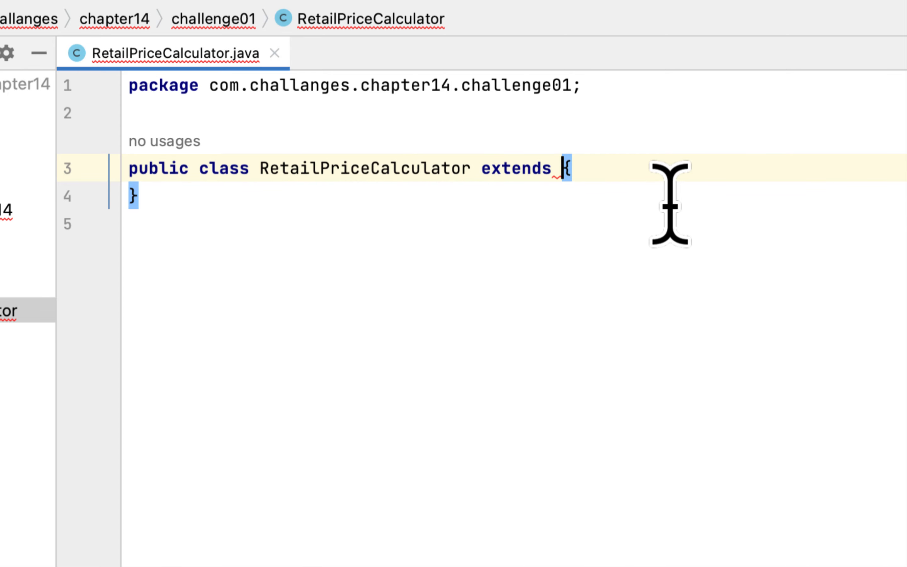
text(Application)
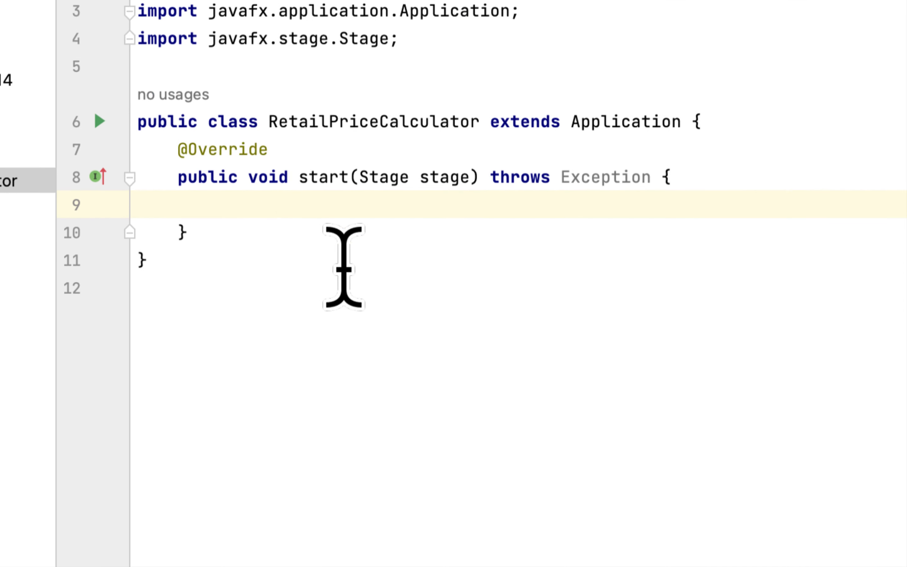
key(enter)
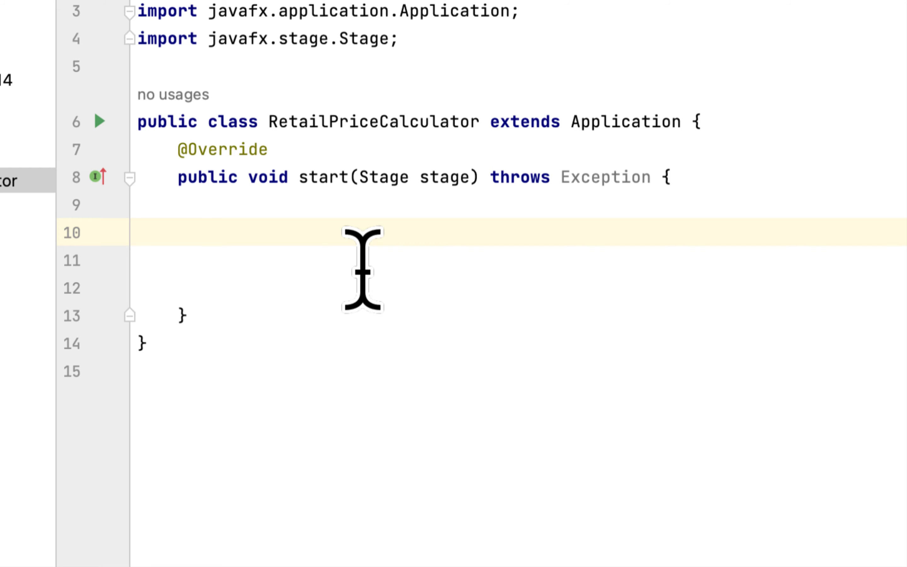
Set the stage title to "Retail Price Calculator" inside start.
text(stage.setTitle("");)
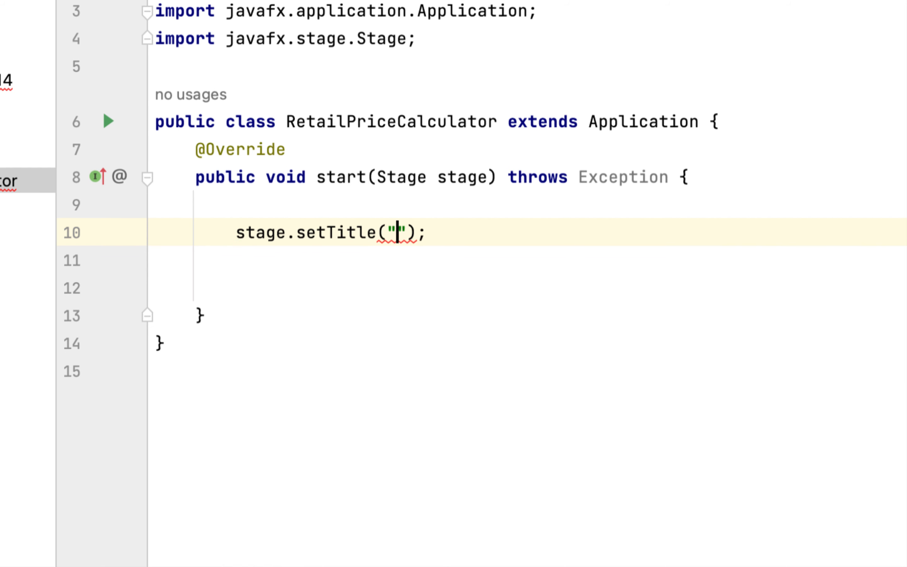
text(Retail P)
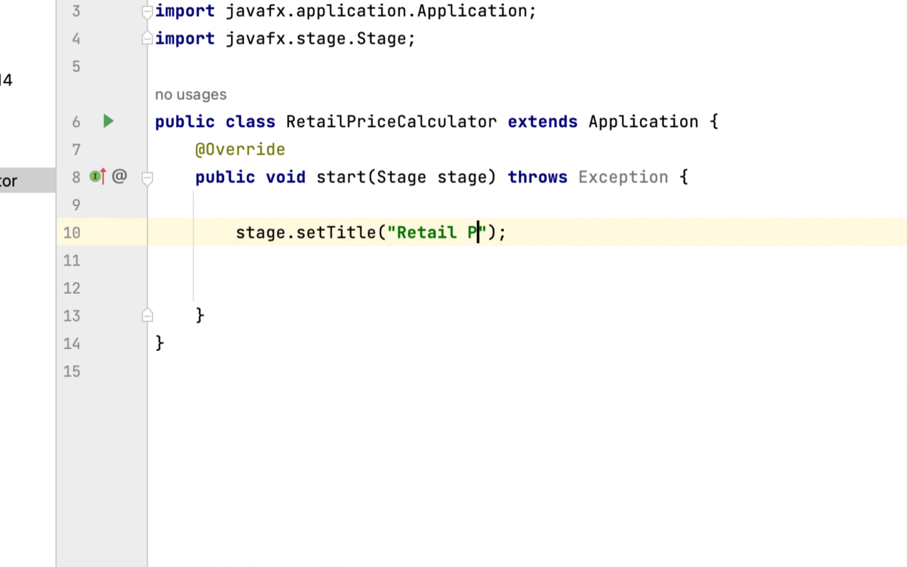
text(rice Calcu)
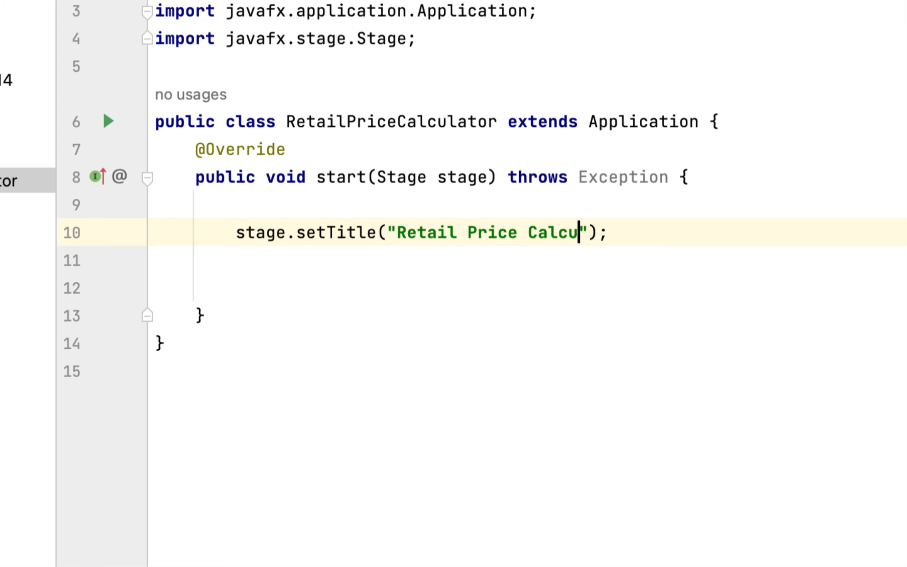
text(lator)
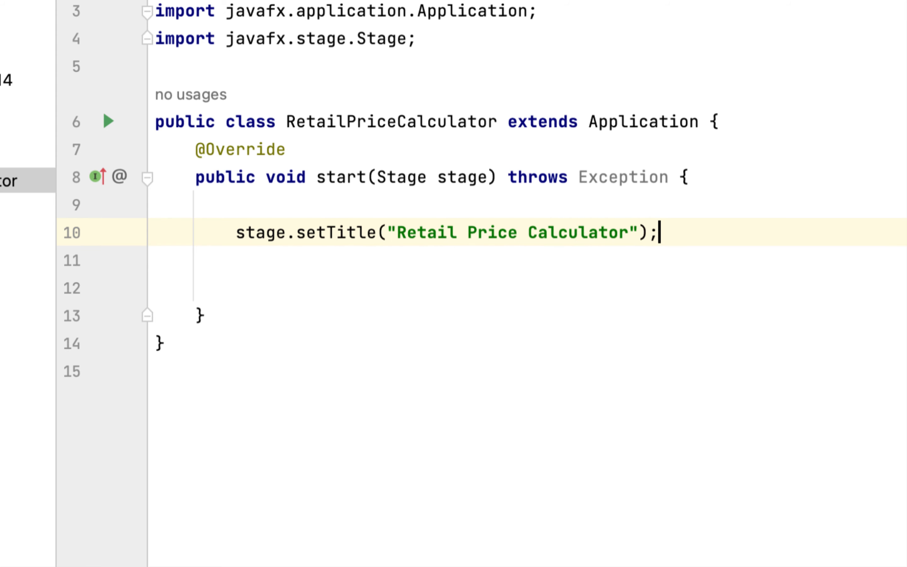
key(Enter)
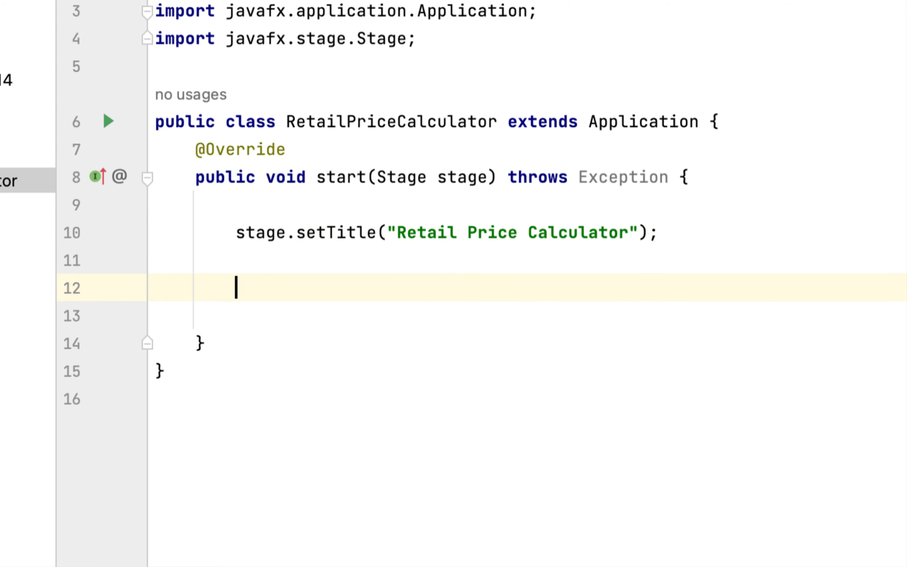
Add stage.show() and declare Text labels wholesale "Wholesale price $" and markup "Markup %".
text(stage.sh)
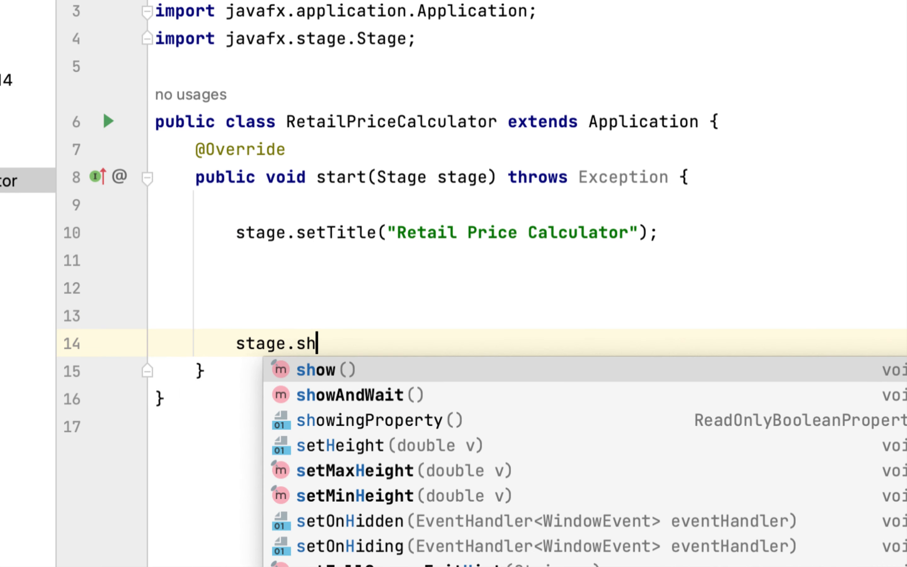
click(317, 369)
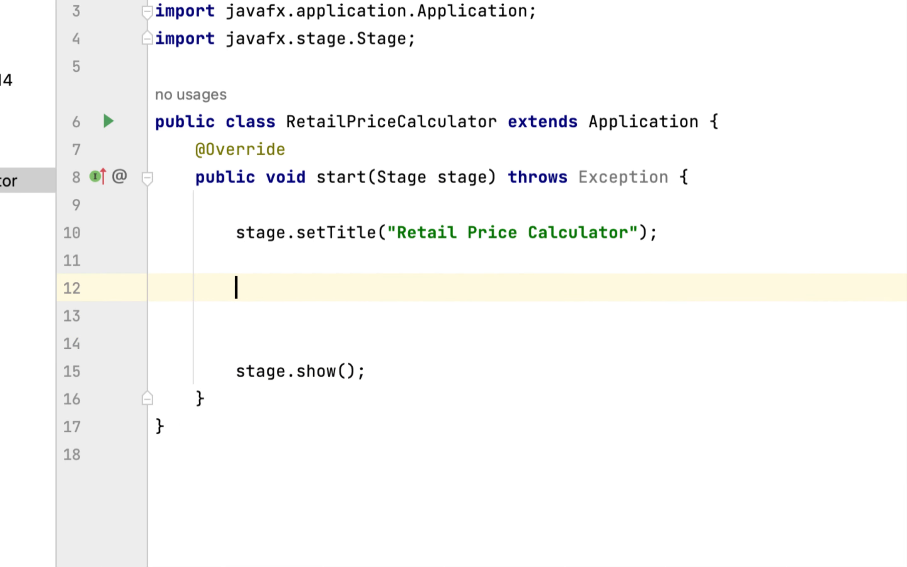
text(Te)
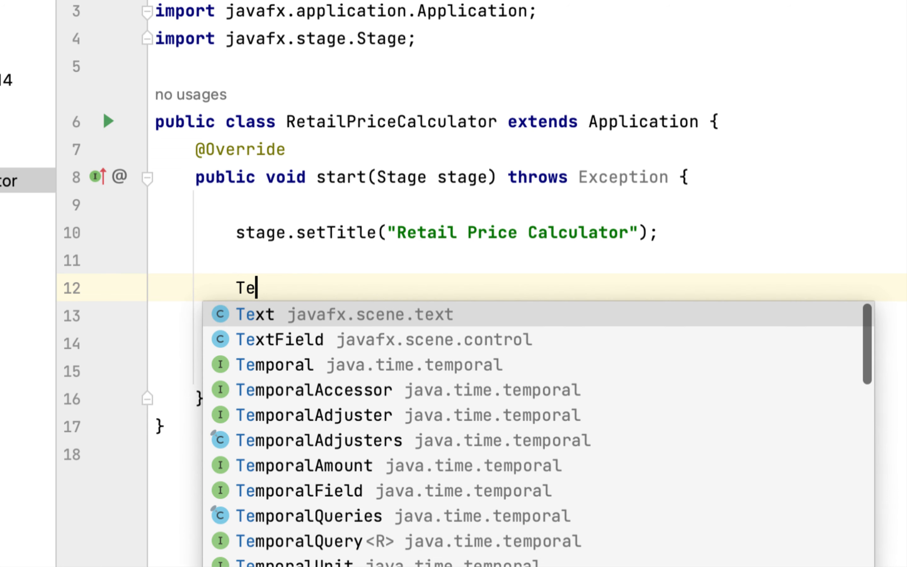
click(254, 313)
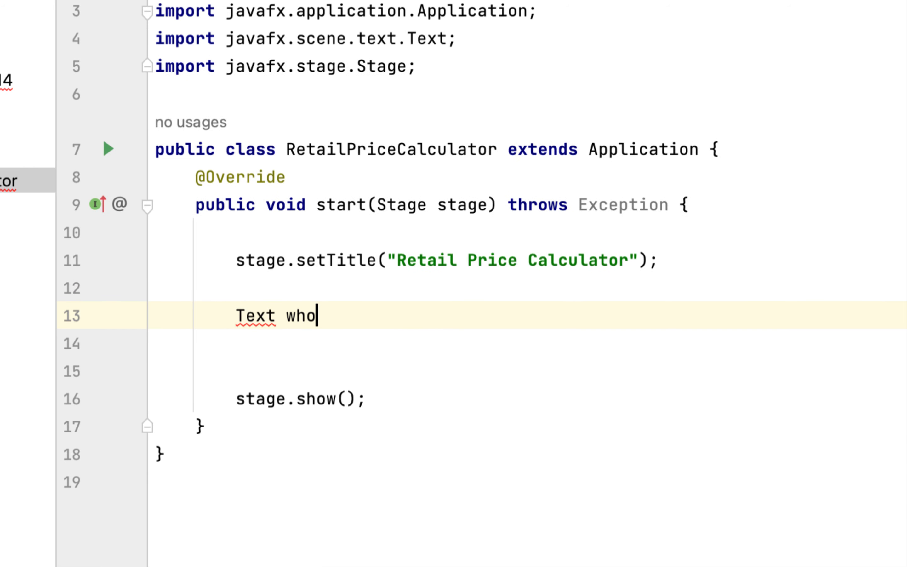
text(lesale = new Text()
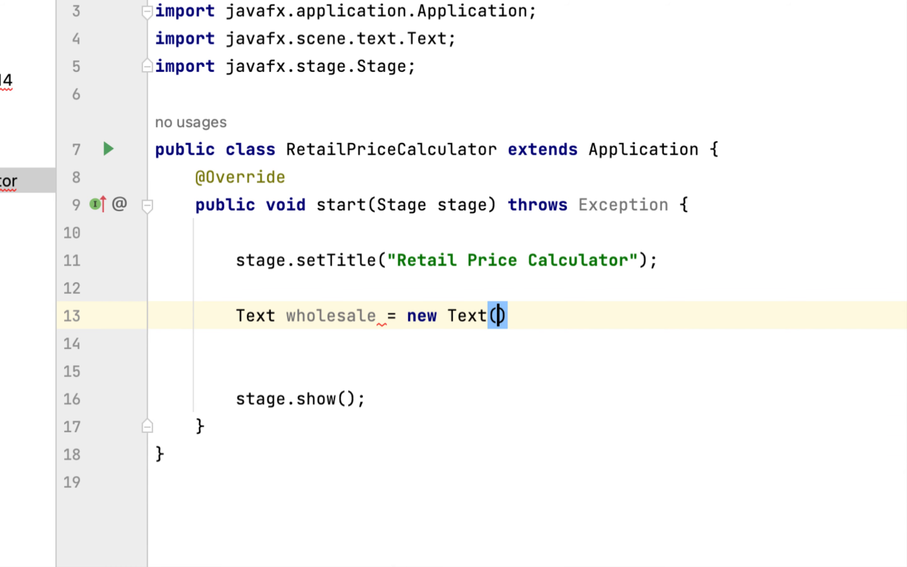
text("Wholes")
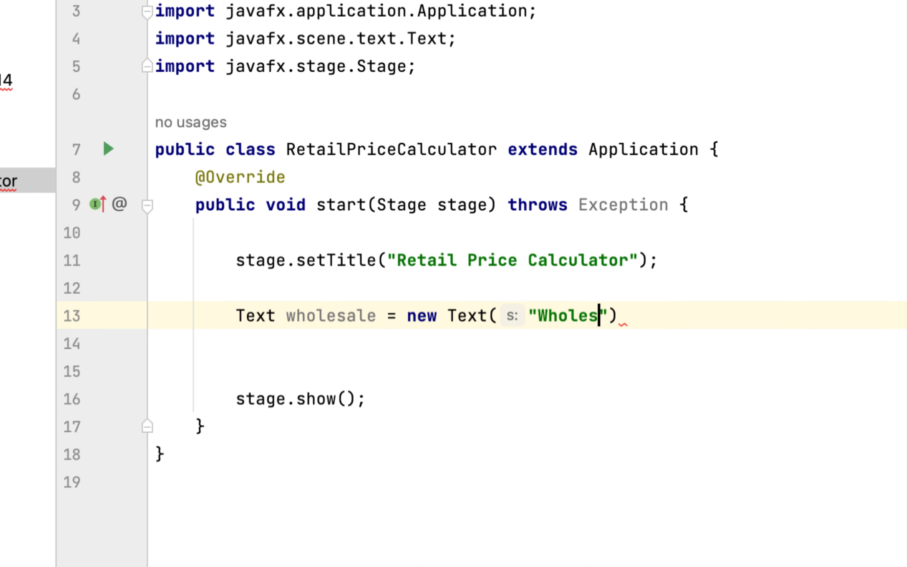
text(ale price)
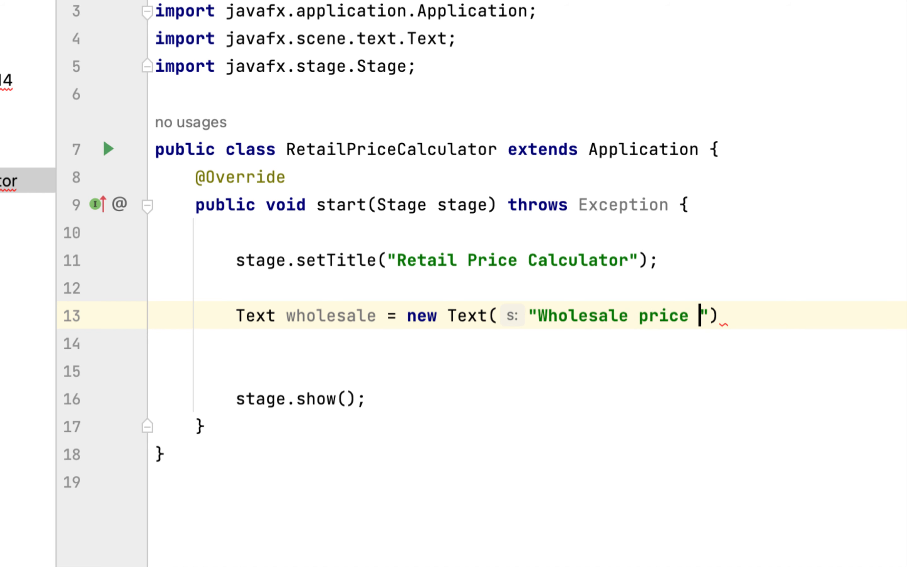
text($)
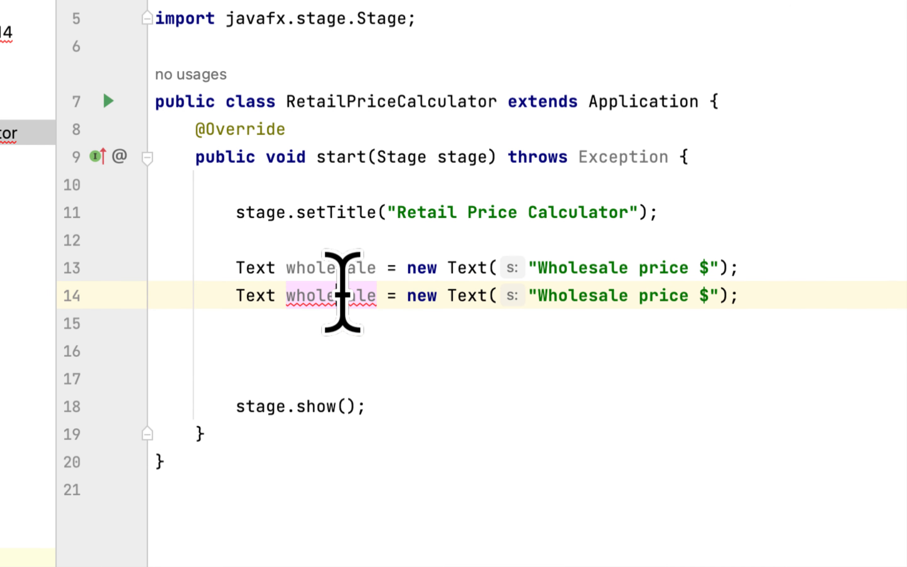
text(markup = new Text("W");)
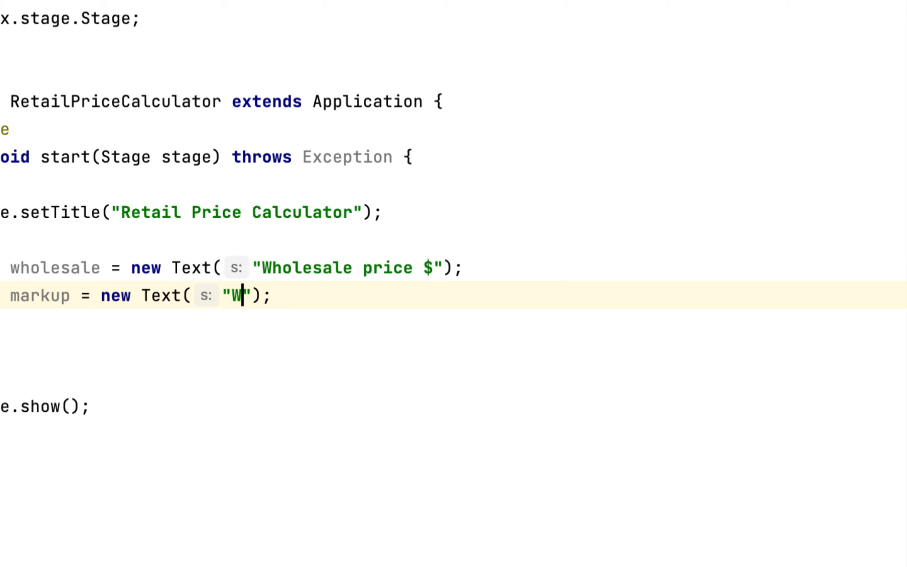
text(arkup)
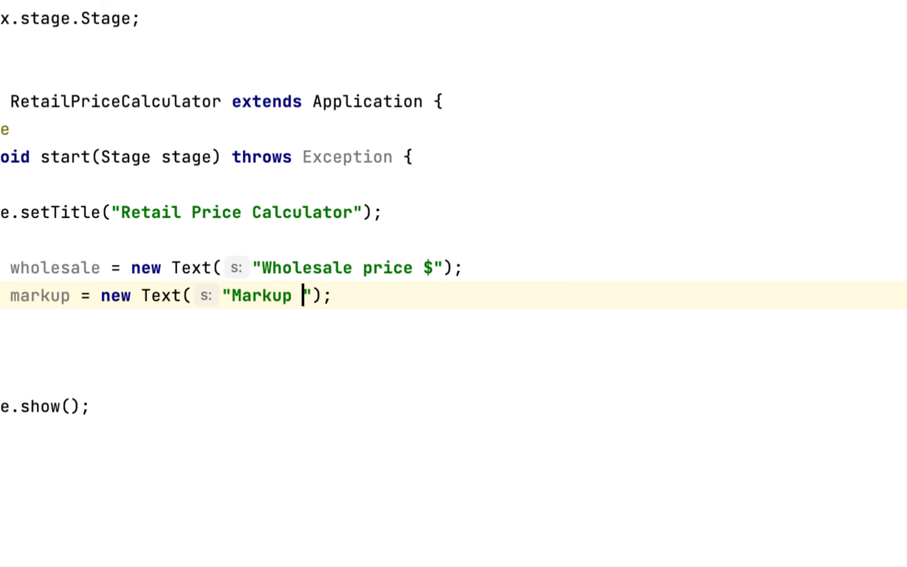
text(%)
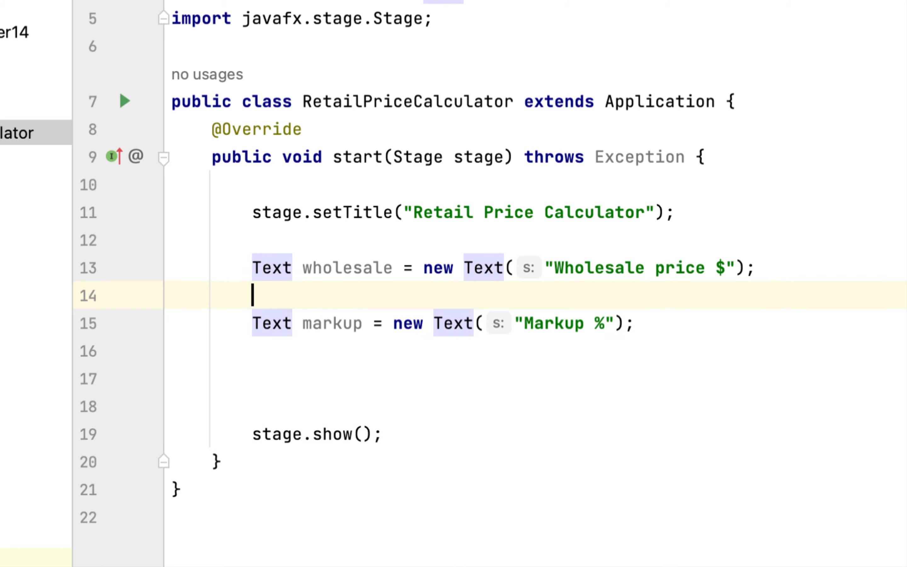
Declare TextField t1, duplicate it as TextField t2, and begin the GridPane declaration.
text(TextField)
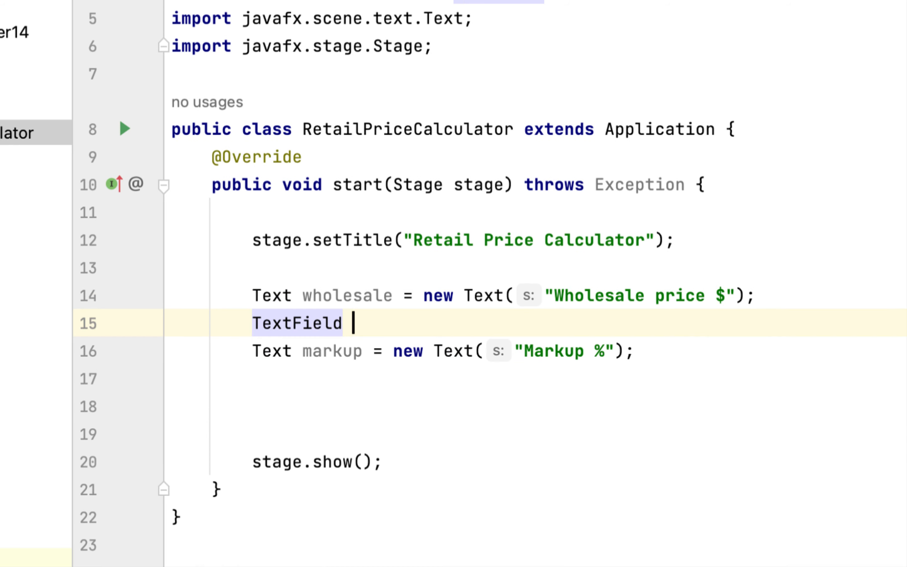
text(t1 = new)
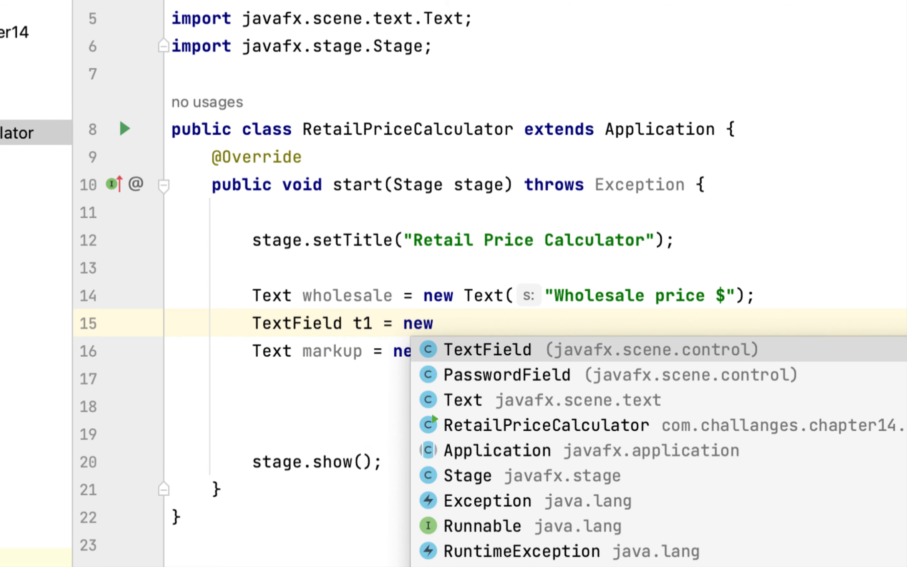
click(488, 349)
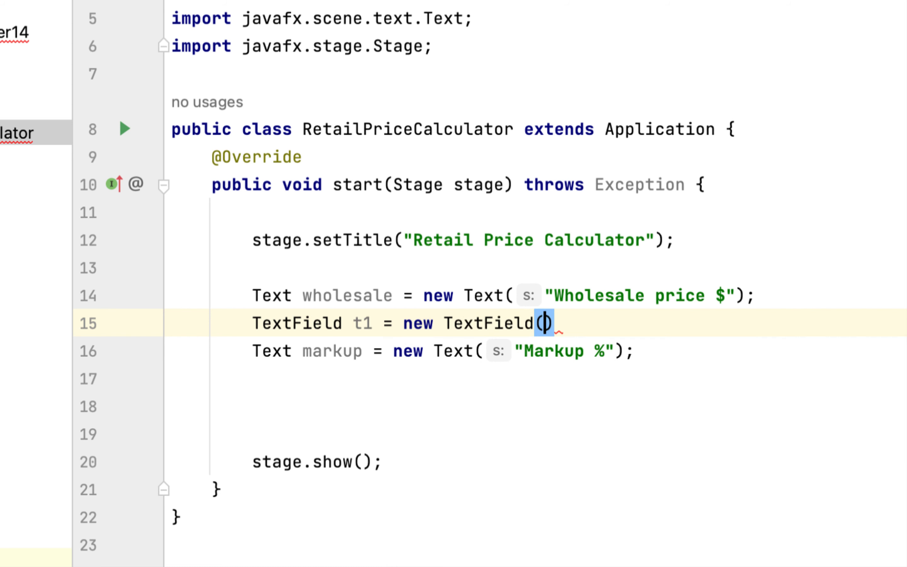
text())
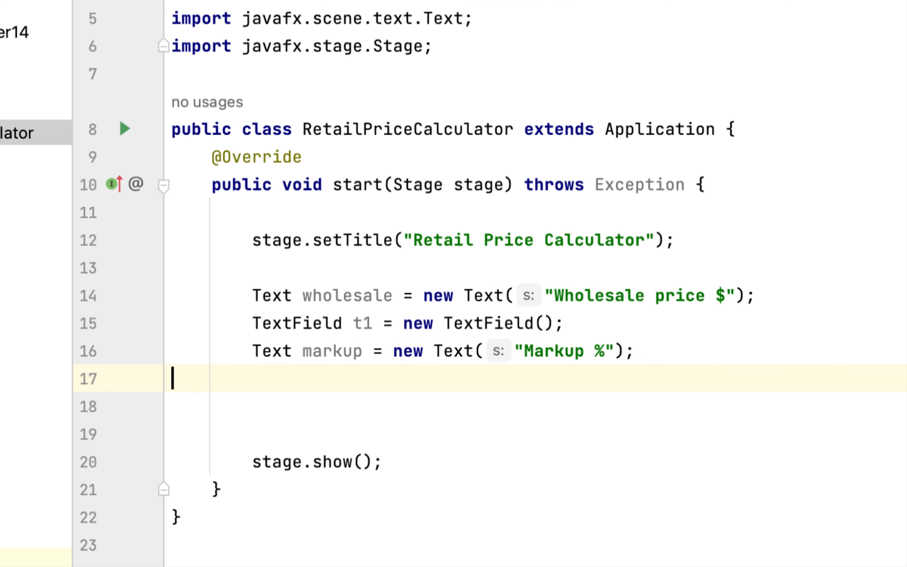
text(TextField t1 = new TextField();)
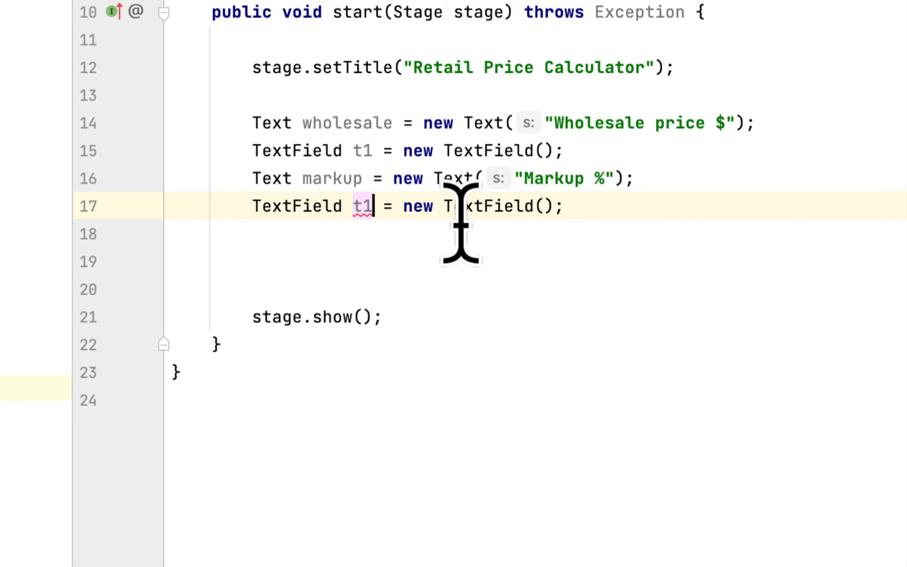
text(2)
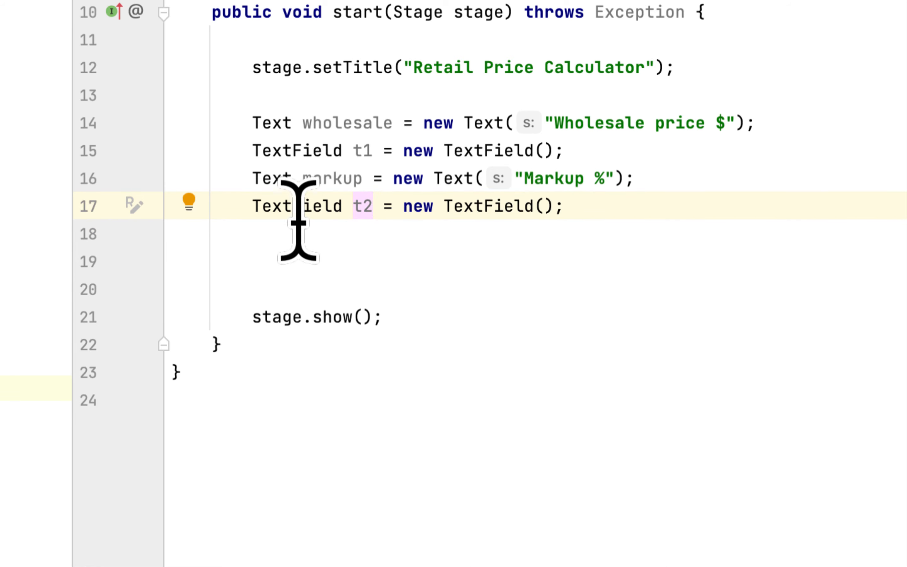
mouse_move(421, 330)
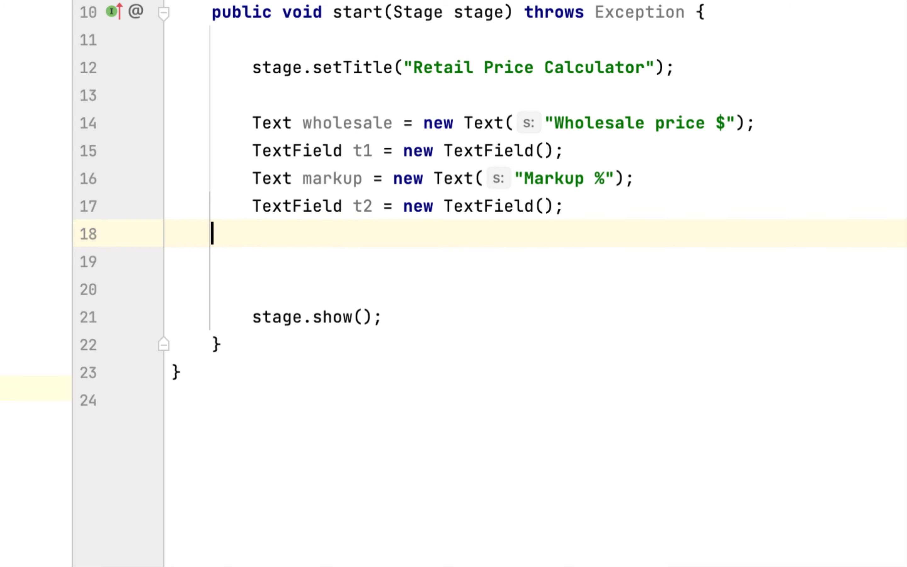
text(GridPane gp =)
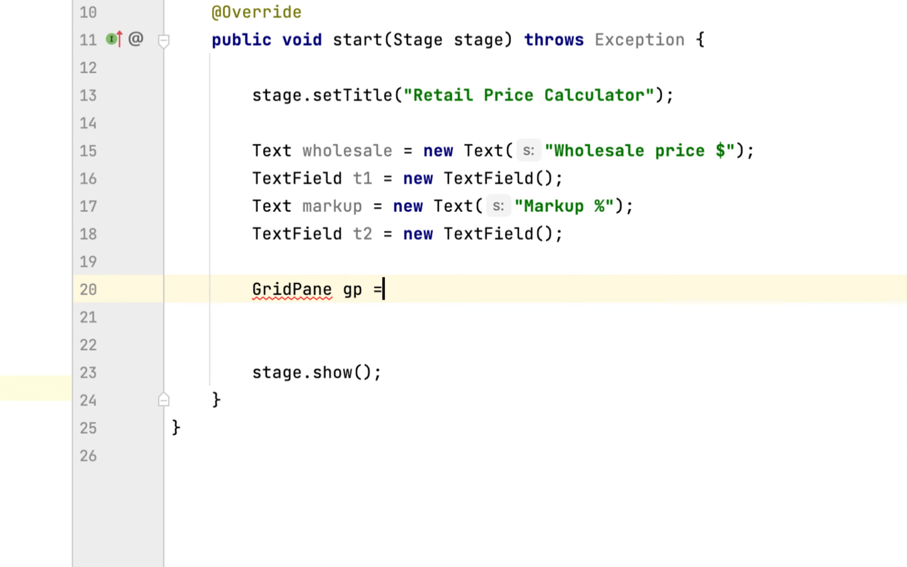
Construct GridPane gp and set its minimum size to 400 by 200.
text(new)
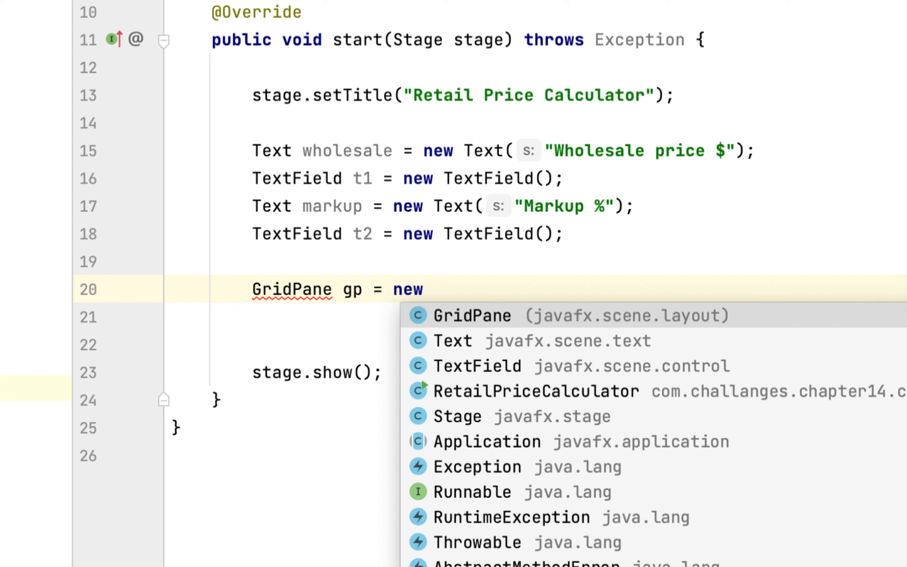
key(Enter)
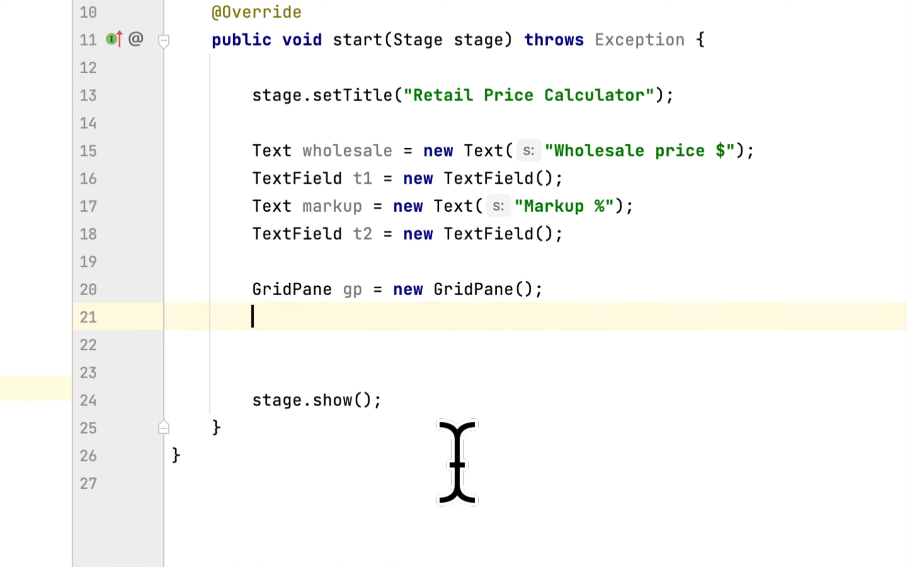
text(g)
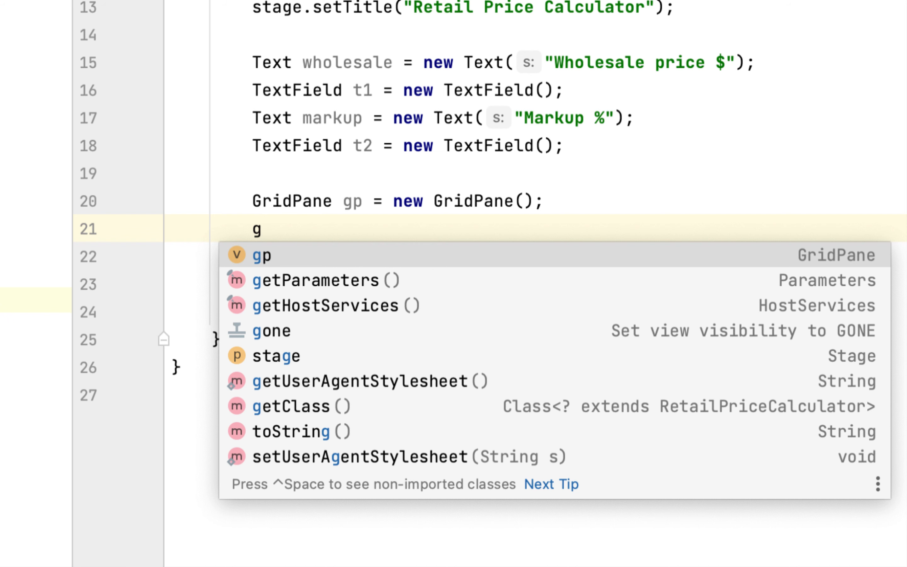
text(p.setMinSize(4);)
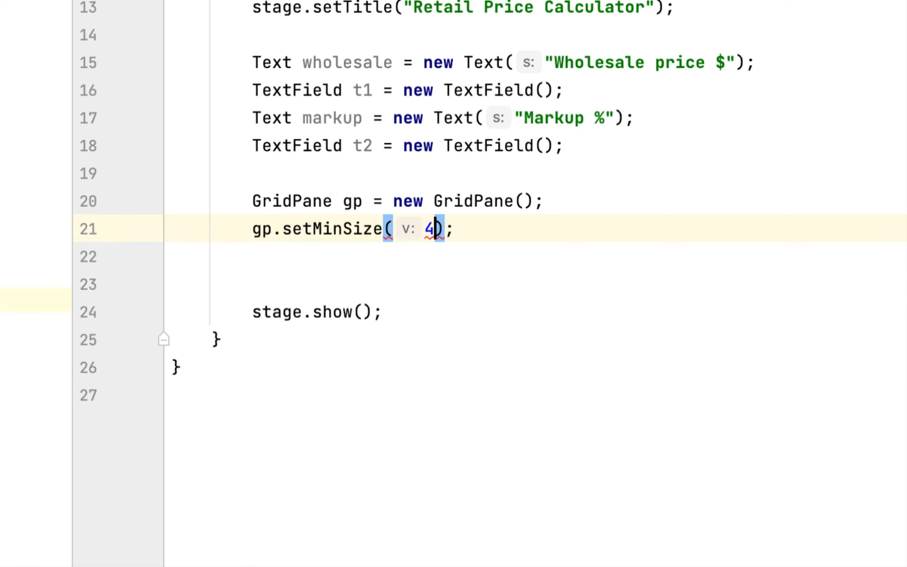
text(00,200)
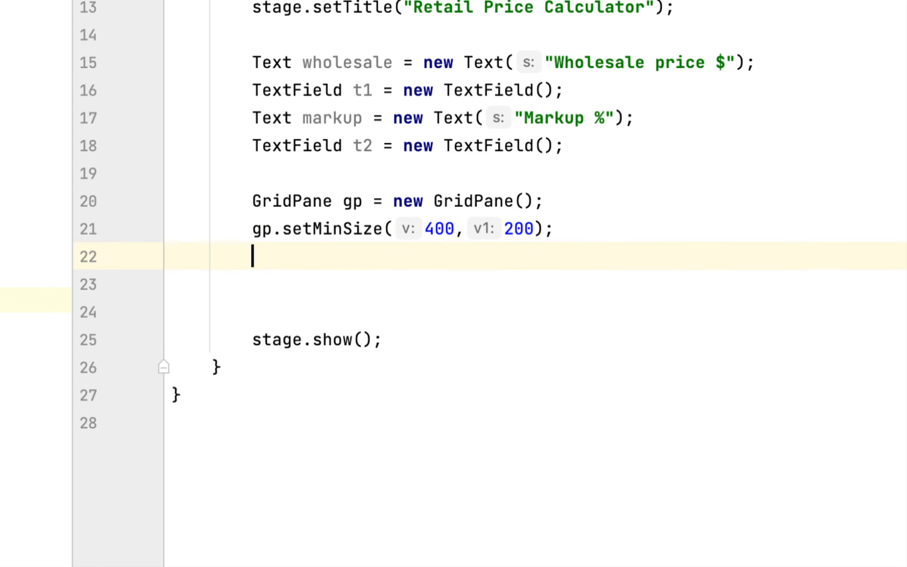
Centre gp with Pos.CENTER and set horizontal and vertical gaps of 5.
text(gp.set)
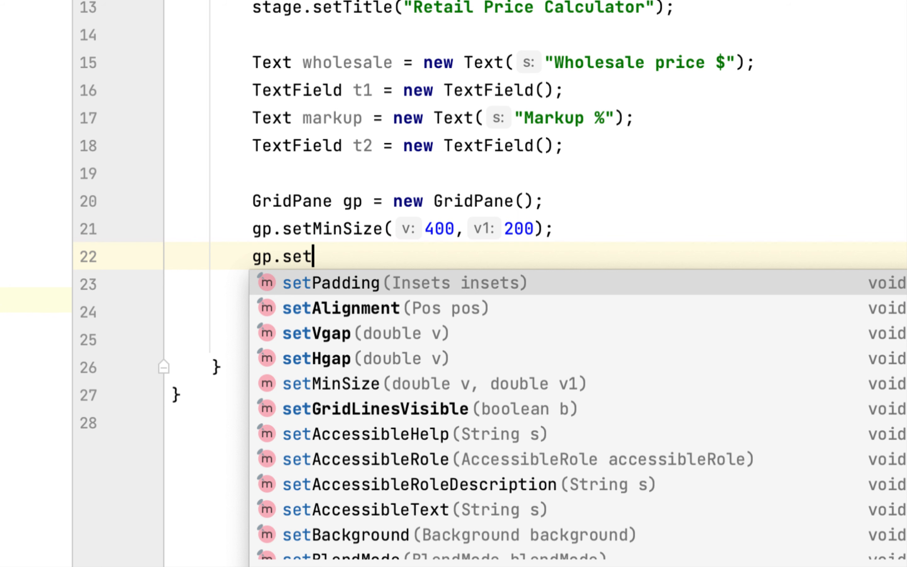
text(all)
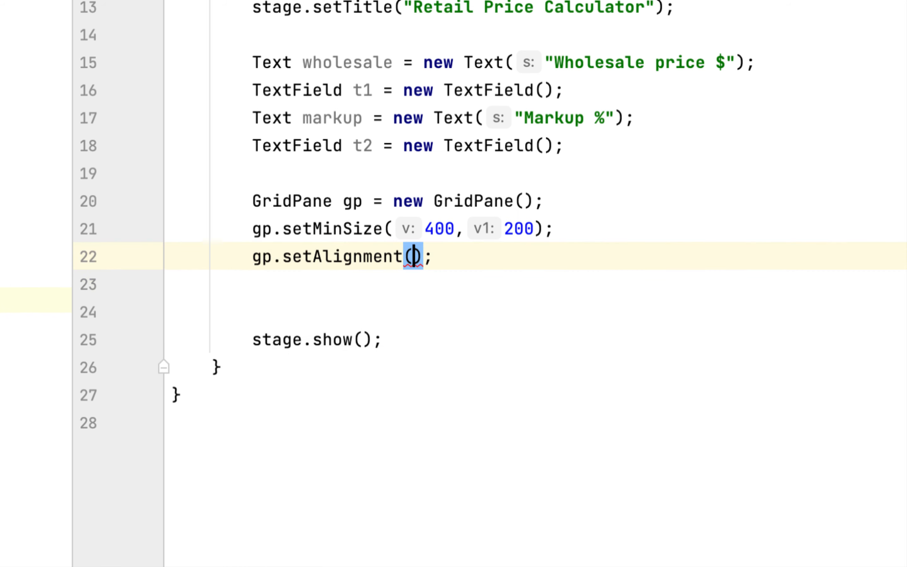
text(Pos.CENTER)
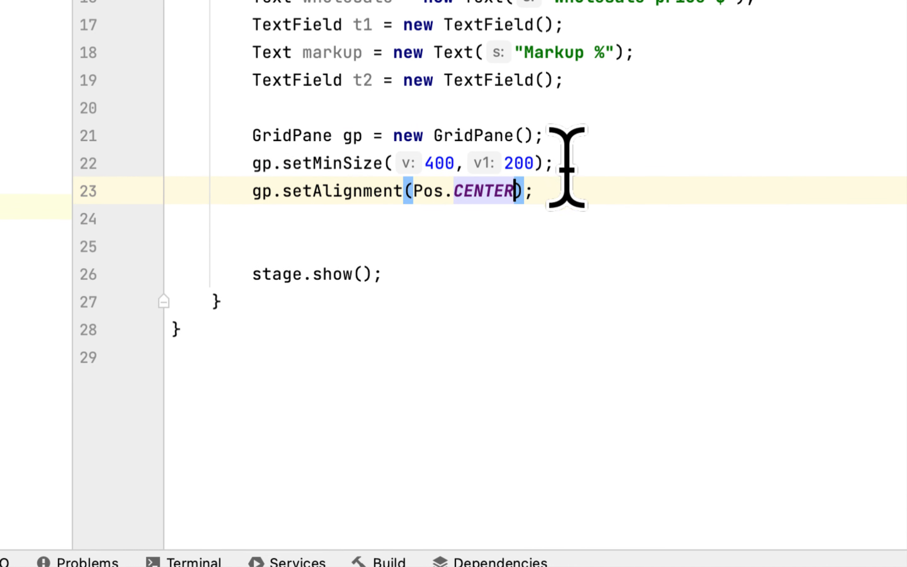
text(gp.s)
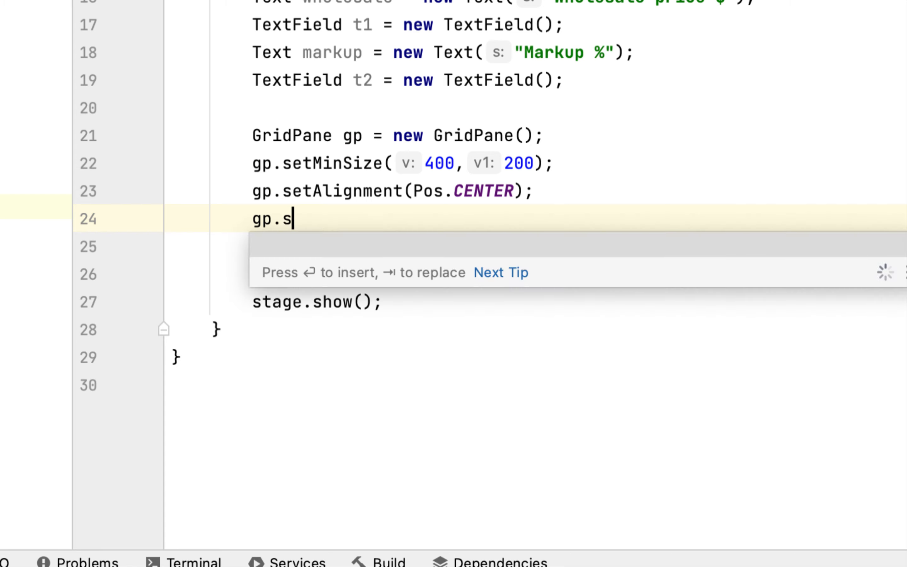
text(etHgap(5);)
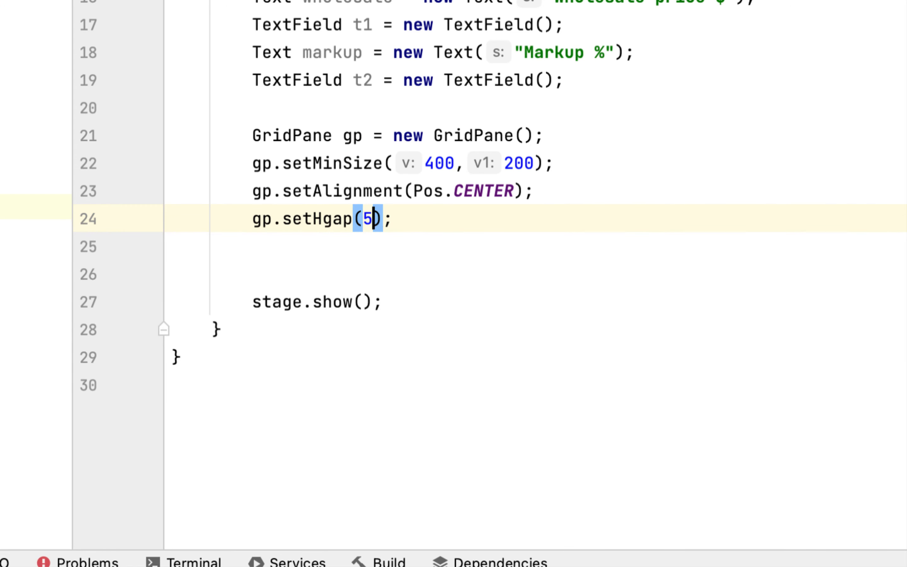
text(gp.setVgap(5);)
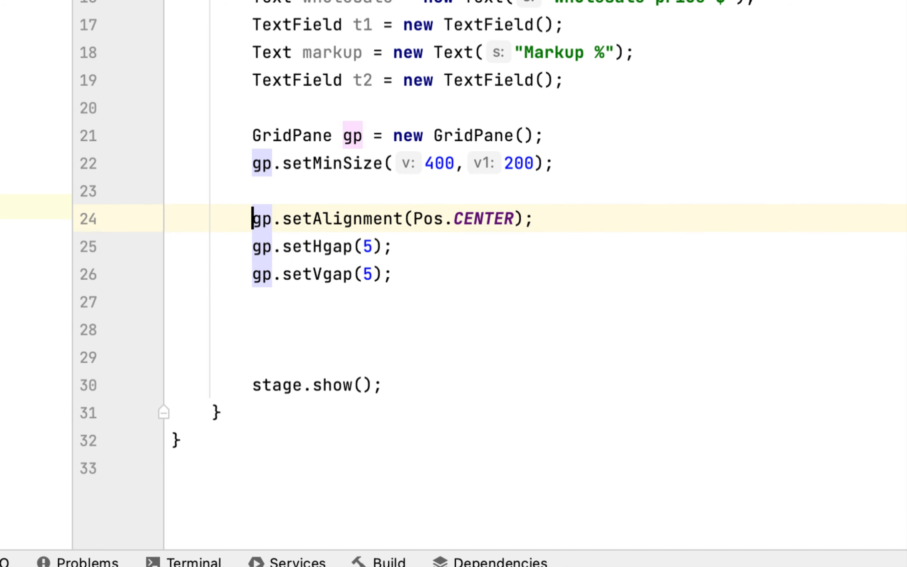
Give gp padding of new Insets(10,10,10,10).
text(gp)
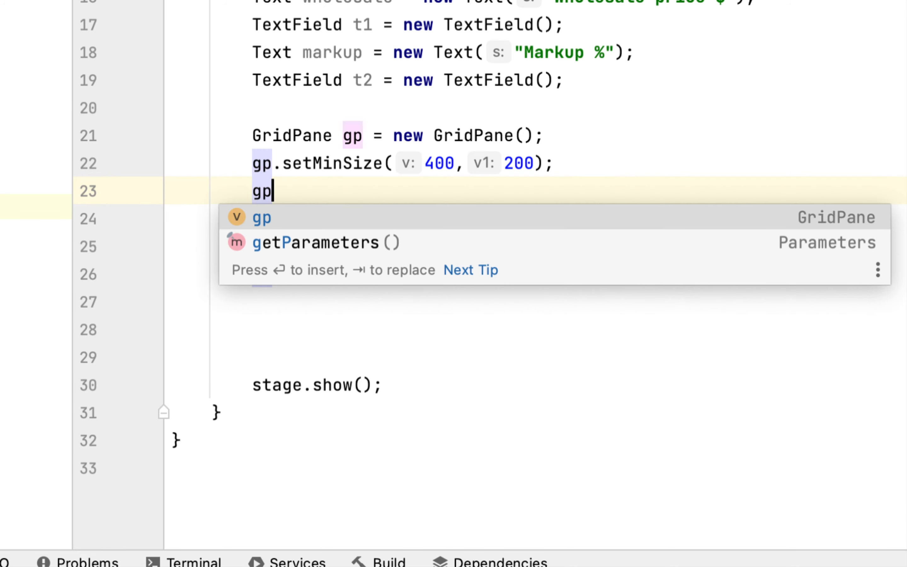
text(.setPadding();)
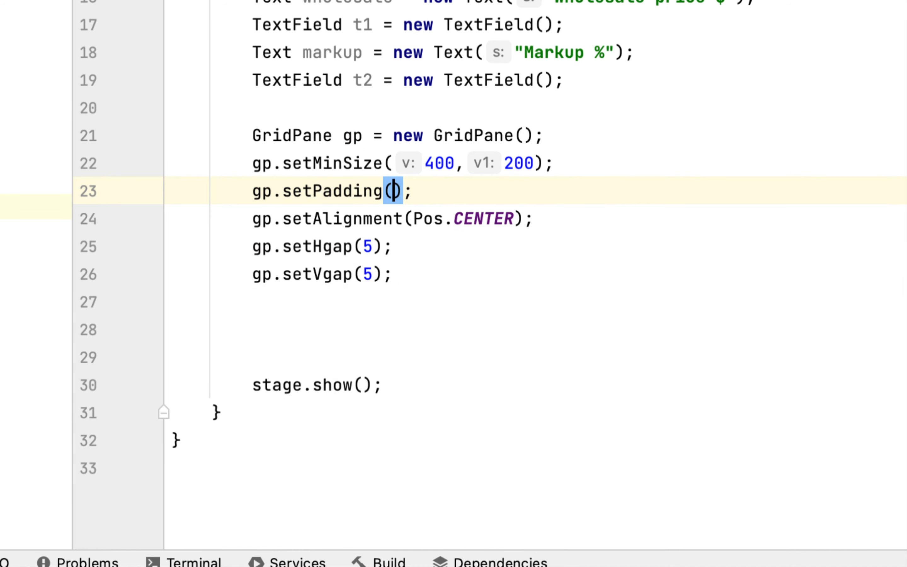
text(new Insets(1)
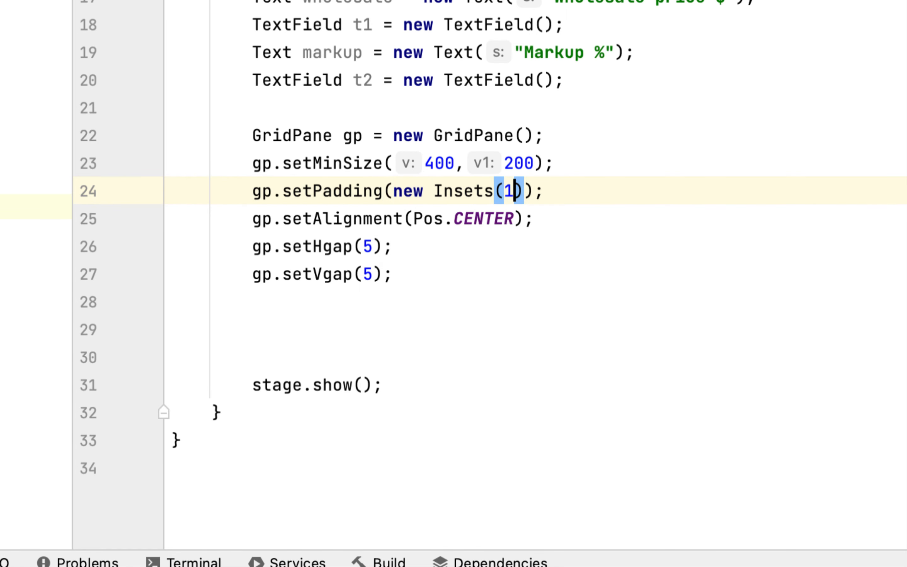
text(0,10,10,10)
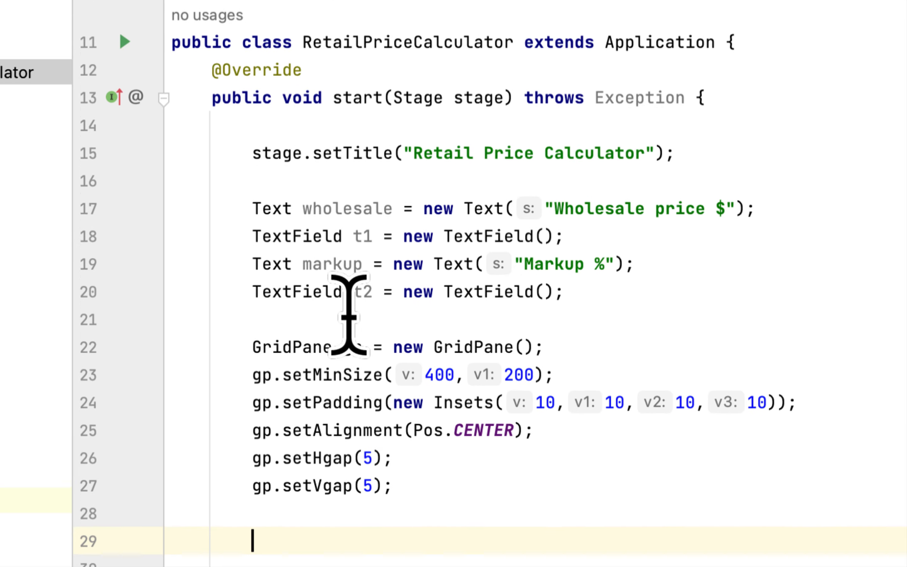
Add the wholesale label at column 0, row 0 and t1 at column 1, row 0.
scroll(down, 3)
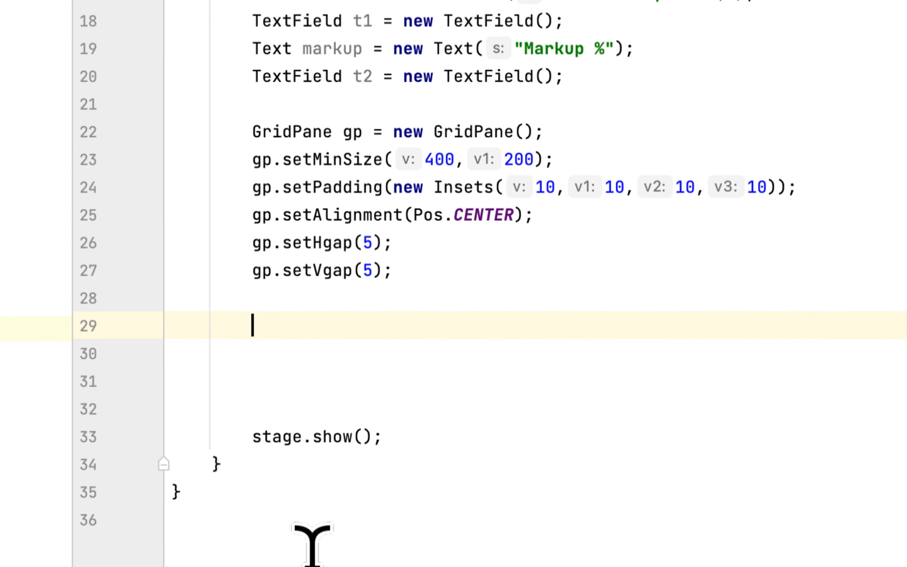
text(gp)
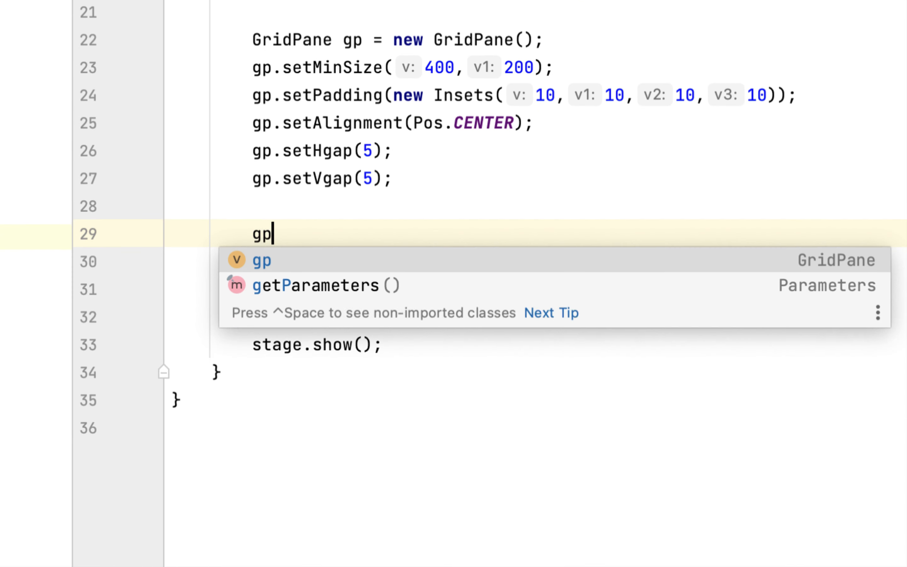
text(.add();)
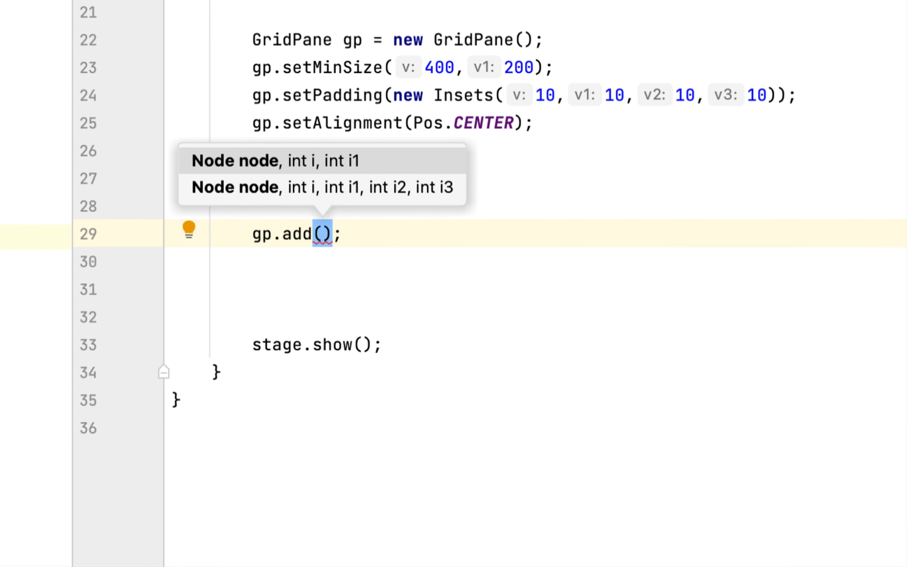
text(wholesale)
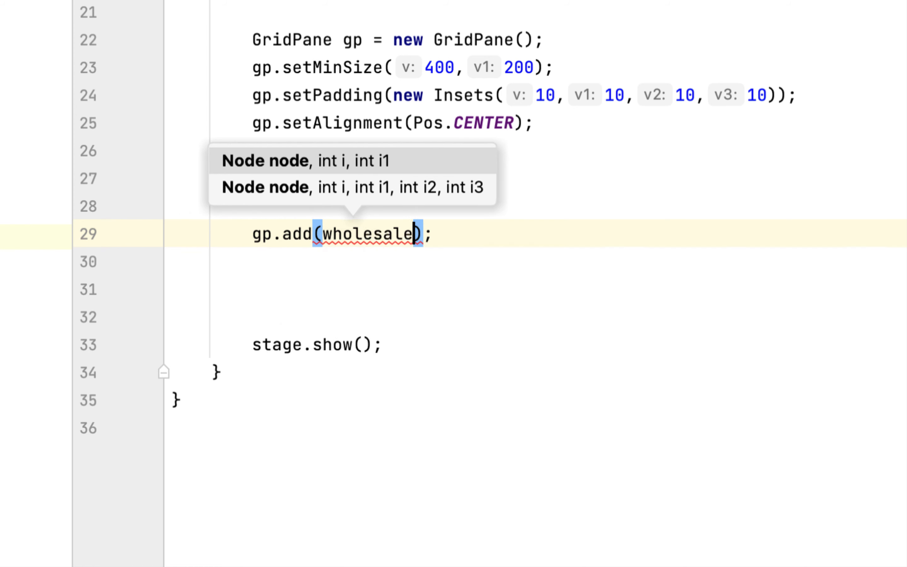
text(, 0, 0)
click(539, 262)
text(gp.add();)
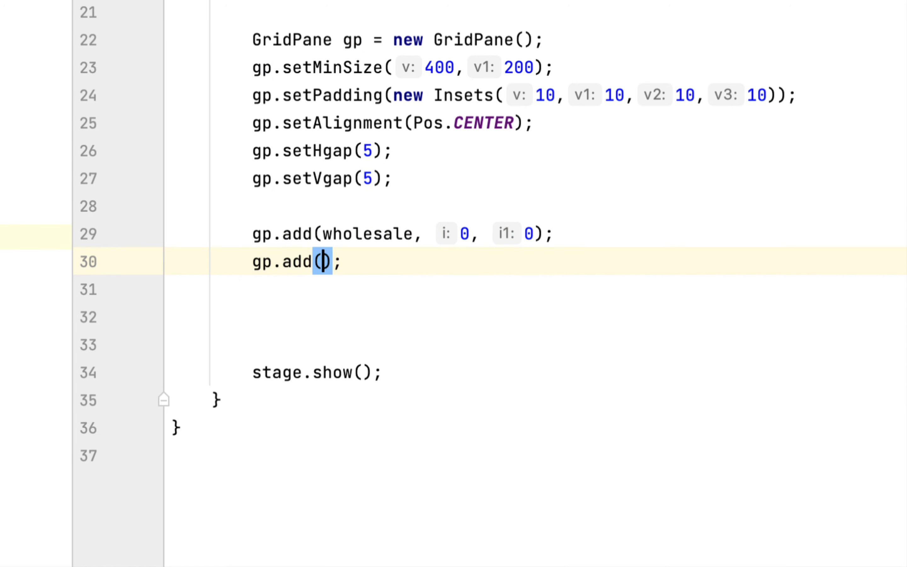
text(t1)
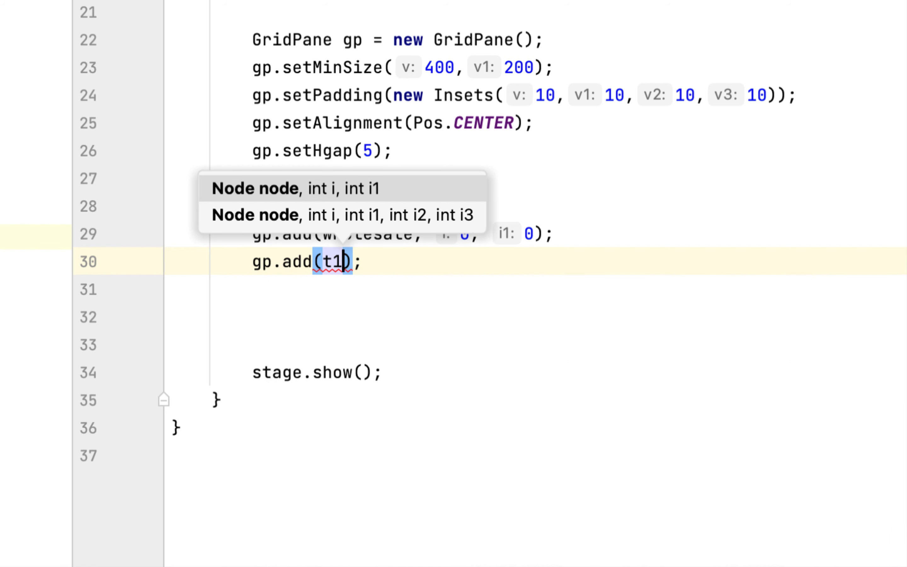
text(, 1, 0)
text(gp.add();)
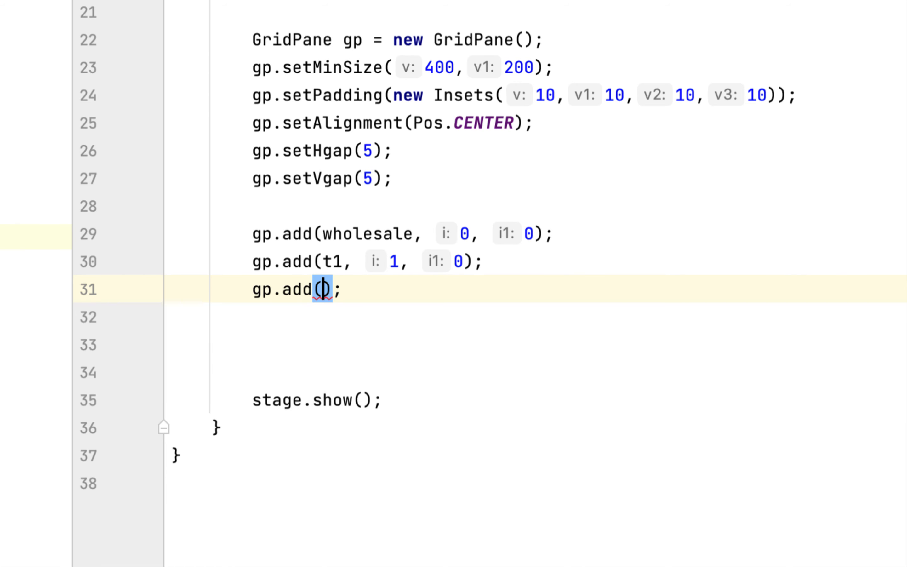
Add the markup label at column 0, row 1 and t2 at column 1, row 1.
text(markup,)
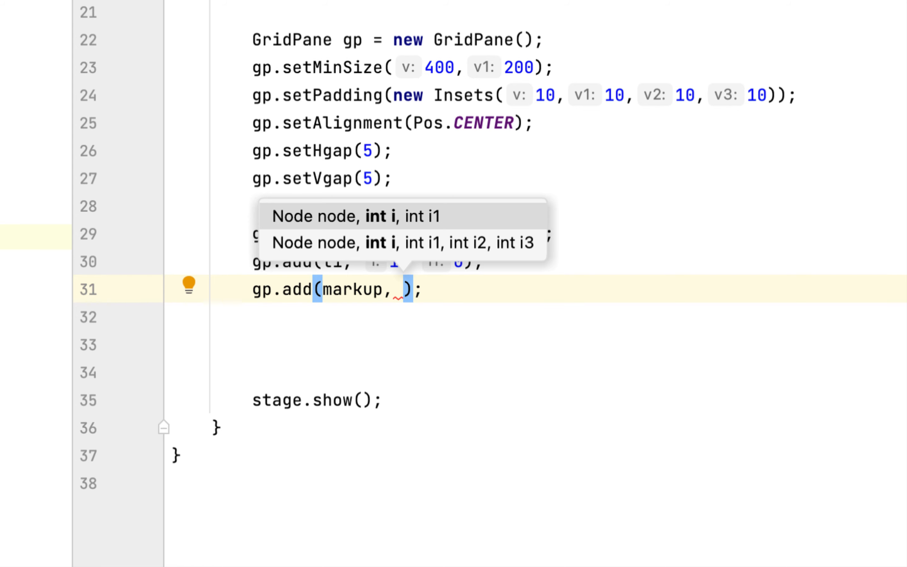
text(0, 1)
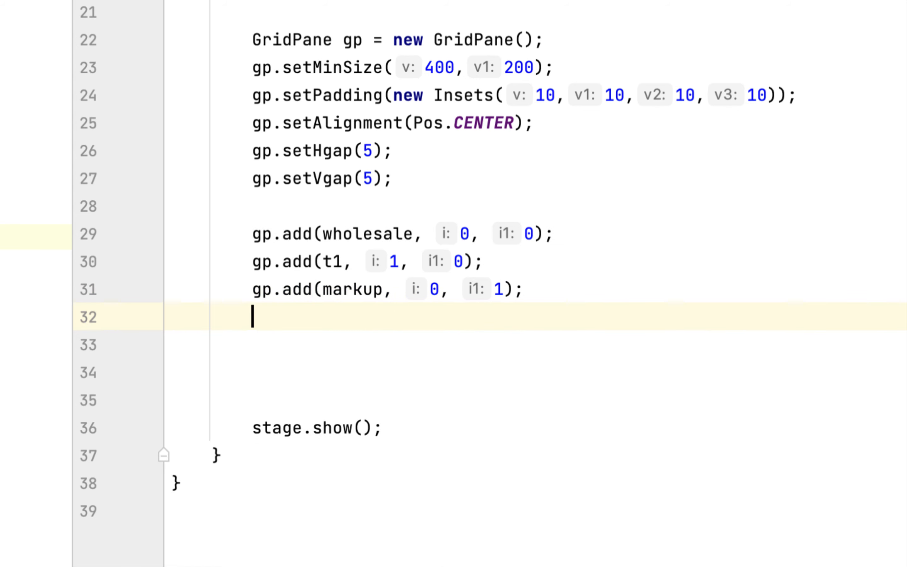
text(gp.add();)
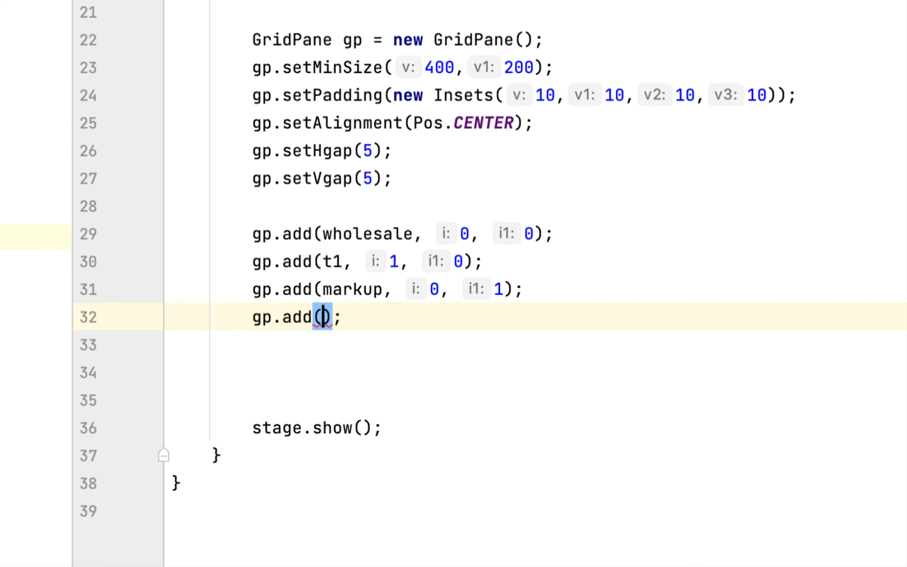
text(t2)
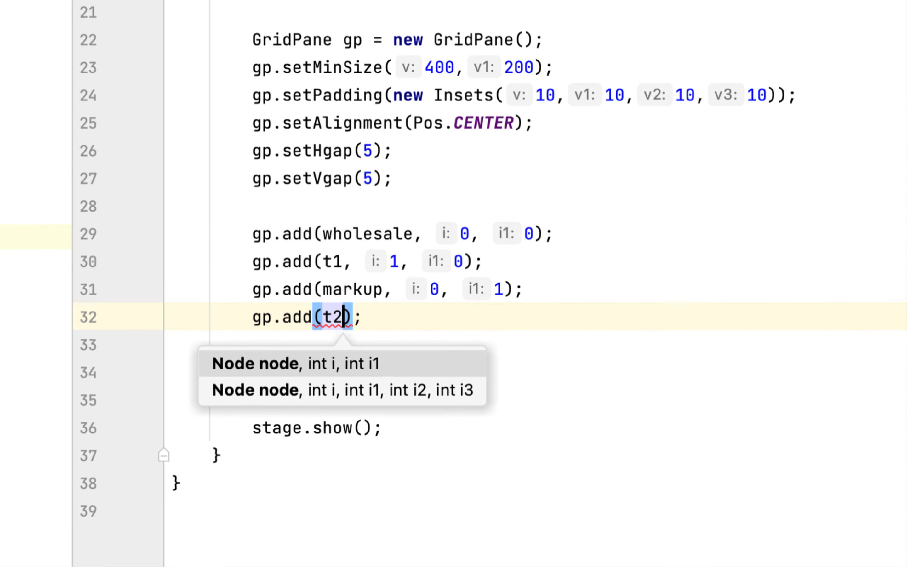
text(, 1, 1)
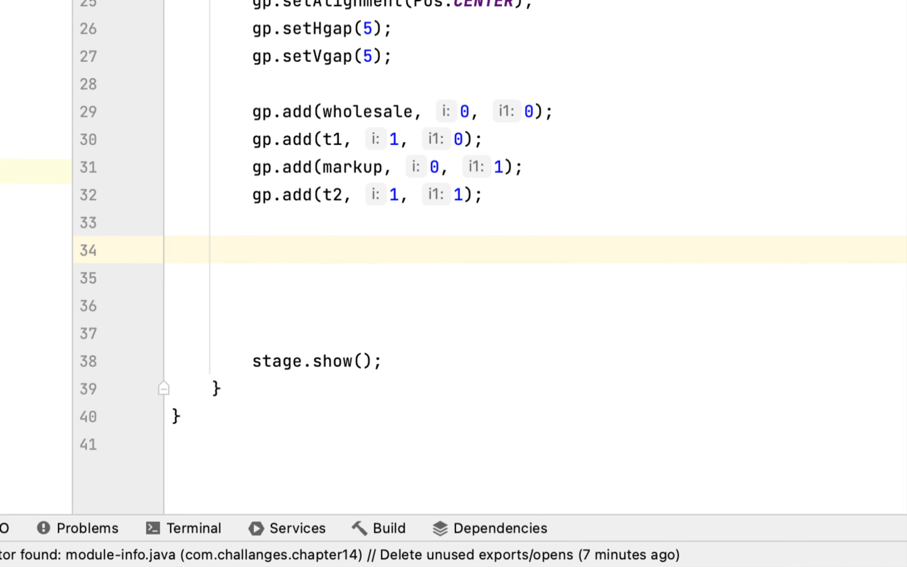
Create Scene scene = new Scene(gp) and set it on the stage with setScene(scene).
text(Scene)
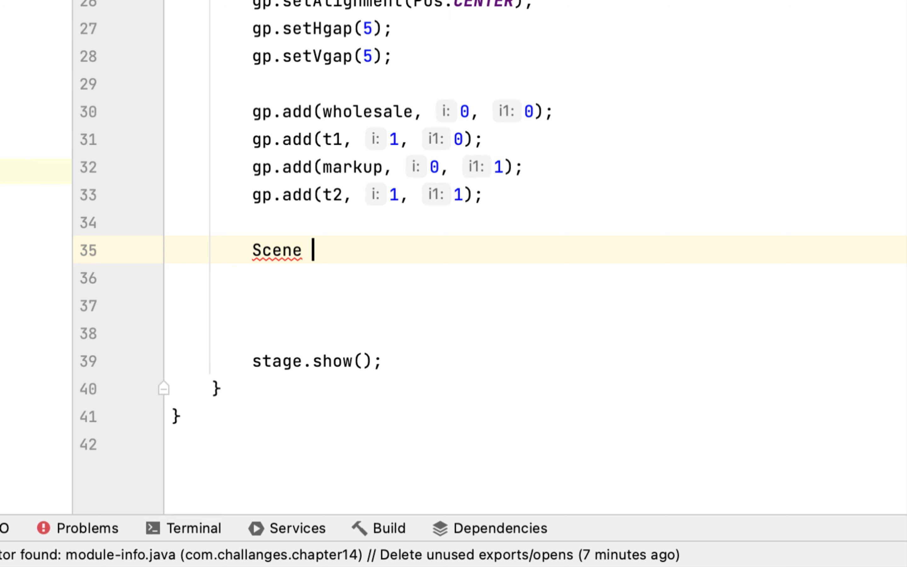
text(scene = new Scene()
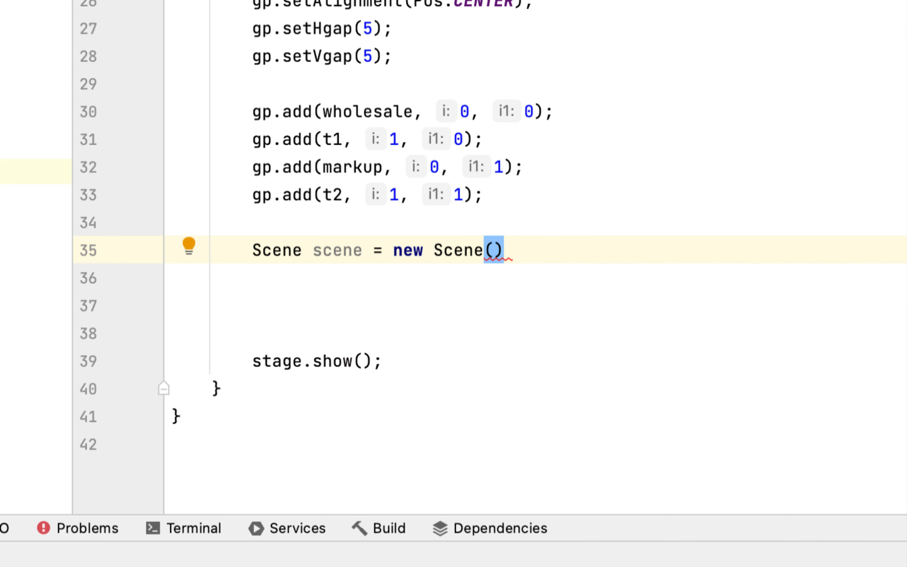
text(gp)
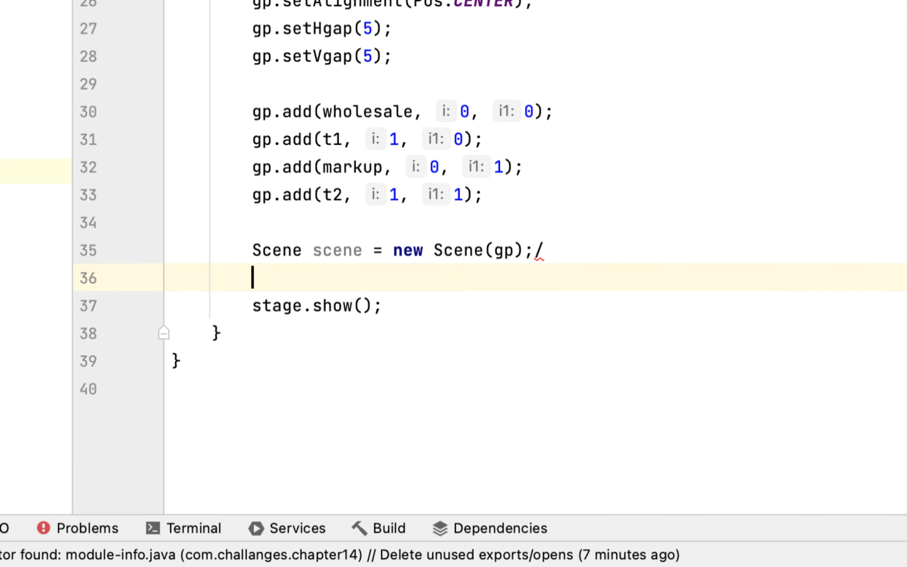
text(stage.setScene();)
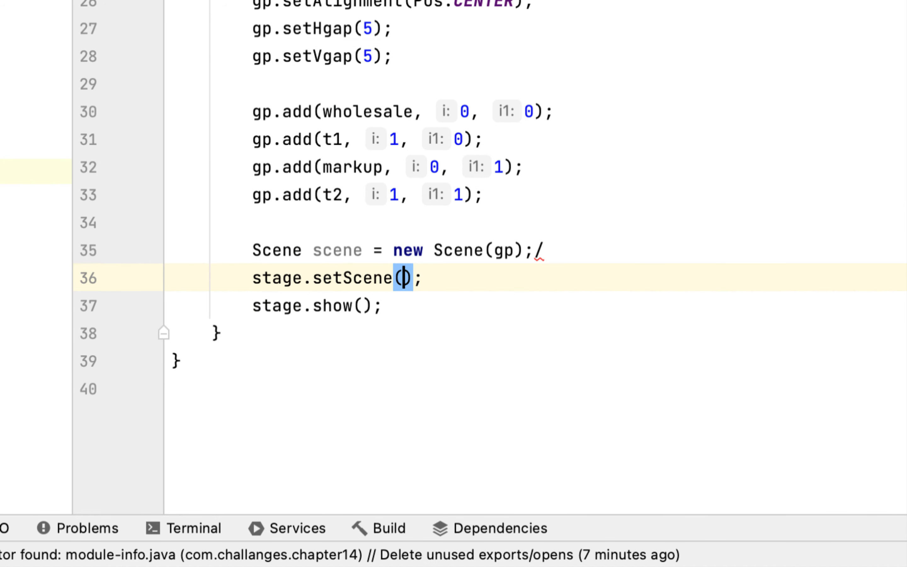
text(scene)
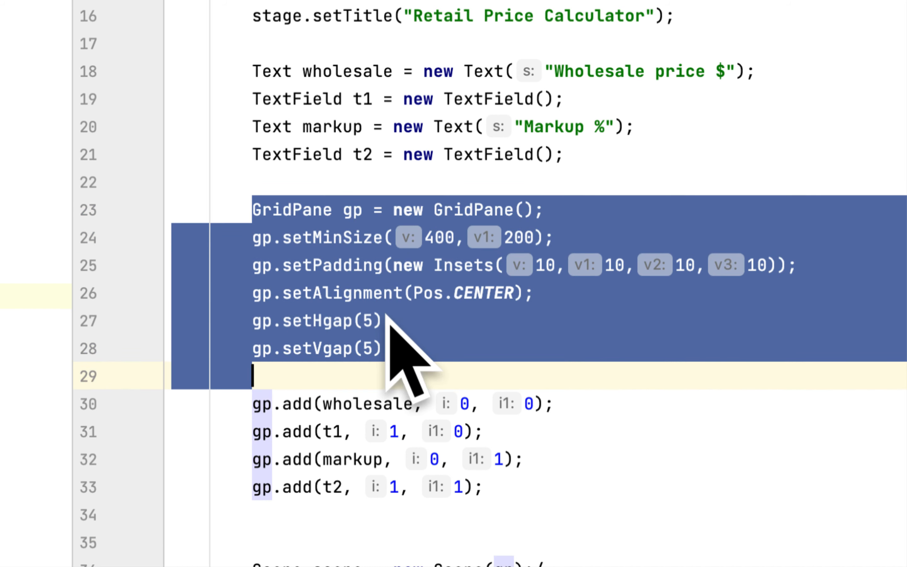
Paste the GridPane block as gridPane with a 200 by 50 minimum, same padding, centring and hgap.
scroll(down, 3)
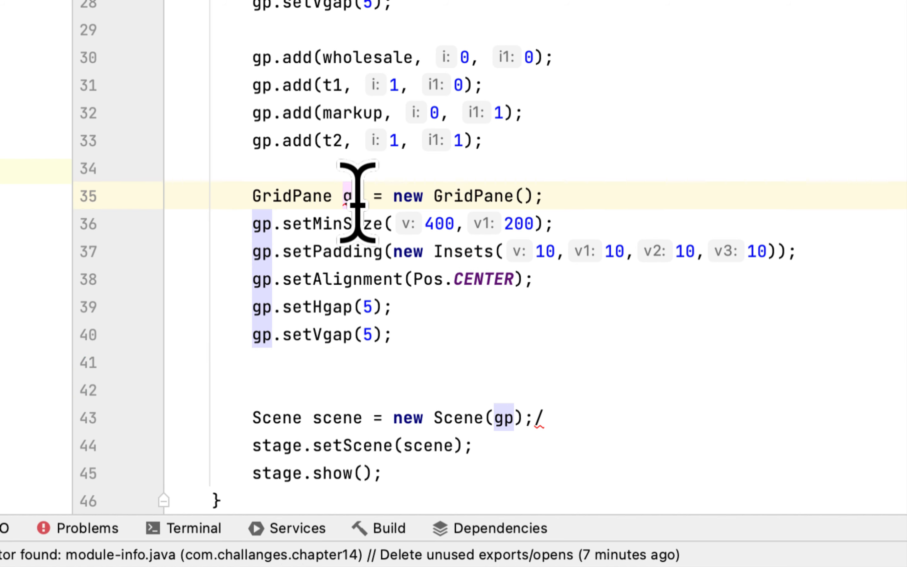
text(ridPane)
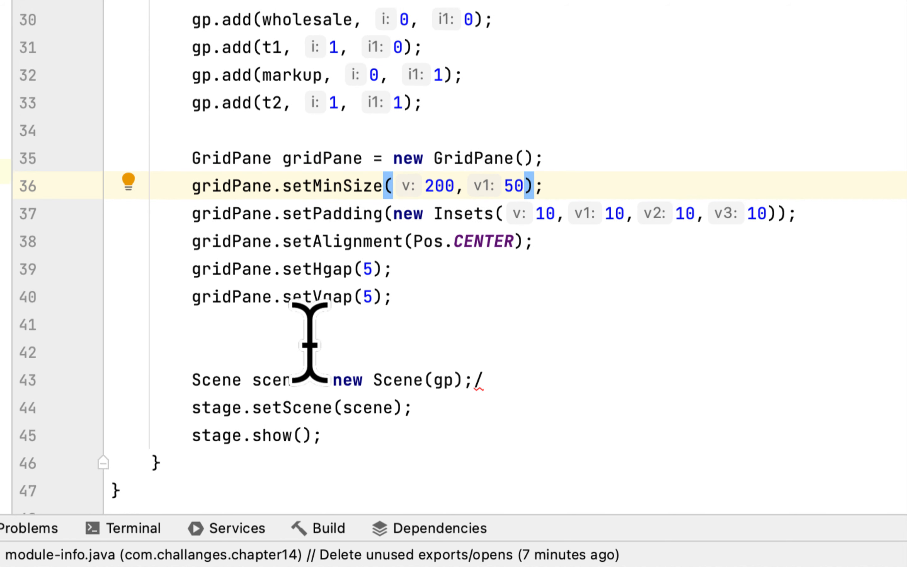
scroll(down, 3)
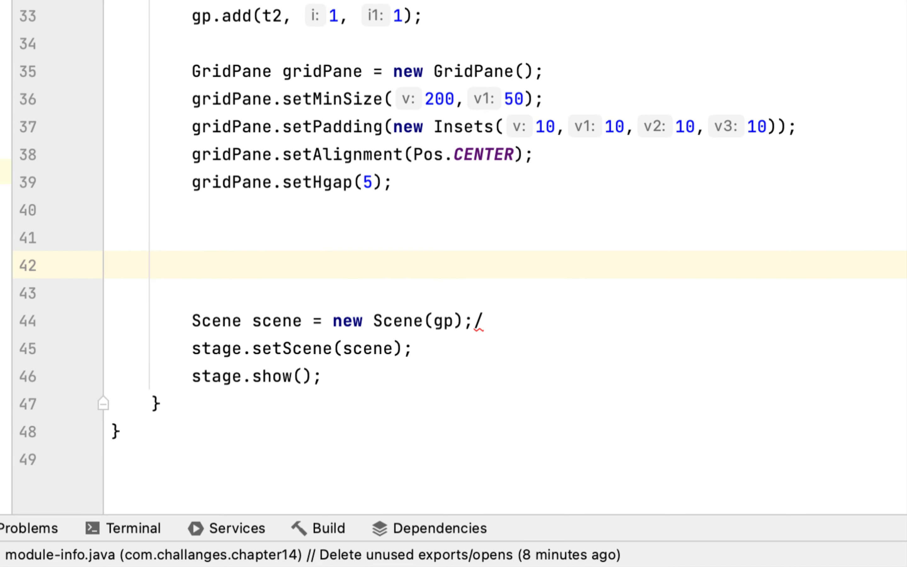
Declare Button clear "Clear" and duplicate it as Button calc "Calculate".
text(Button)
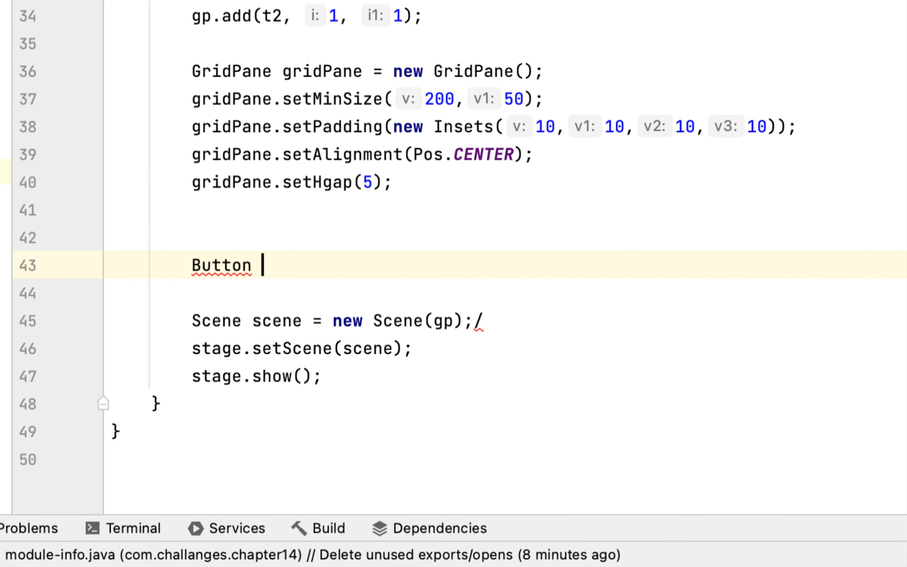
text(clear =)
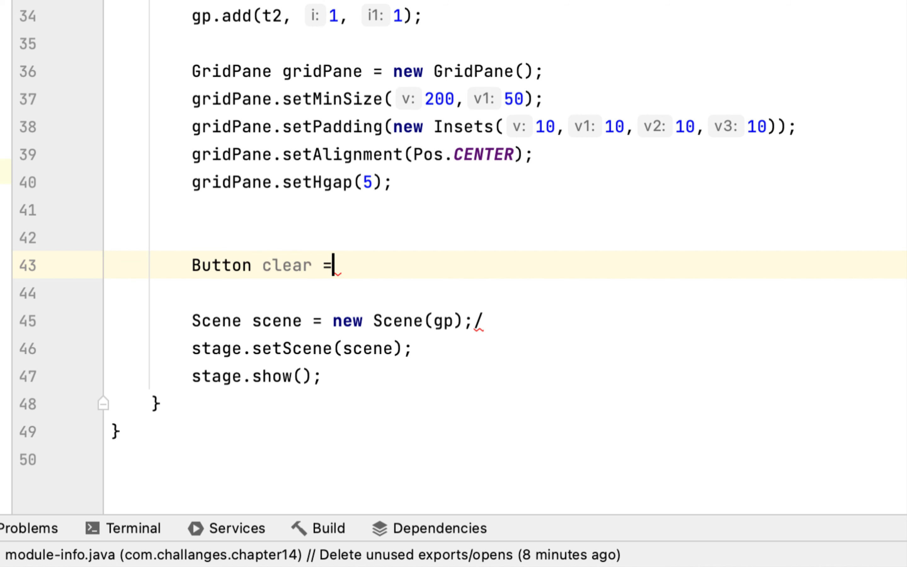
text(new Button())
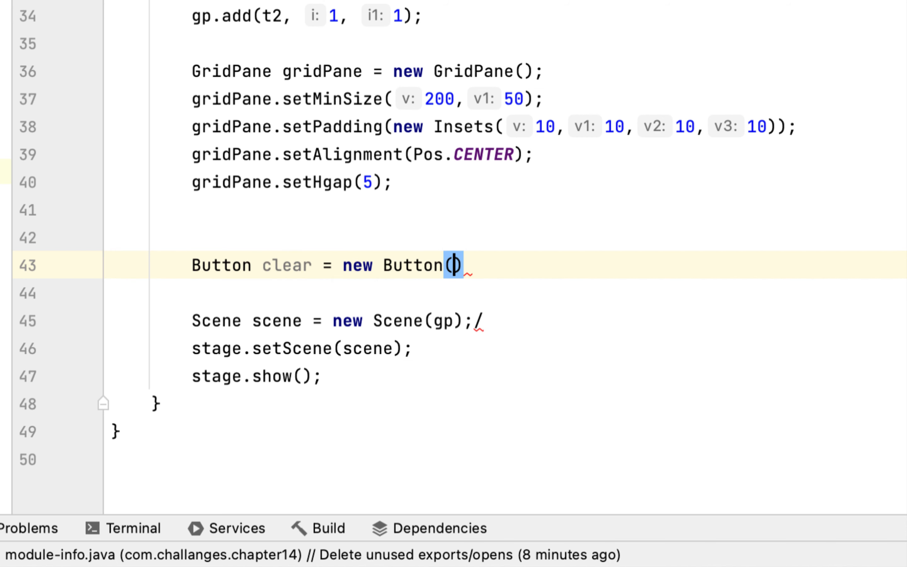
text("Clear")
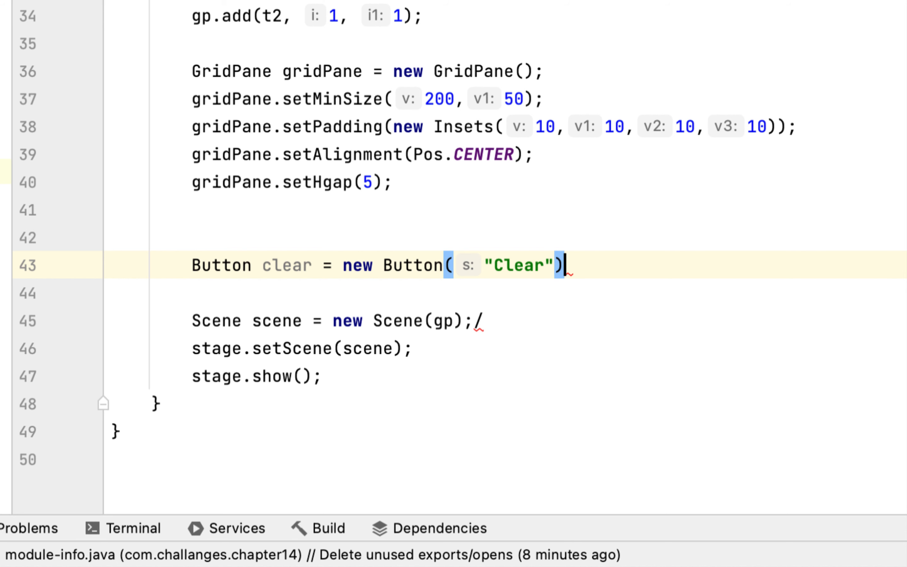
text(;)
key(enter)
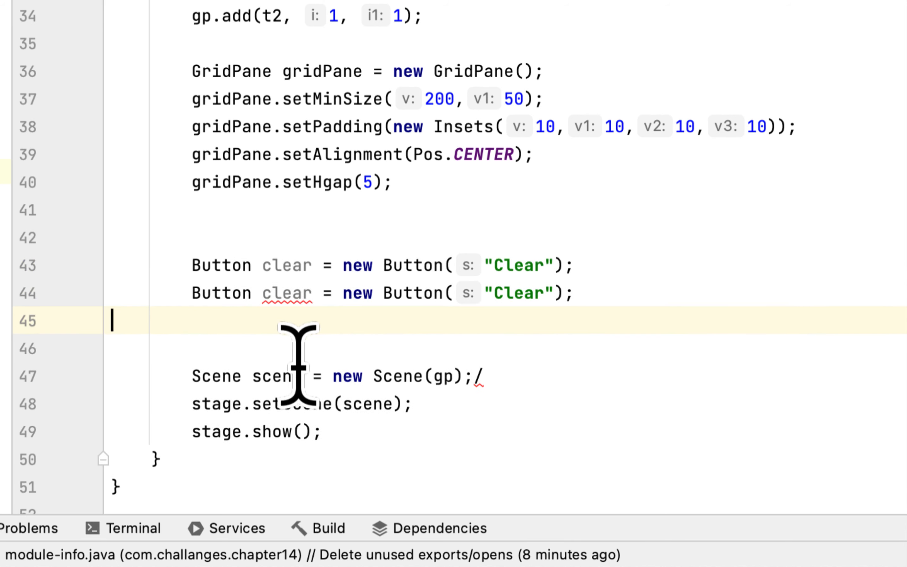
text(calc)
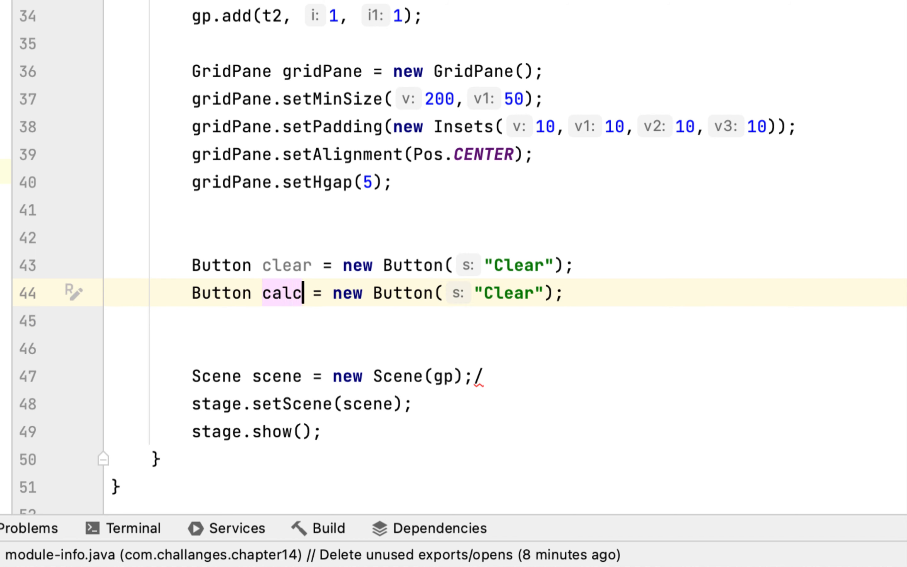
text(Cal)
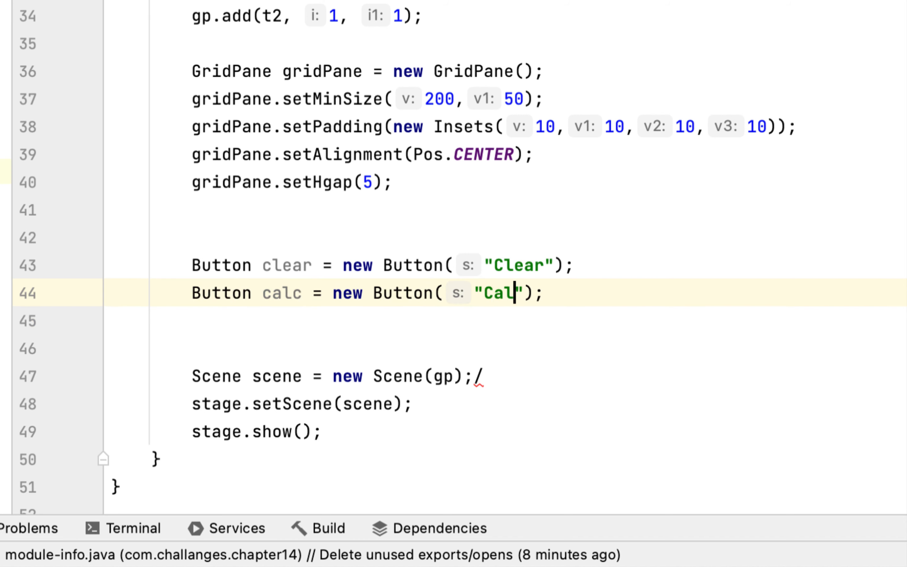
text(culate)
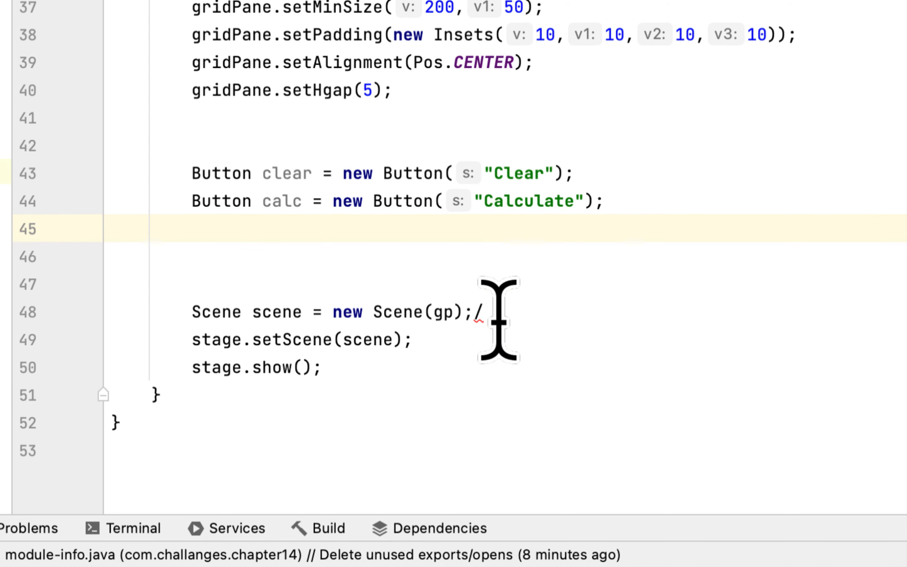
Add clear at column 0, row 0 and calc at column 1, row 0 of gridPane.
text(gridPane.add();)
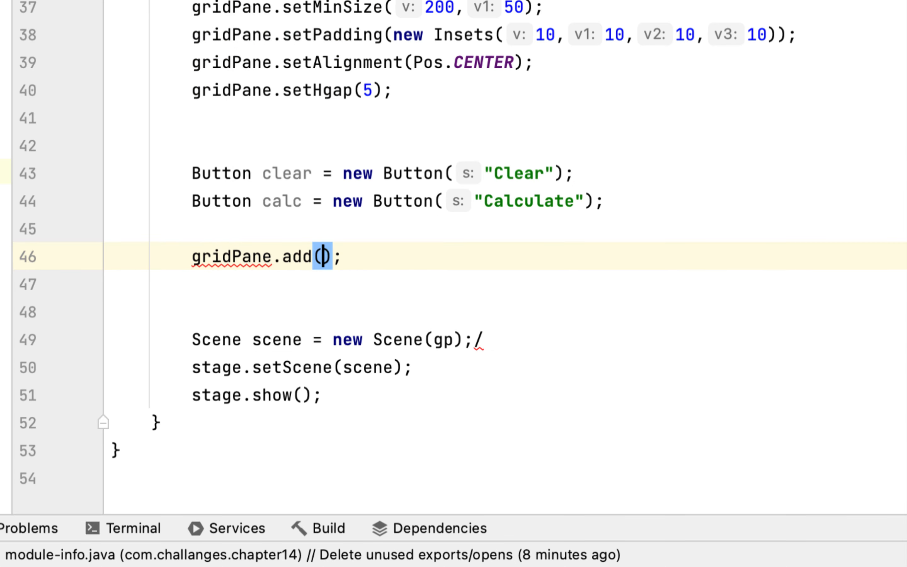
text(clear, 0)
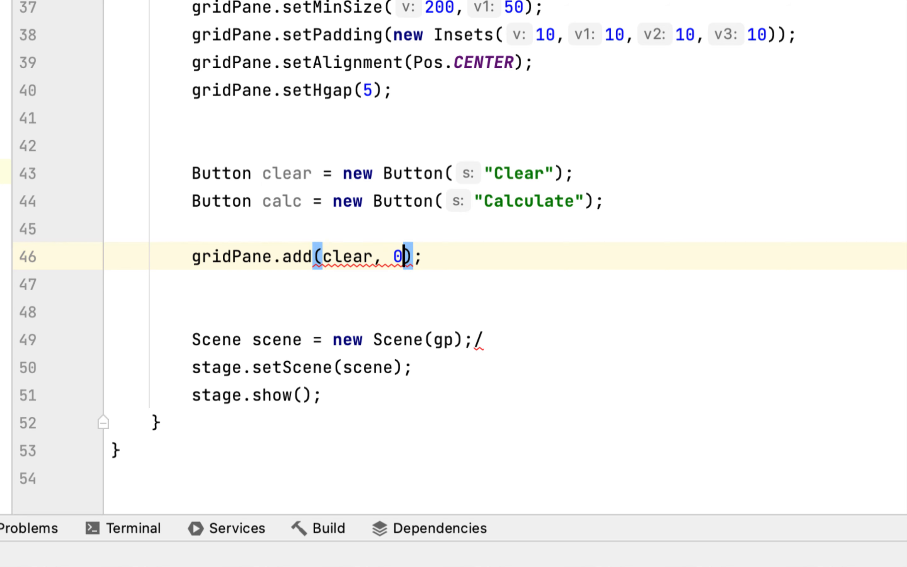
text(, 0)
click(549, 284)
text(gridPane.add();)
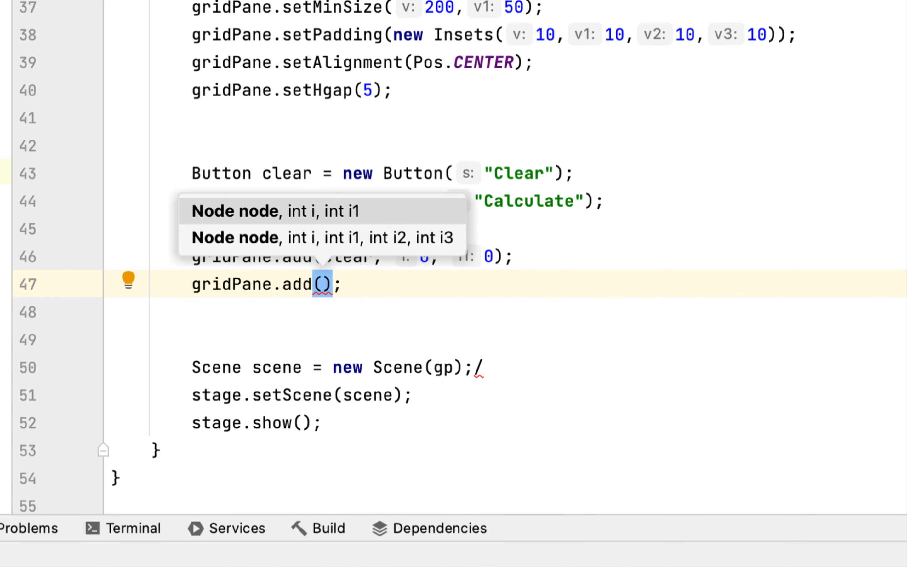
text(calc)
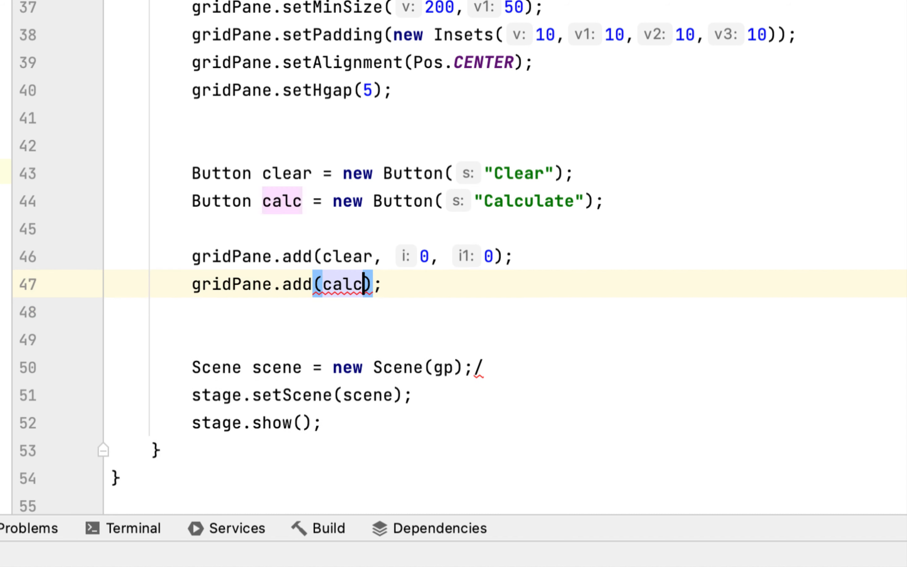
text(,)
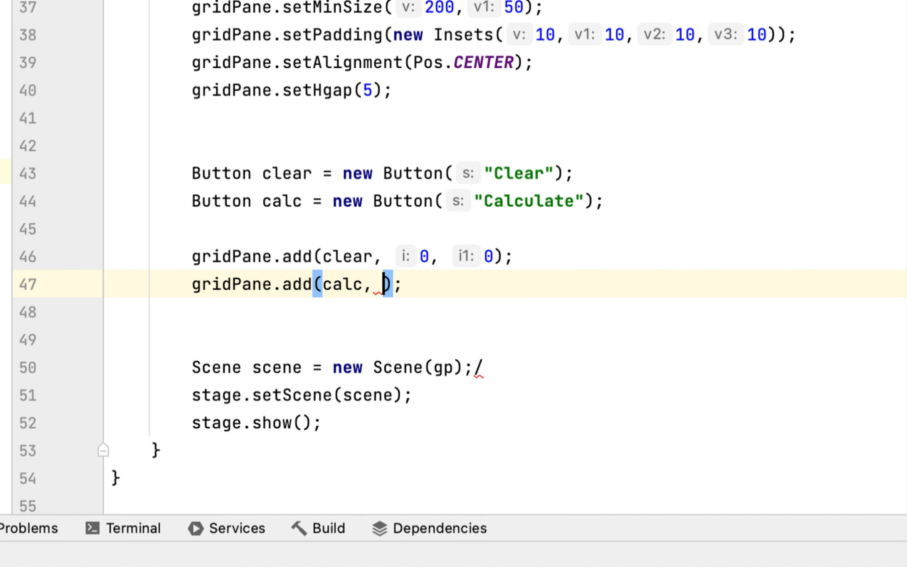
text(1, 0)
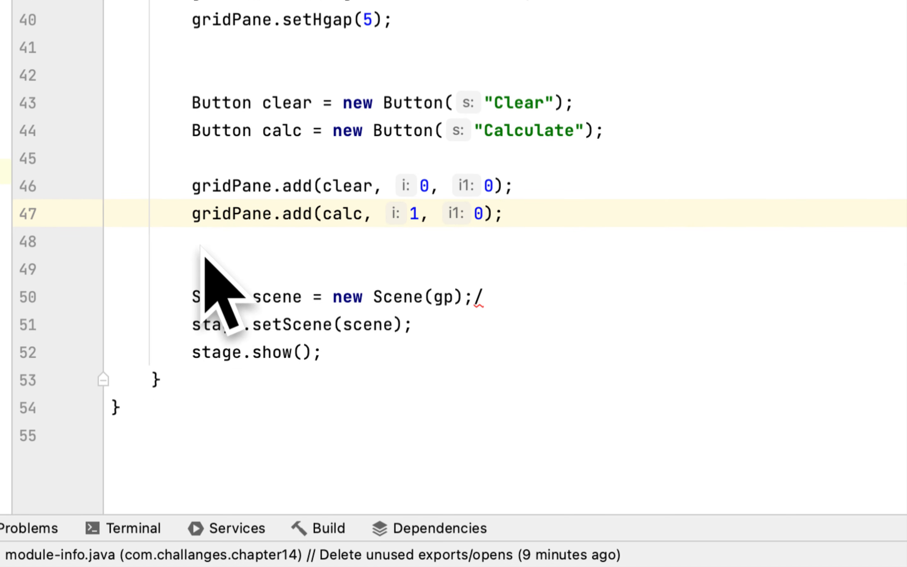
double_click(230, 185)
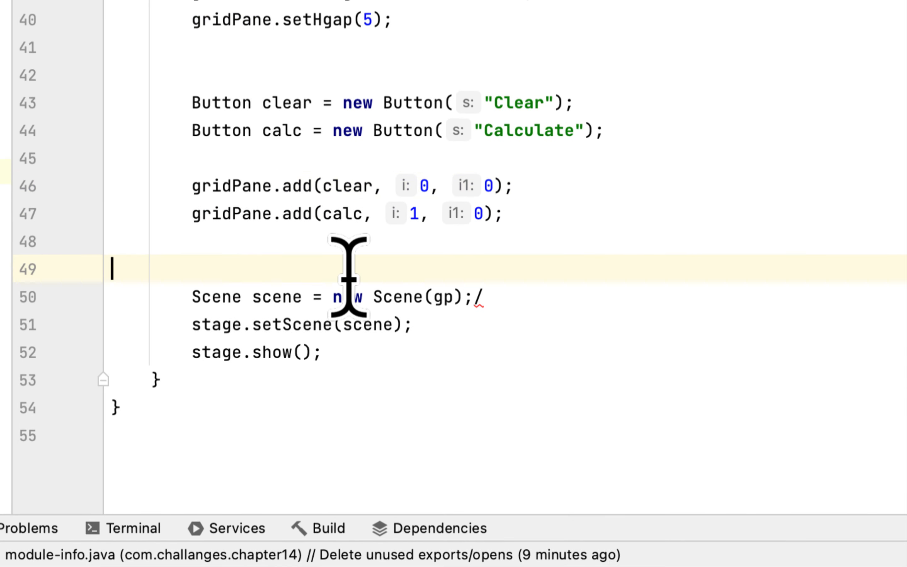
Nest gridPane inside gp with gp.add(gridPane, 1, 2);.
text(gp.a)
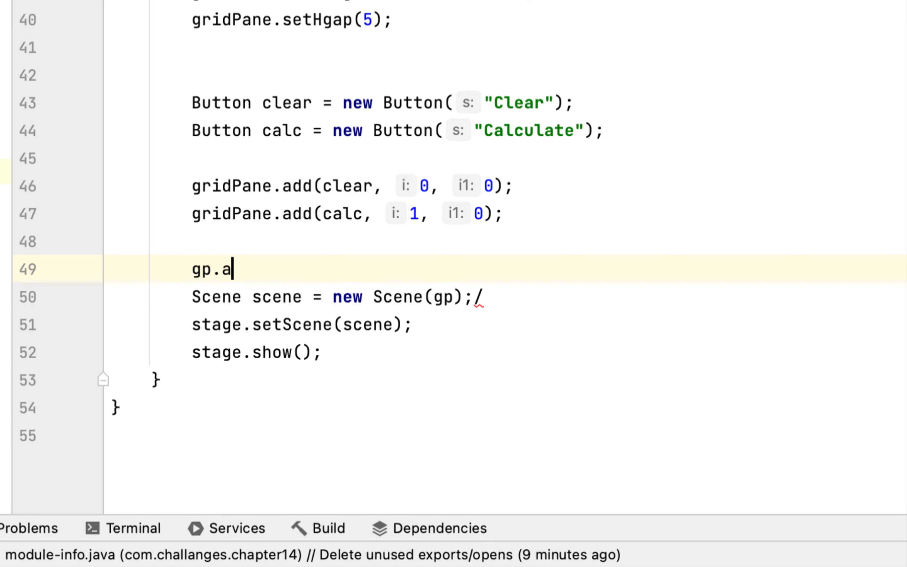
text(dd(grp))
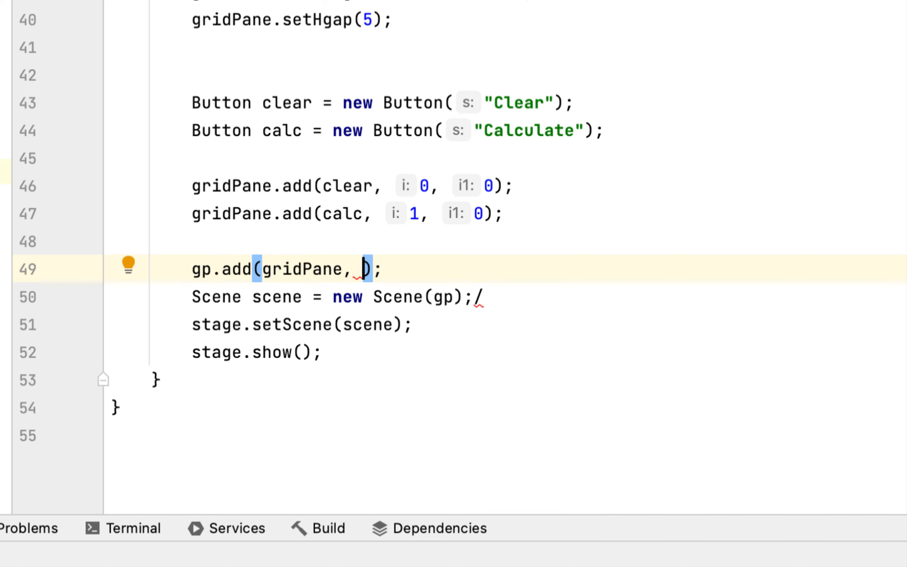
text(1, 2)
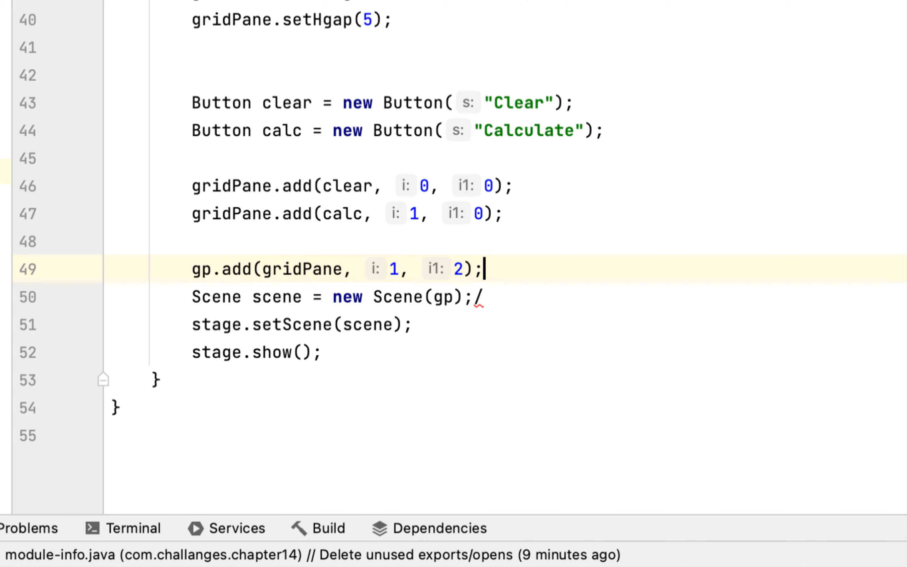
key(enter)
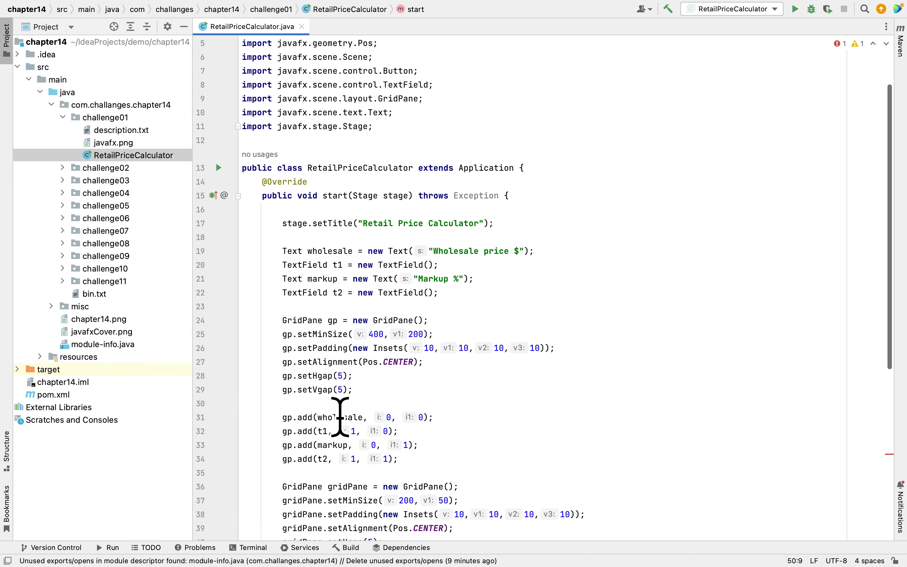
Call launch(args) in main and build, which fails with an illegal start of expression.
scroll(down, 3)
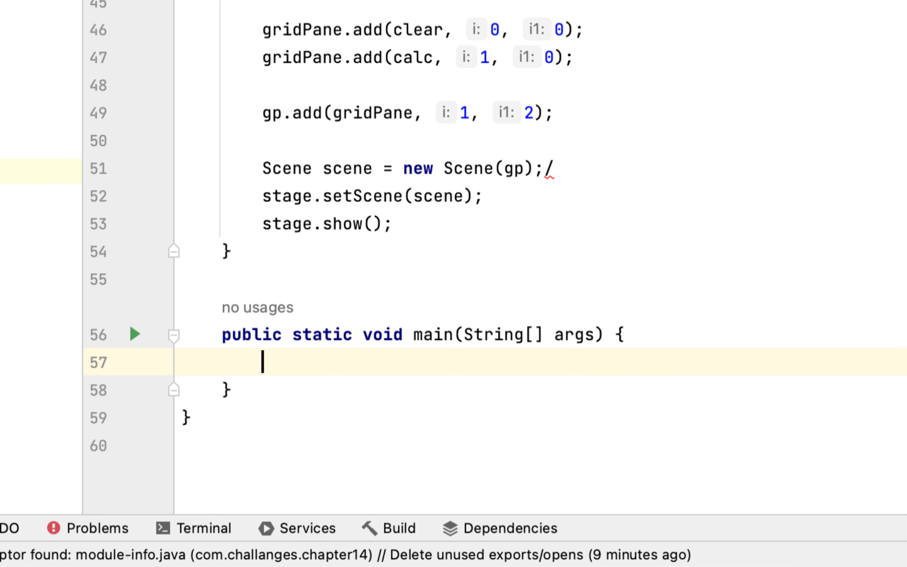
text(launch();)
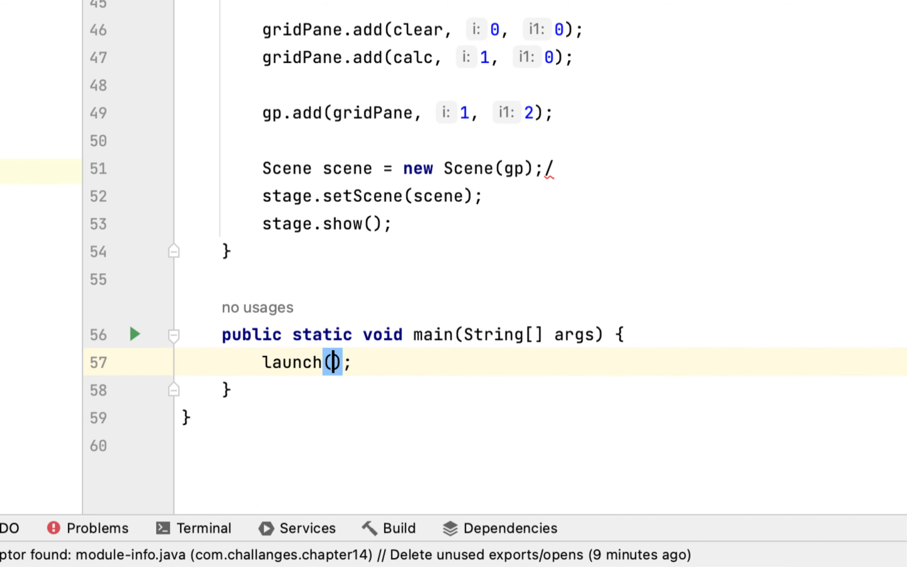
text(args)
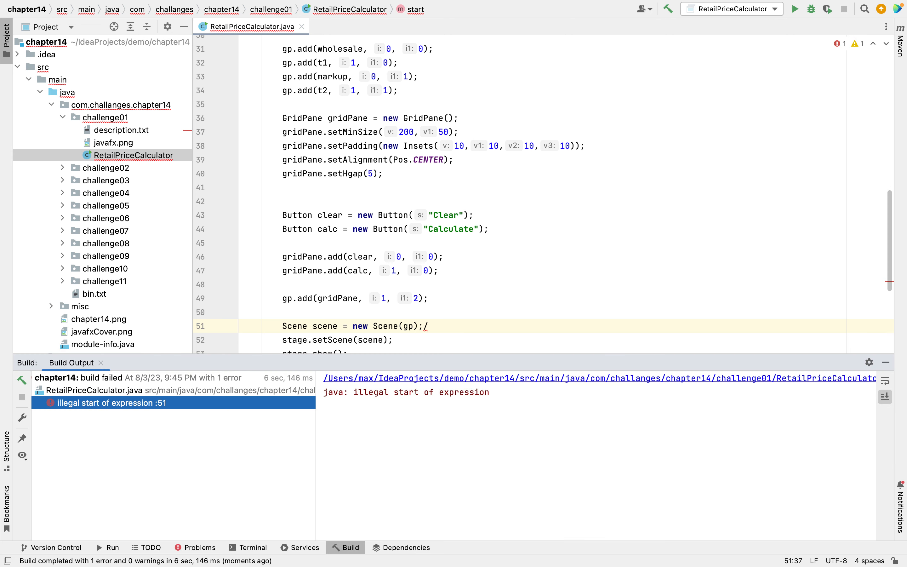
Run RetailPriceCalculator after removing the stray slash on the Scene line.
scroll(down, 3)
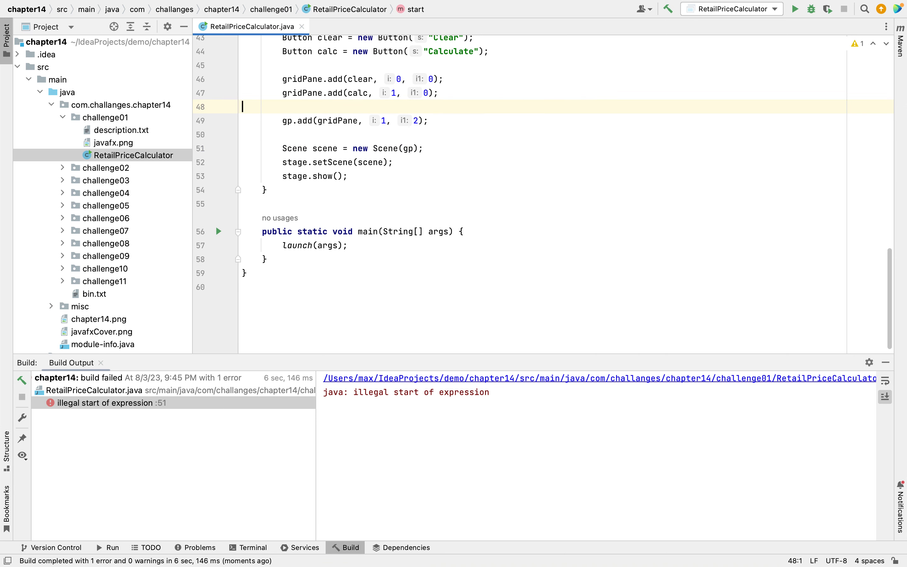
click(795, 9)
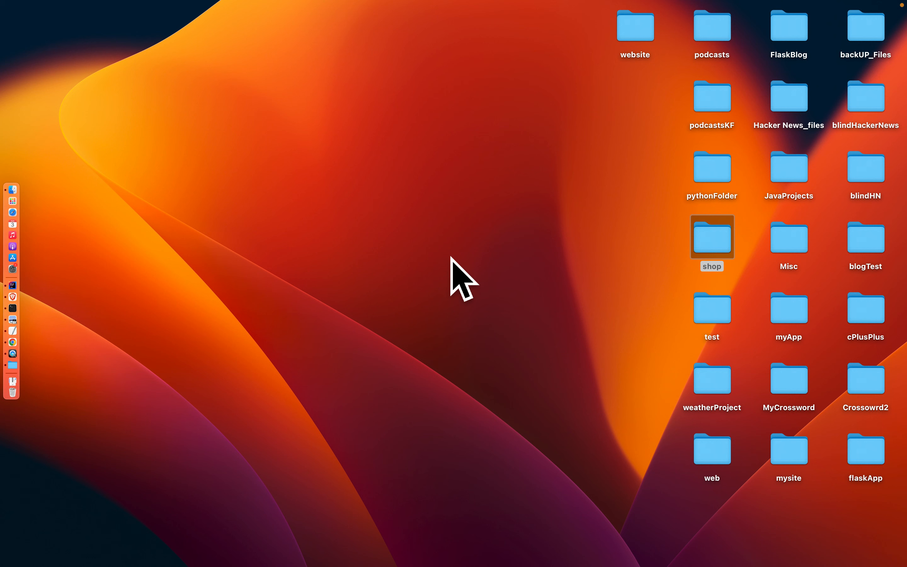
Bring the Retail Price Calculator window to the front to inspect its fields and buttons.
double_click(711, 238)
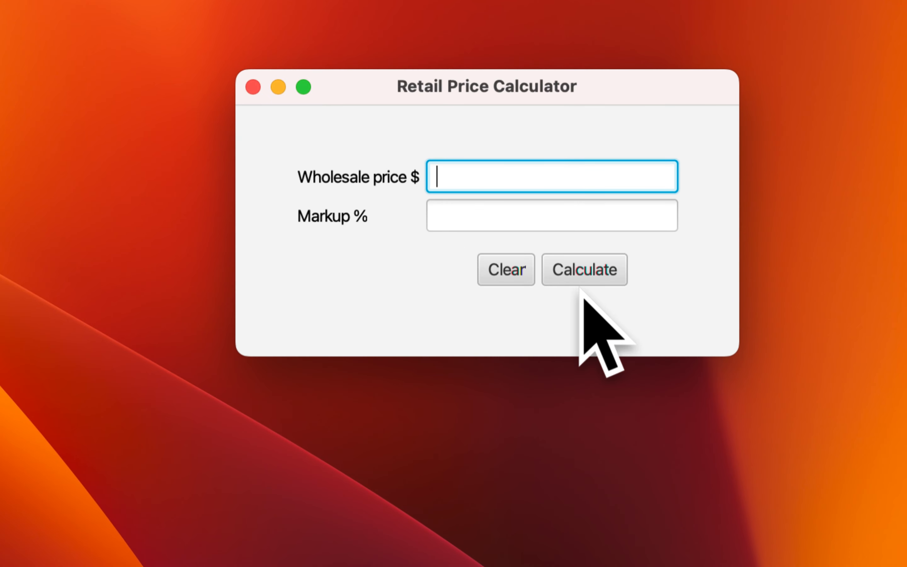
mouse_move(689, 272)
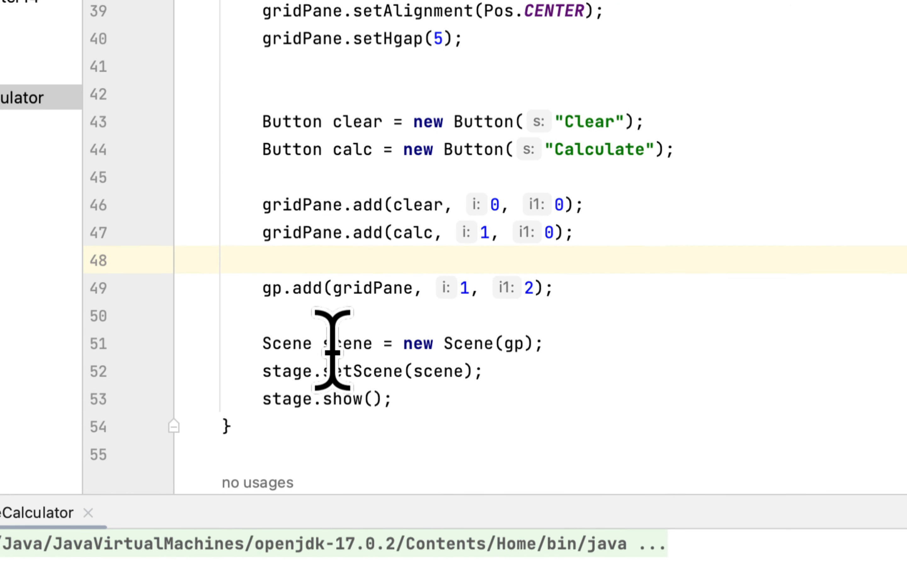
mouse_move(724, 124)
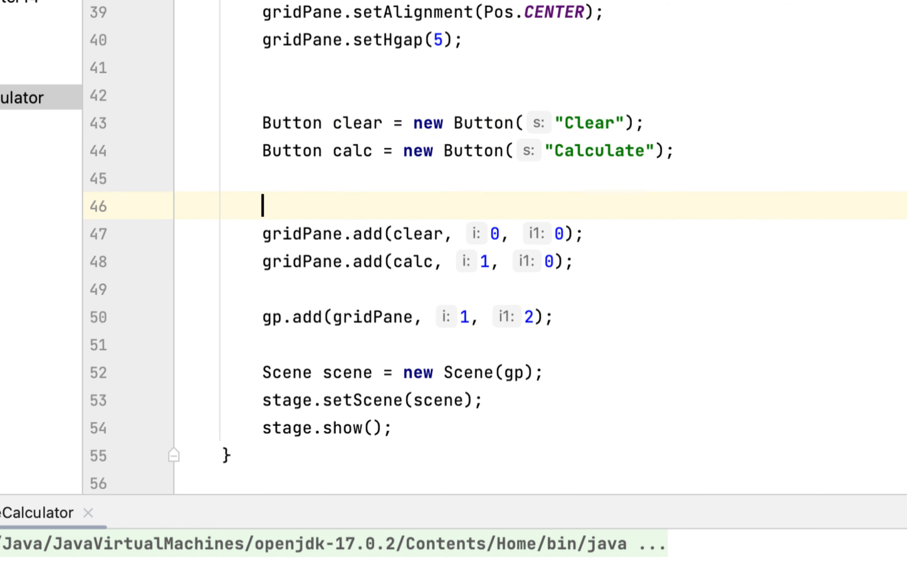
Add calc.setOnAction(e->{ }) handler for the Calculate button.
text(calc)
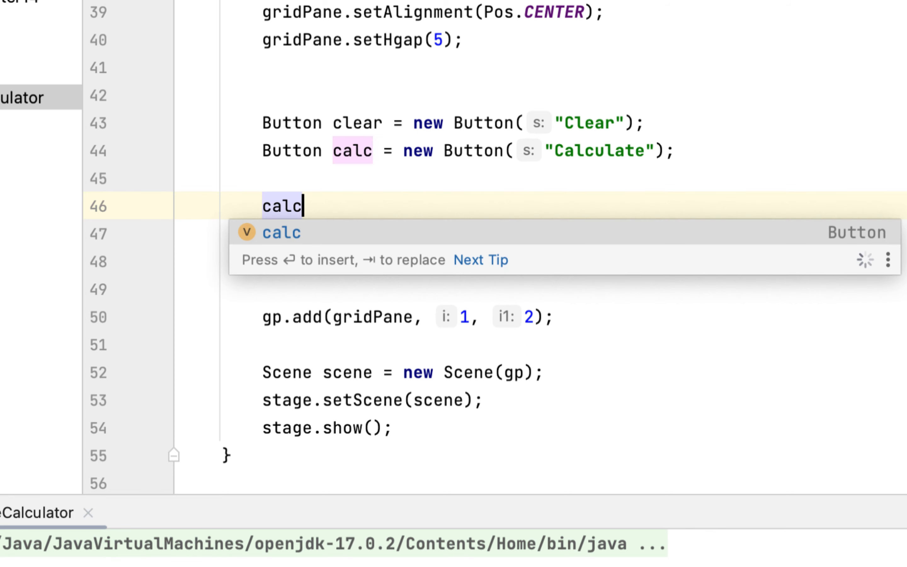
text(.)
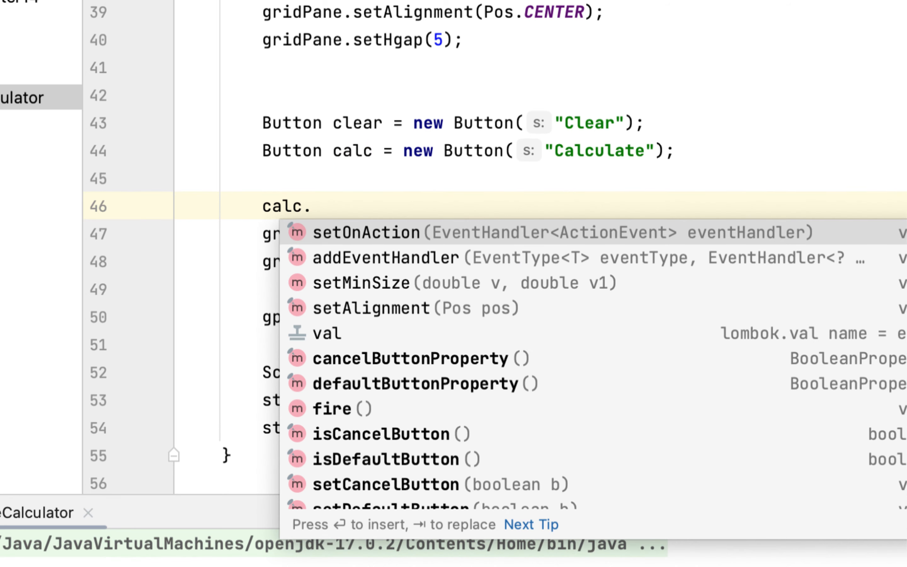
text(setOnAction(e->);)
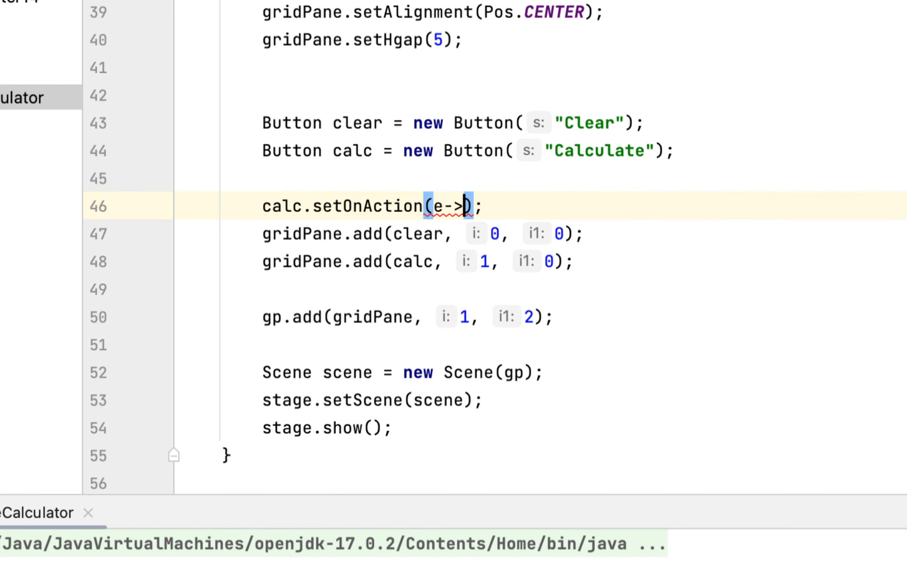
text({)
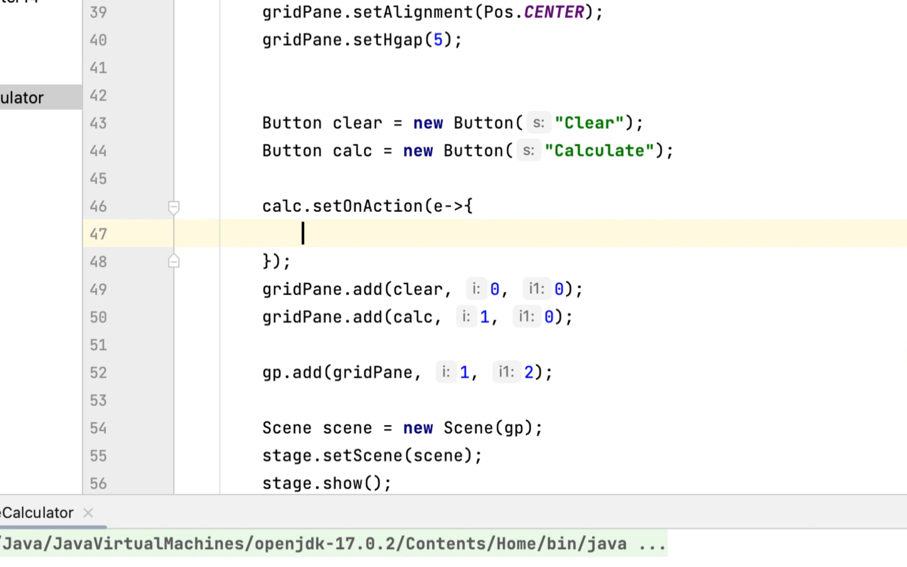
key(enter)
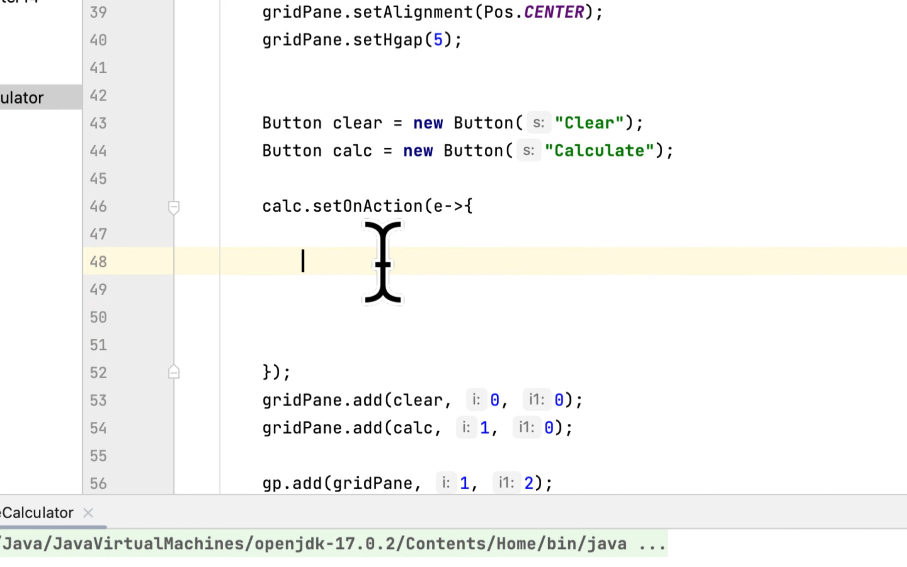
Inside the handler, add an empty try block with catch(Exception exception){}.
text(try)
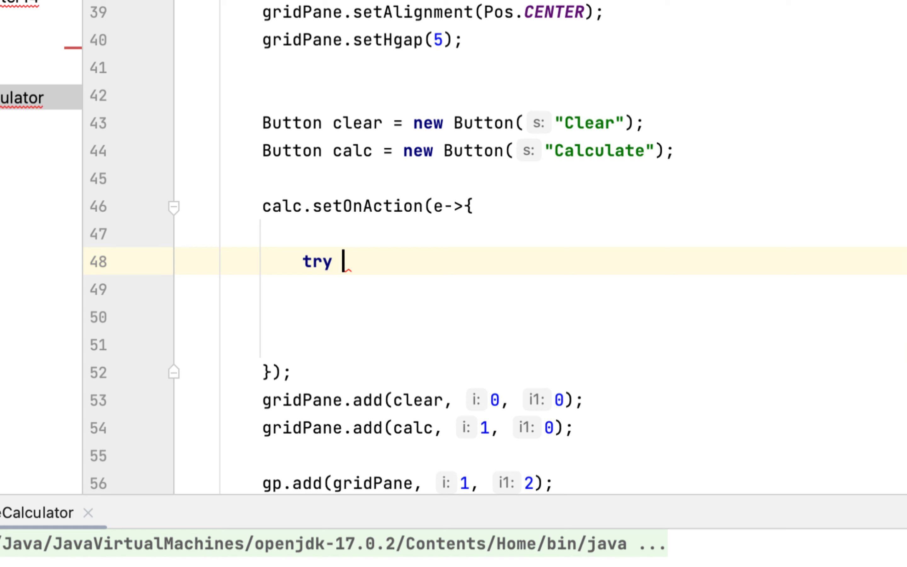
text({)
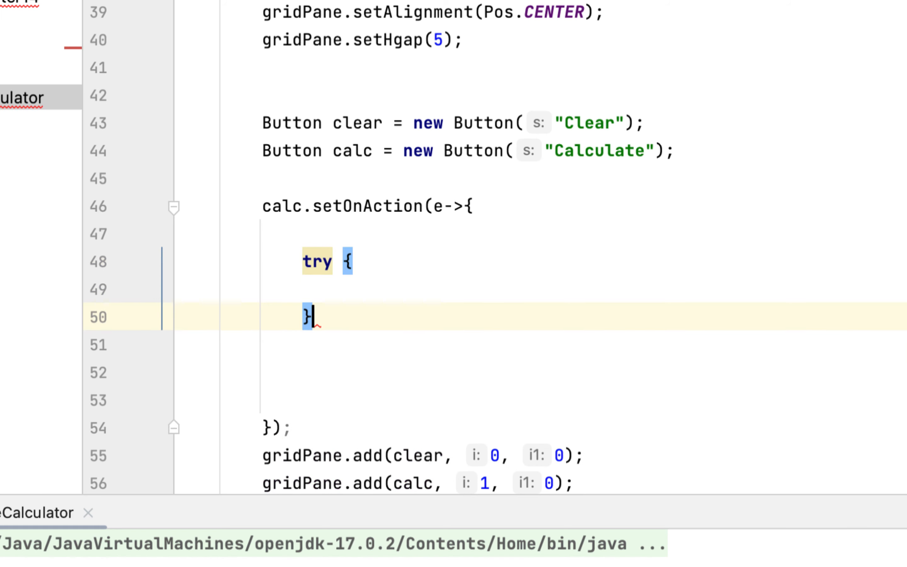
text(catch)
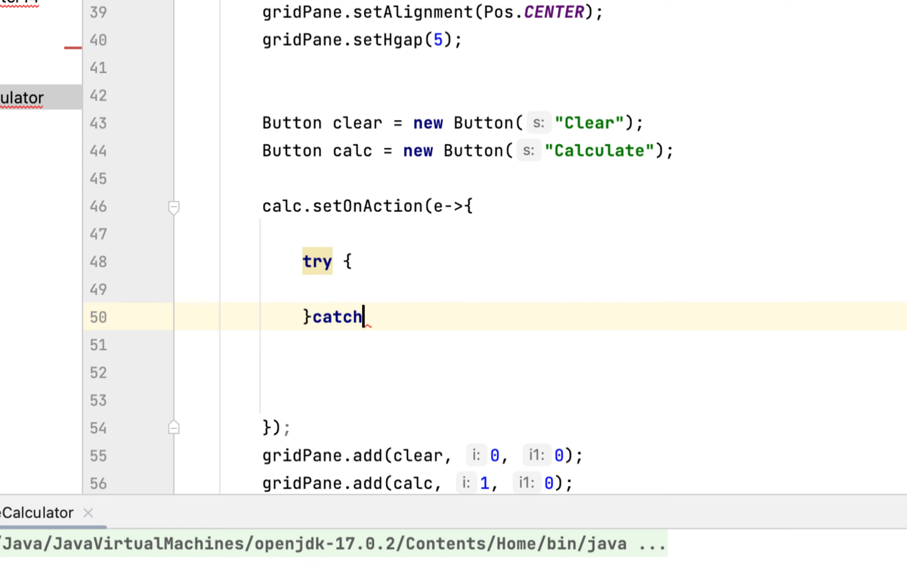
text((Exception exc)
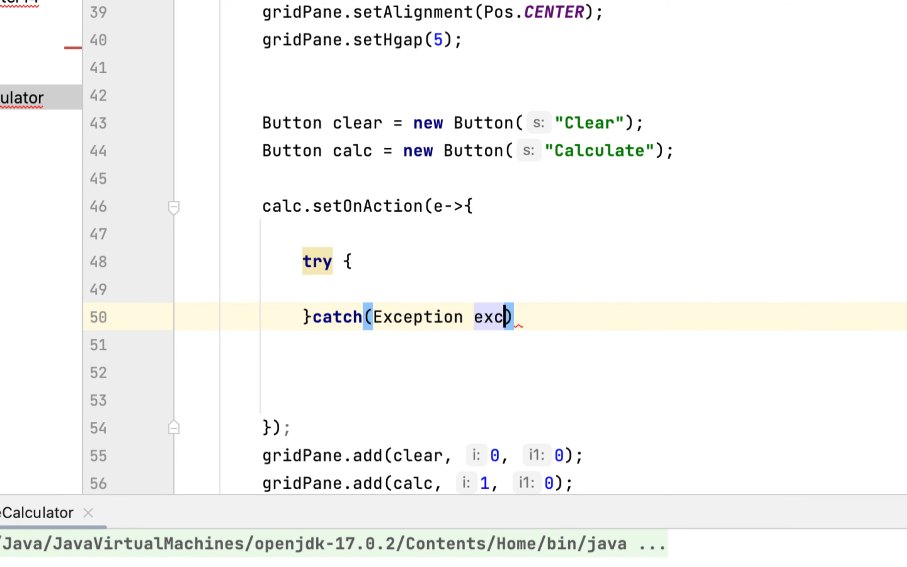
text(eption){})
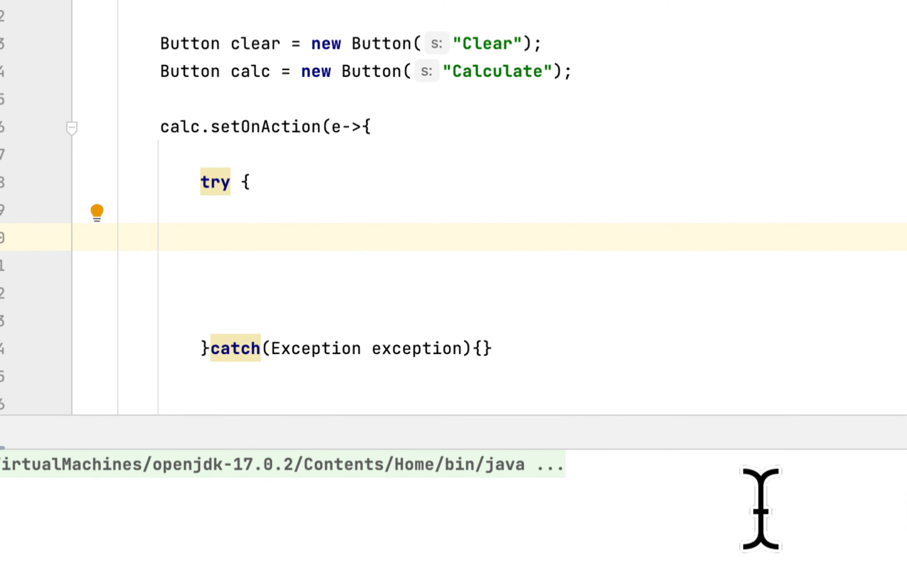
Declare double w = Double.parseDouble(t1.getText()); in the try block.
text(double)
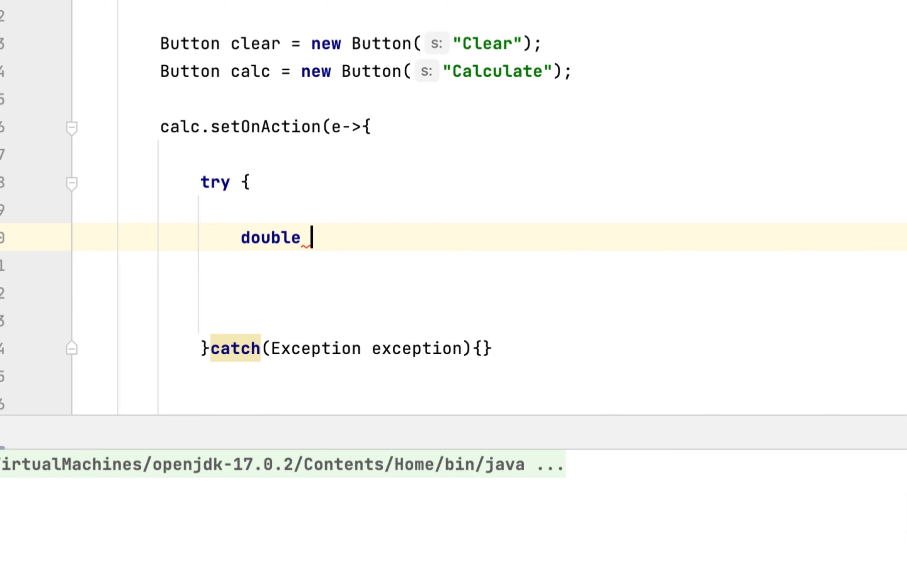
text(w)
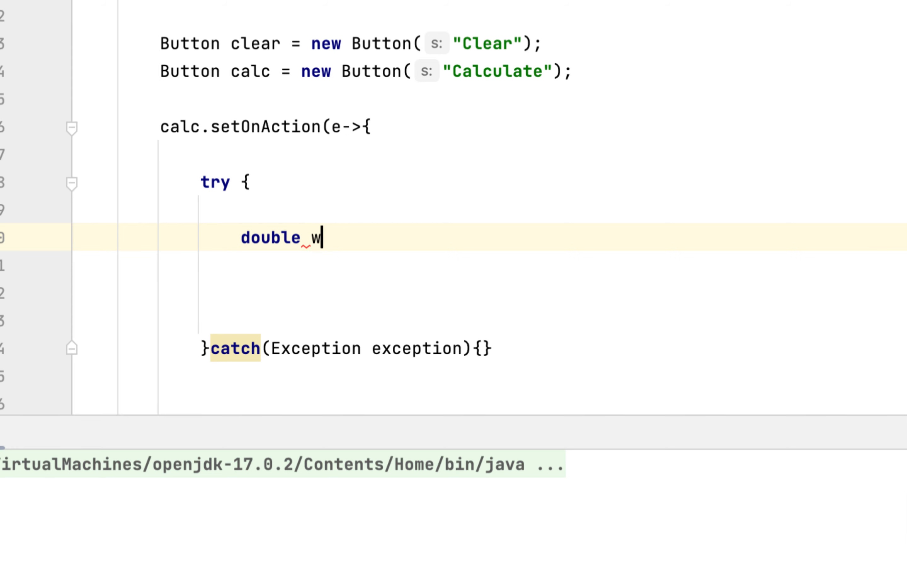
text(= Double)
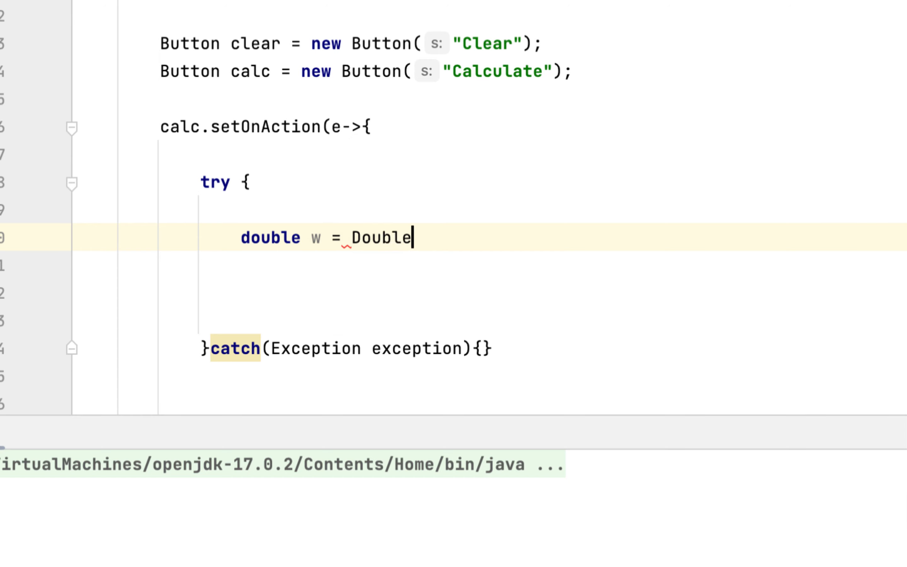
text(.pp)
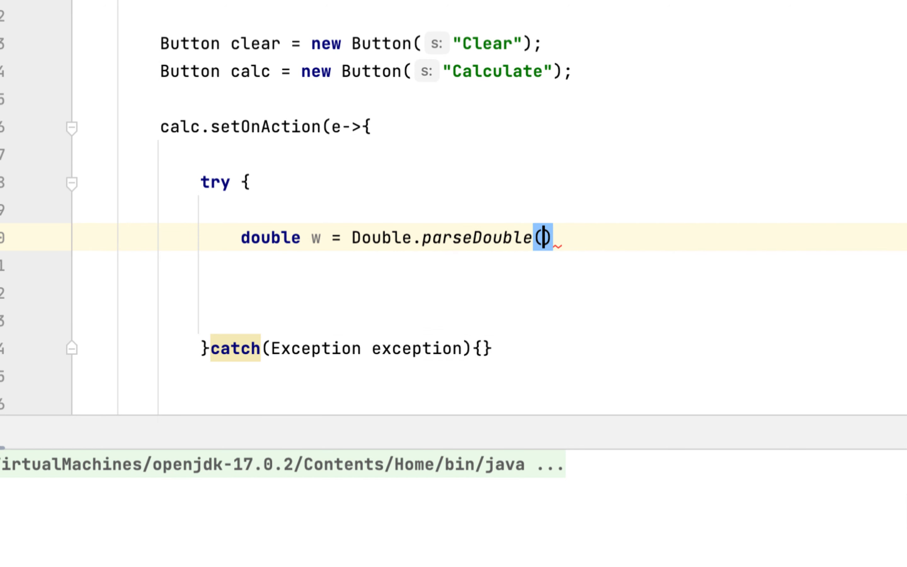
text(;)
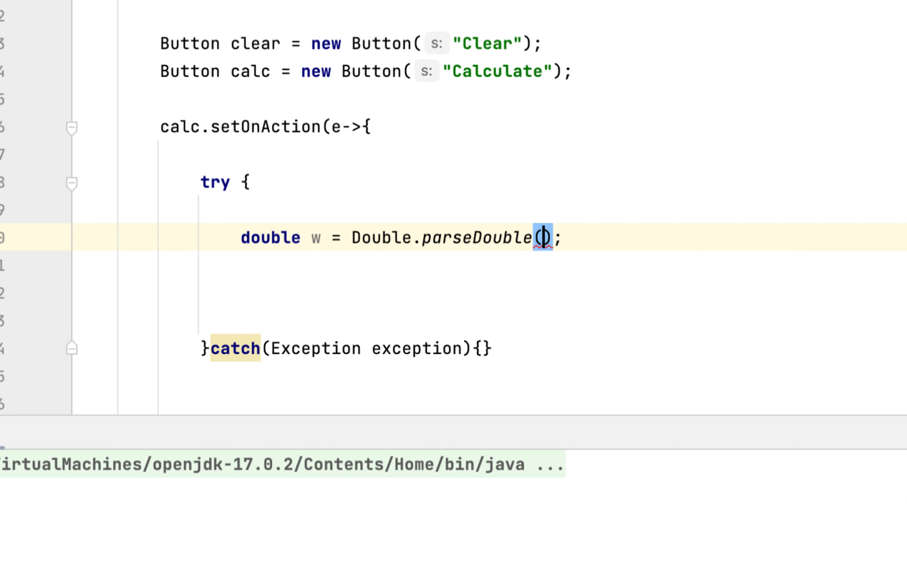
text(String)
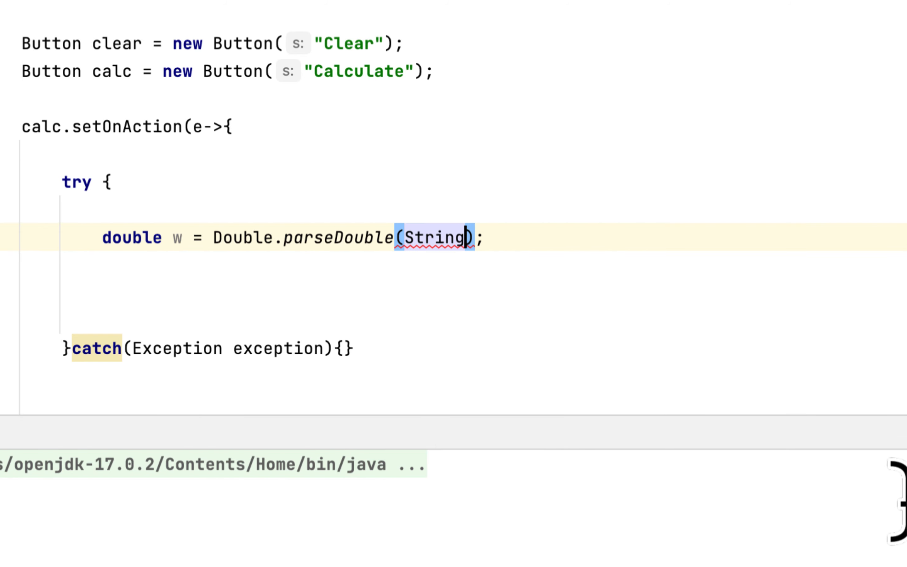
text(.va)
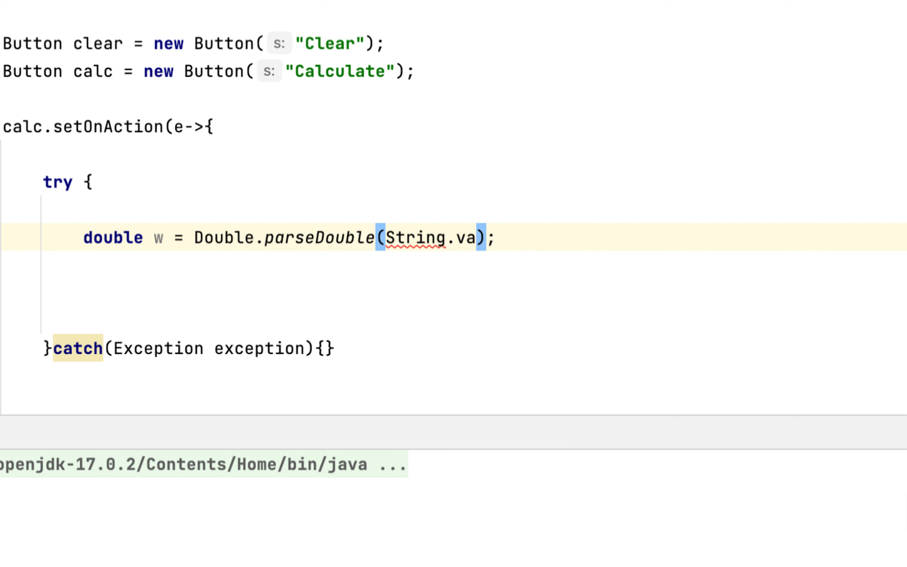
text(valueOf)
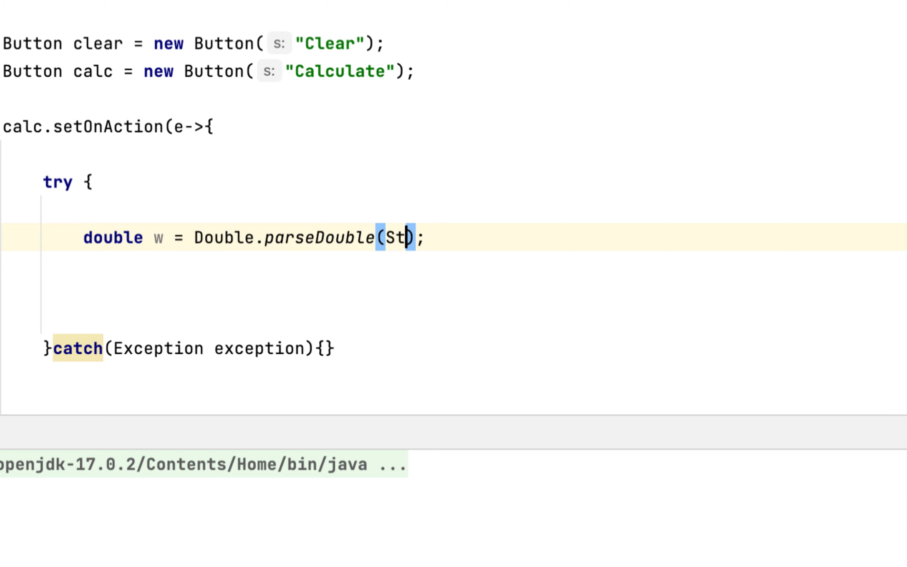
text(t1.ge)
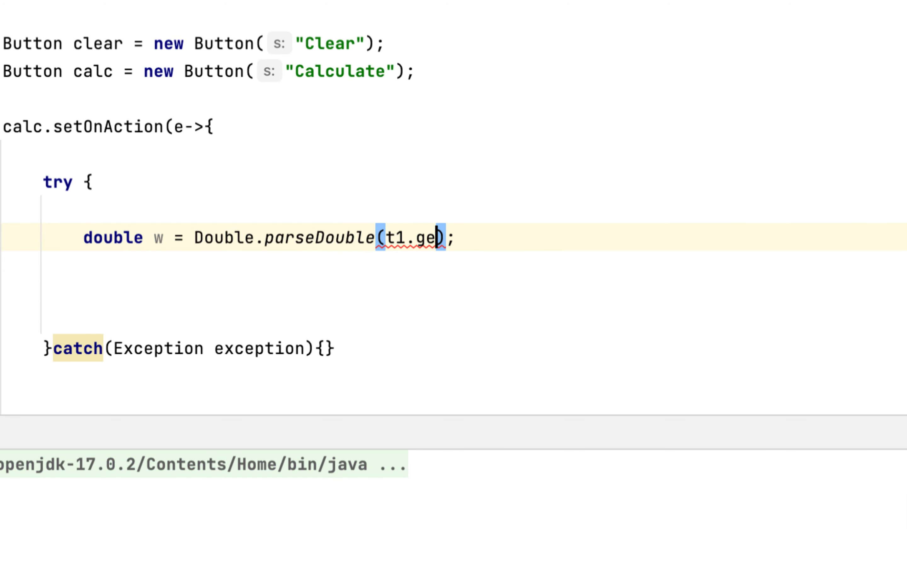
text(tText())
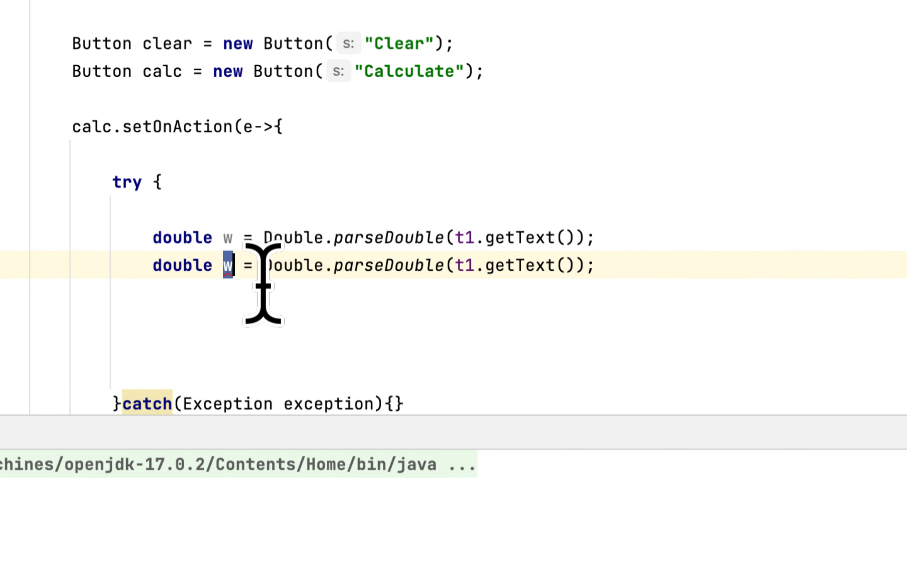
Duplicate the line as double m parsed from t2.getText().
text(m)
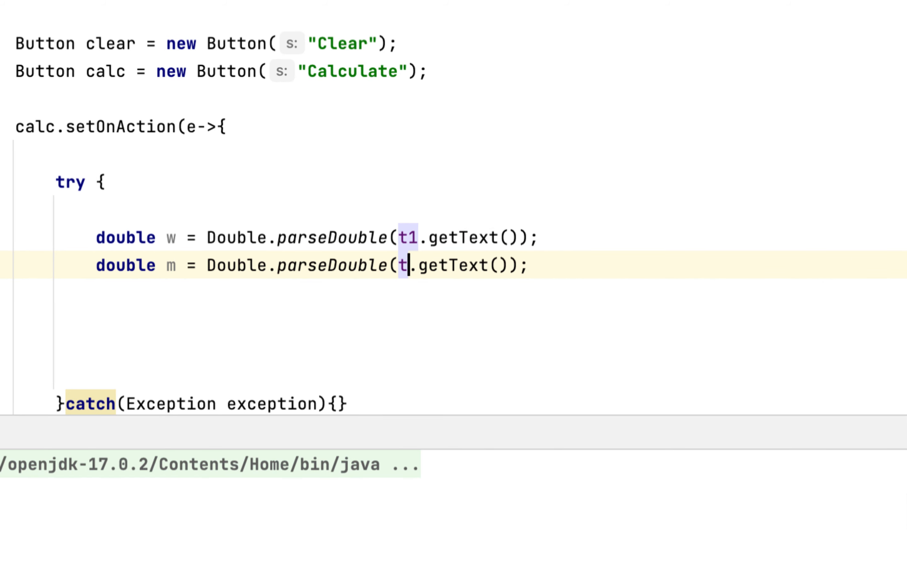
text(2)
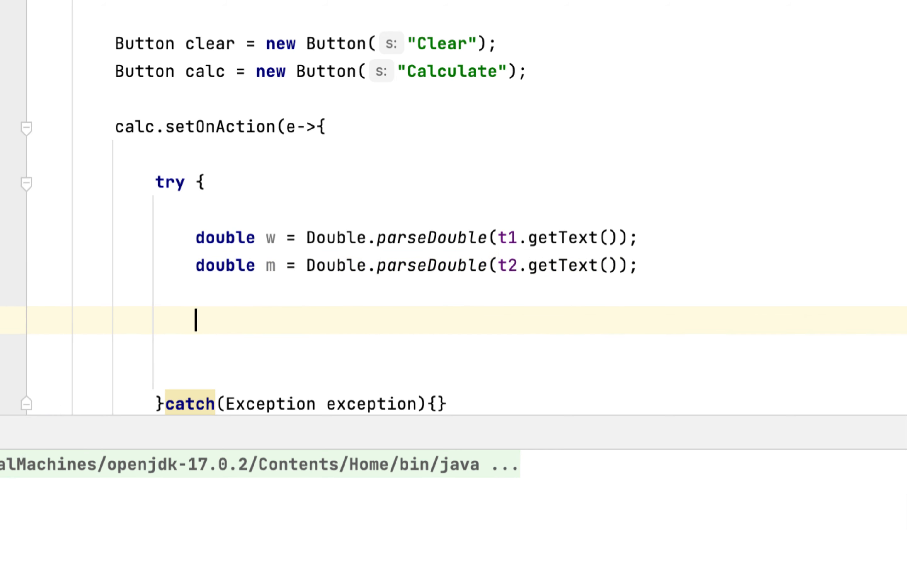
Compute double markUP = (m/100) * w;.
text(dou)
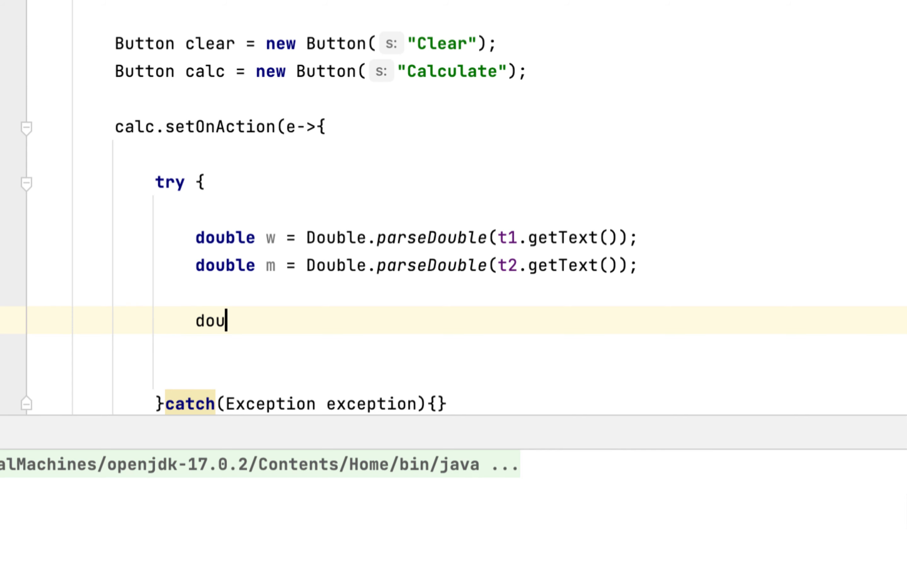
text(ble)
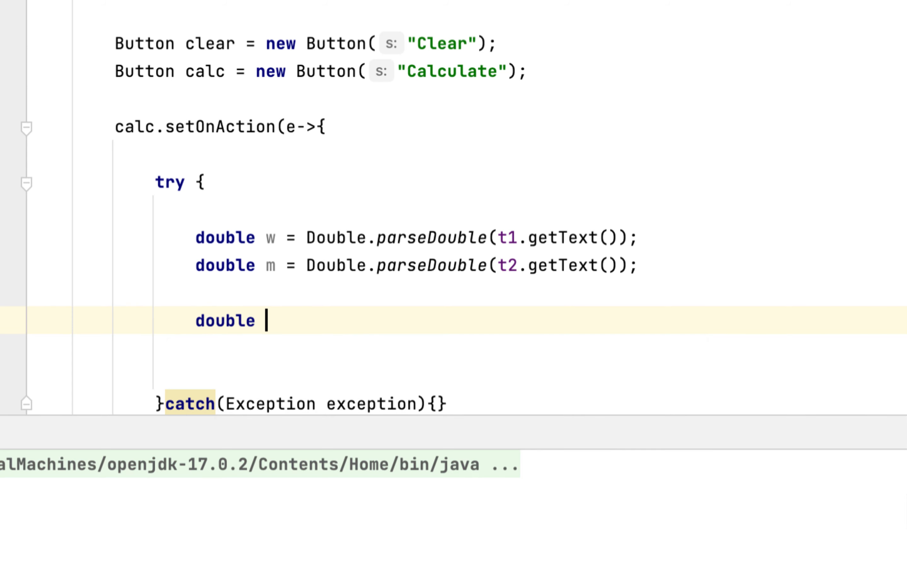
text(markU)
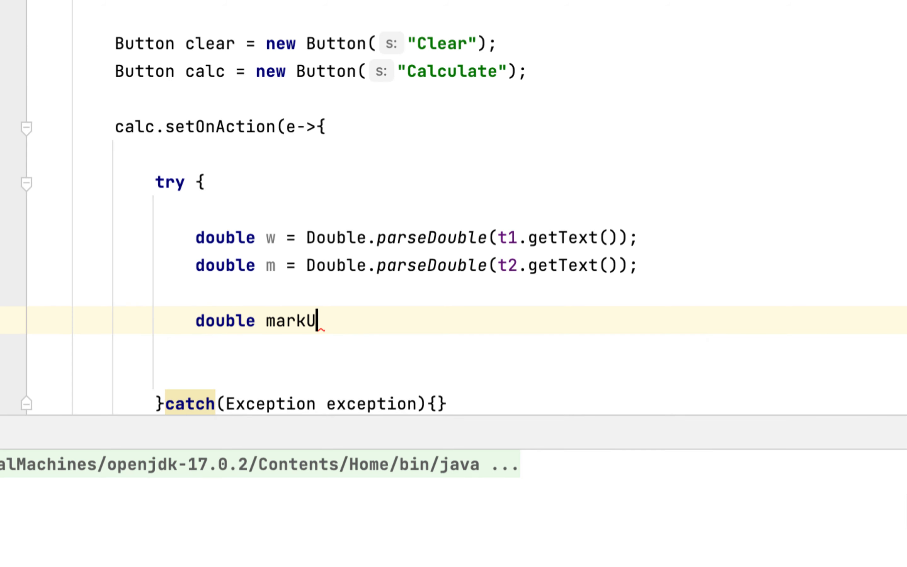
text(P =)
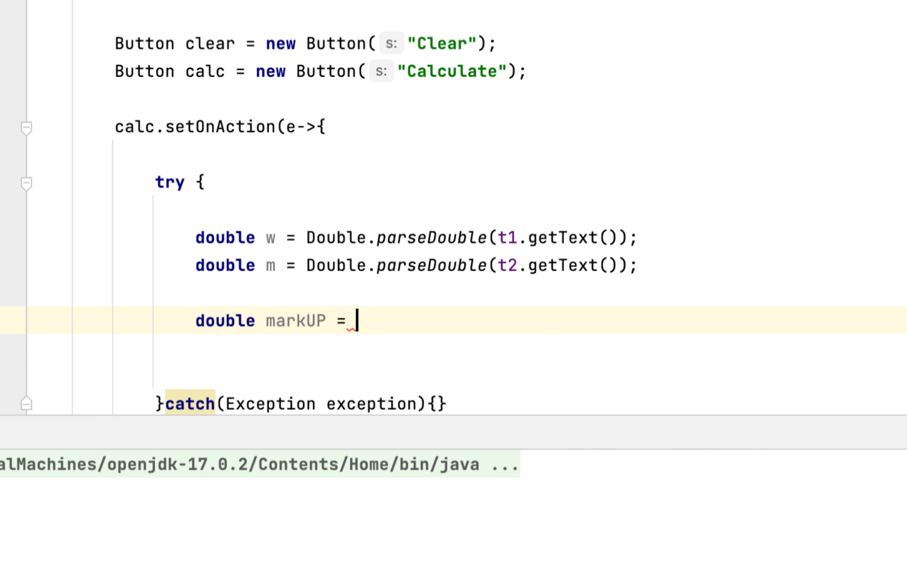
text(00) *)
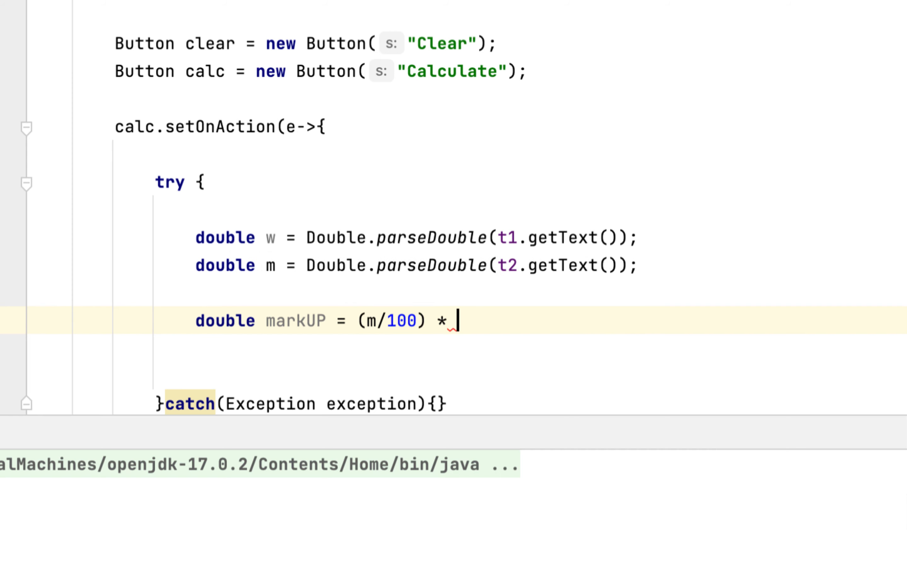
text(w;)
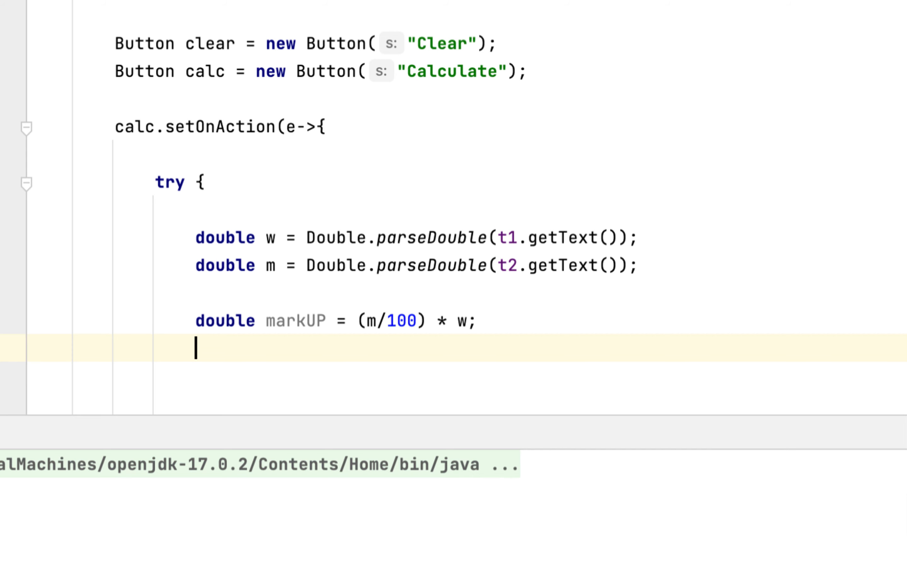
Compute double retailPrice = w + markUP;.
text(double)
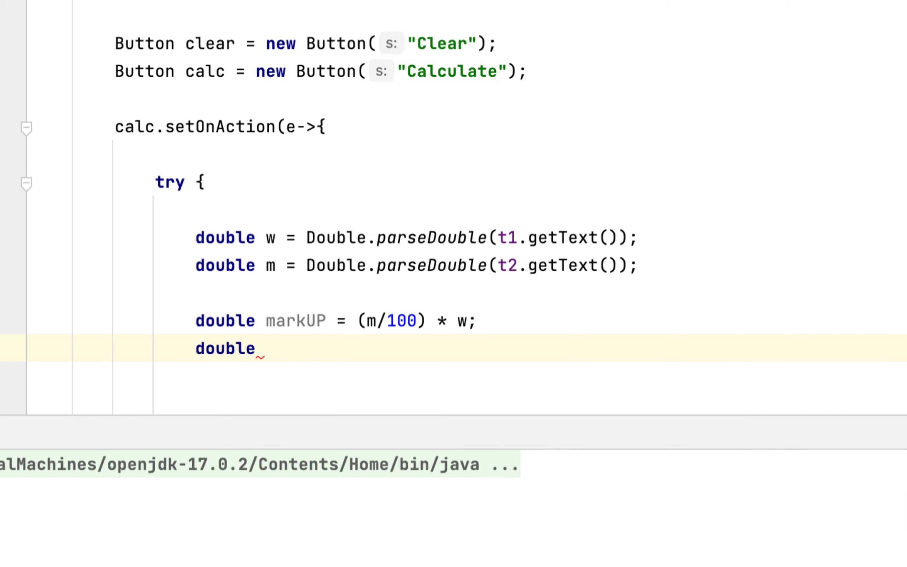
text(re)
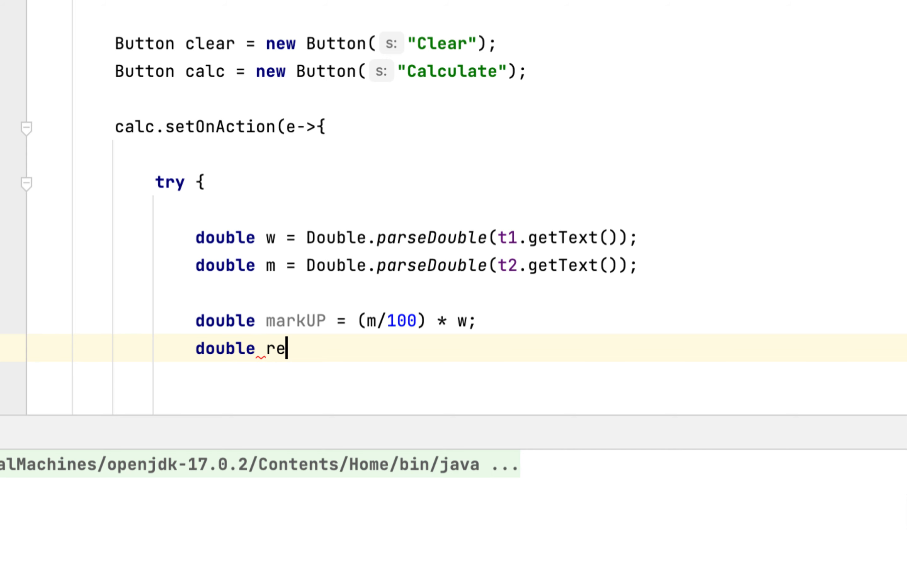
text(tailPr)
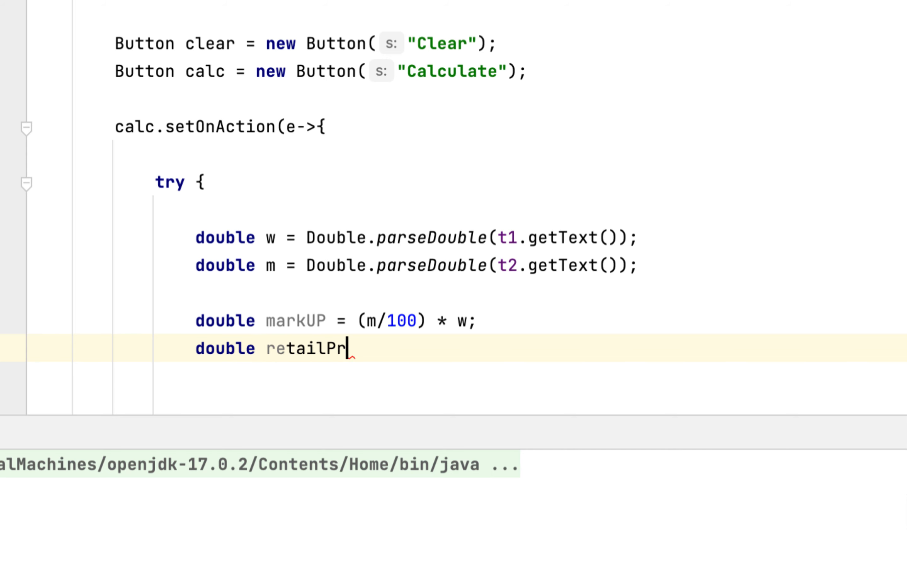
text(ice =)
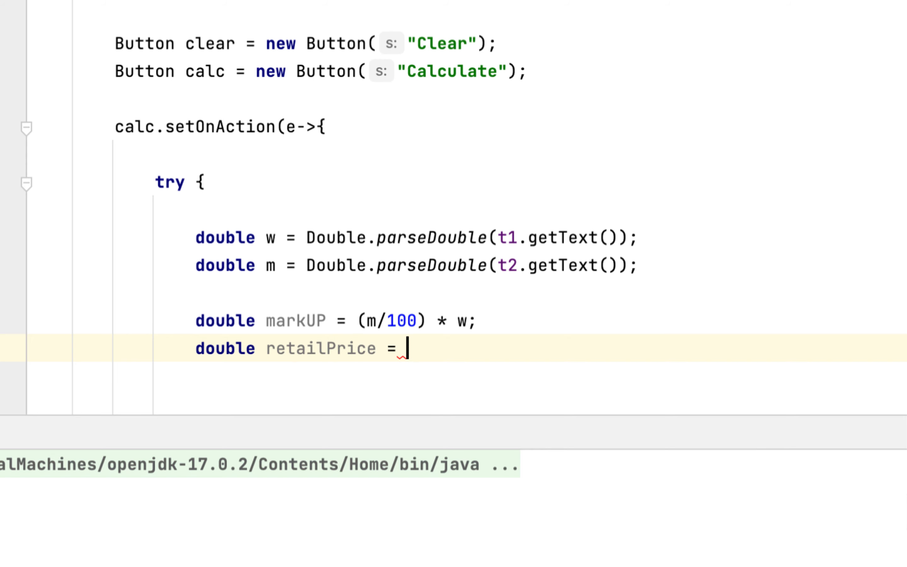
text(w +)
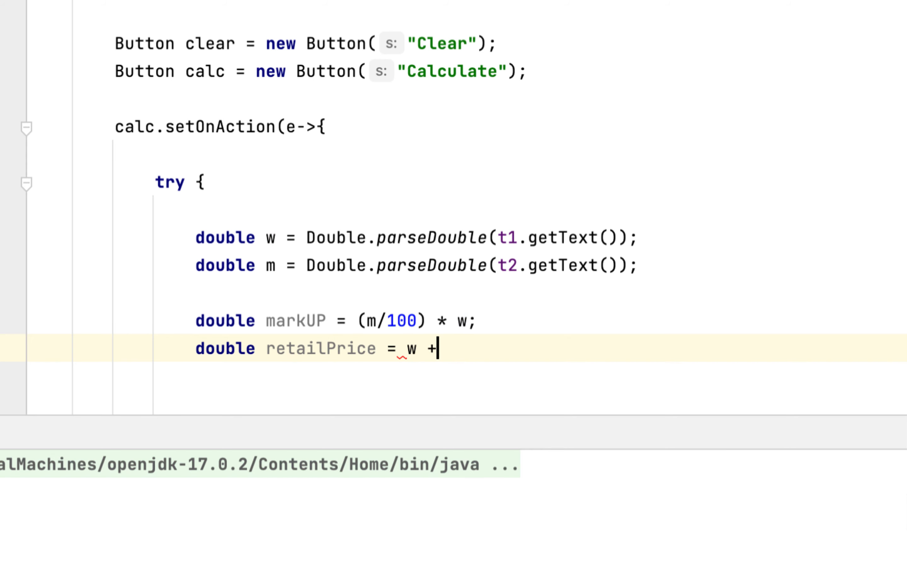
text(markUP;)
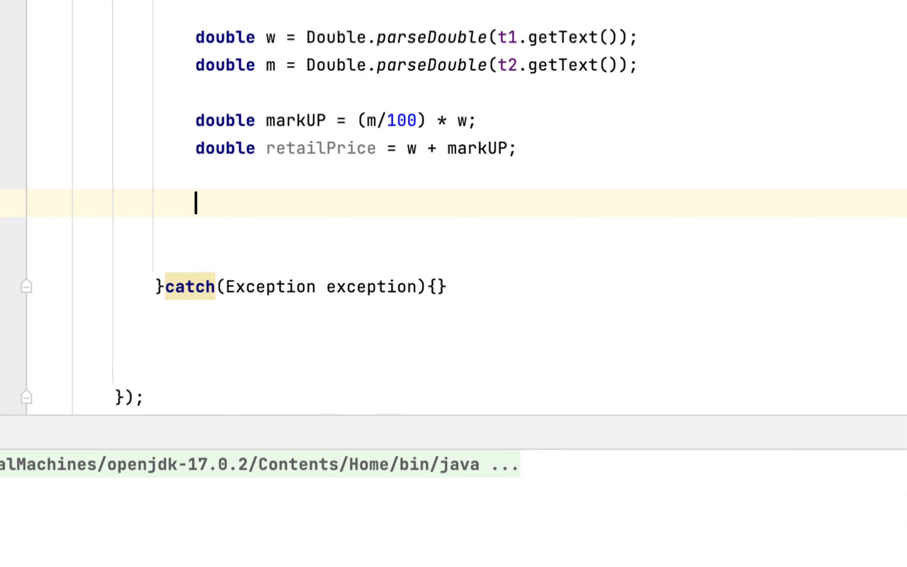
Declare Alert alert = new Alert(Alert.AlertType.CONFIRMATION);.
text(Ale)
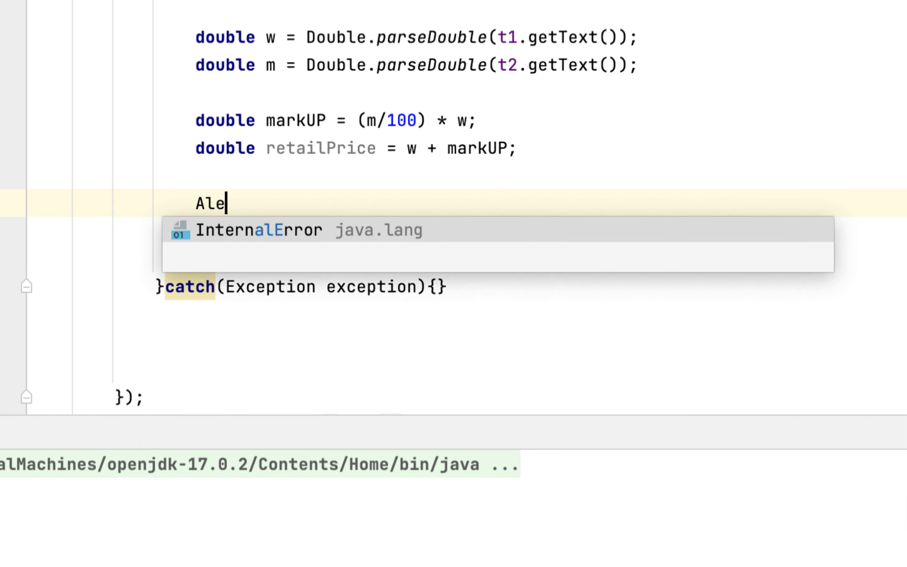
text(rt alert ne)
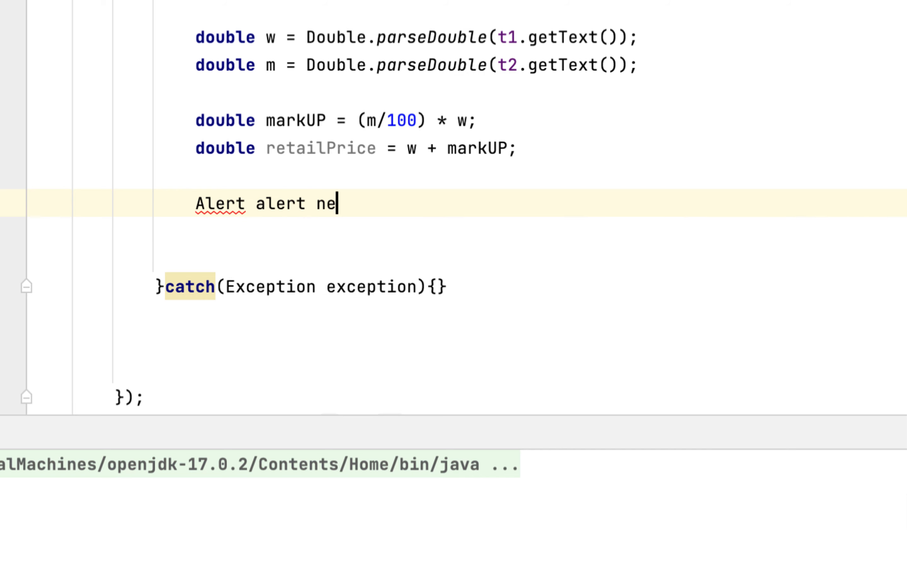
text(w Alert()
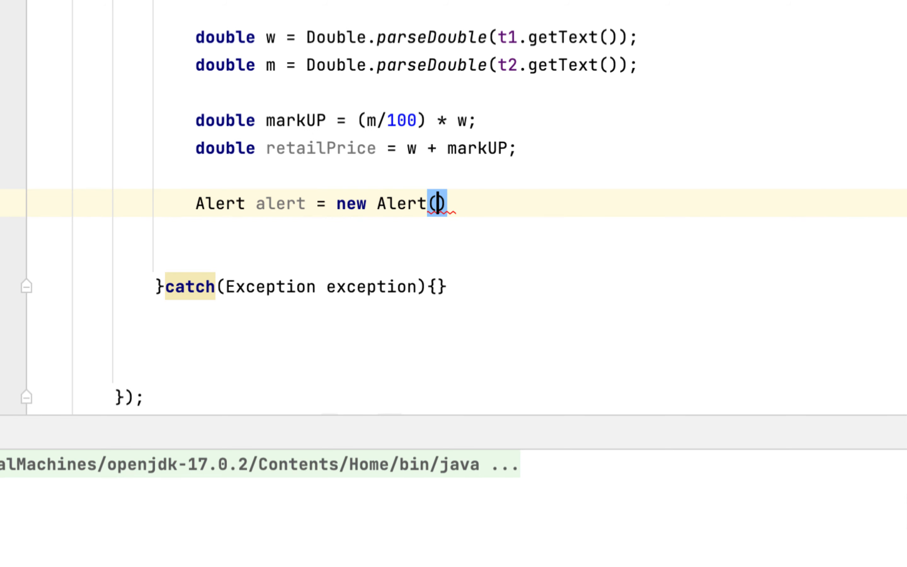
text(Ale)
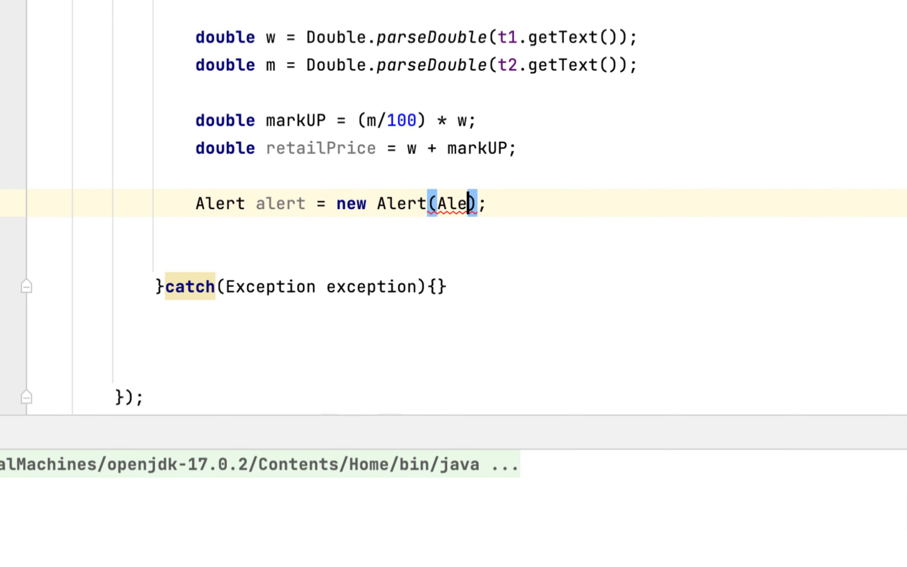
text(rt.)
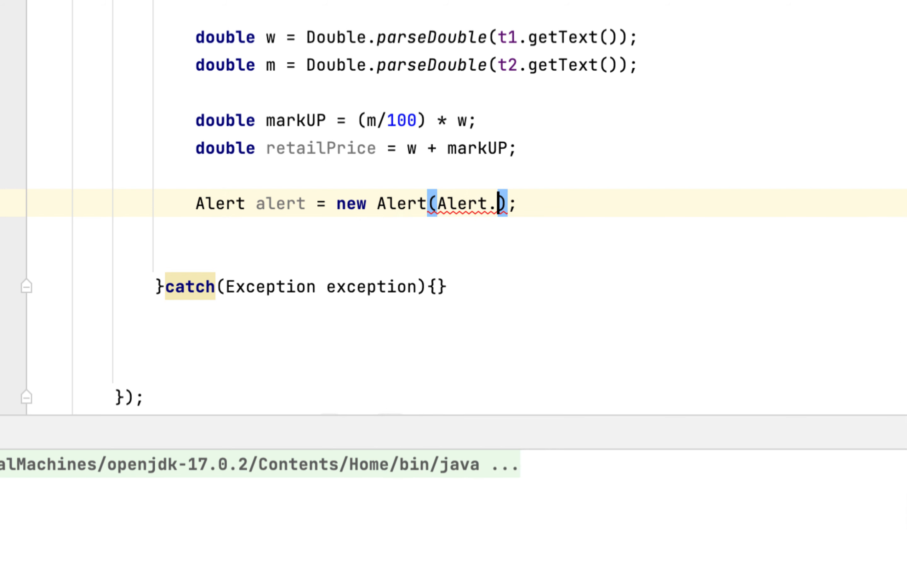
text(AlertType.C)
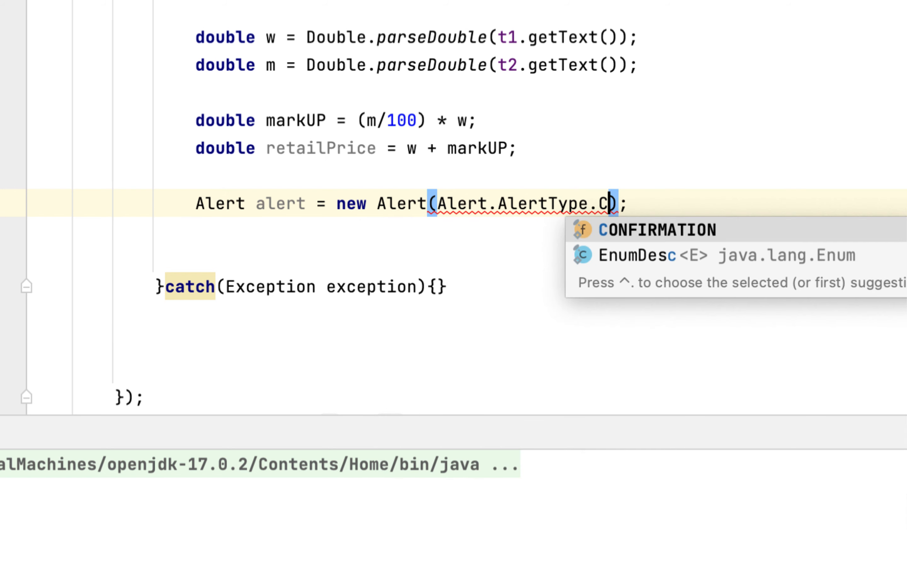
click(656, 229)
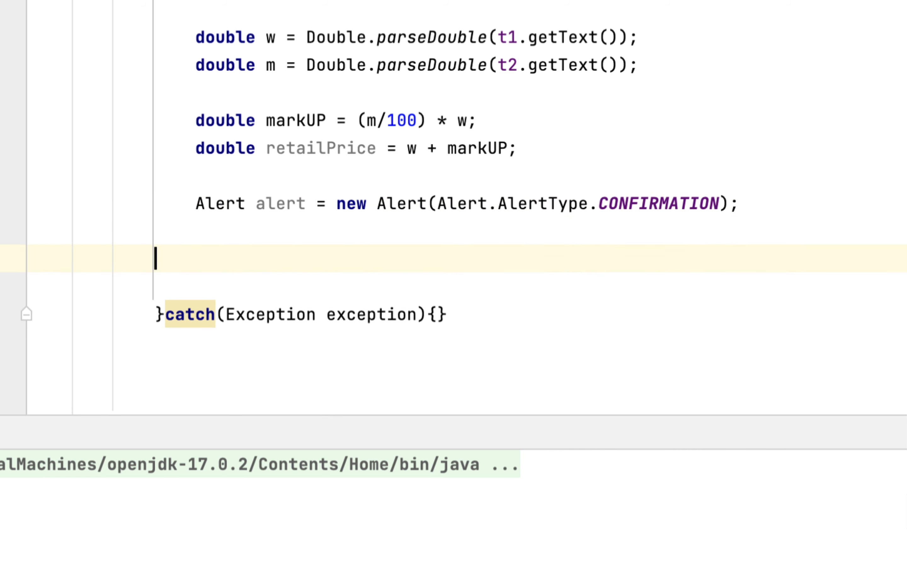
Add alert.show() and alert.setTitle("Retail Price").
text(alert)
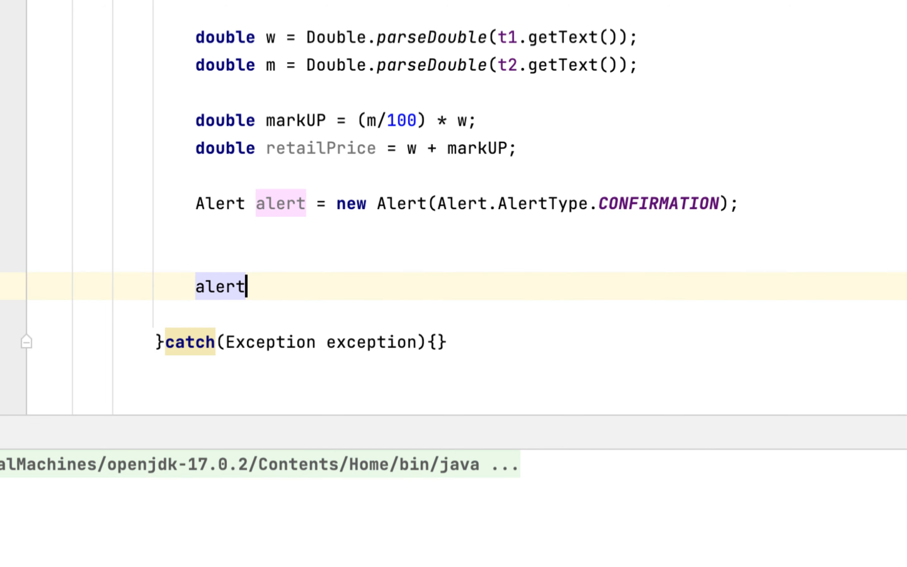
text(.show();)
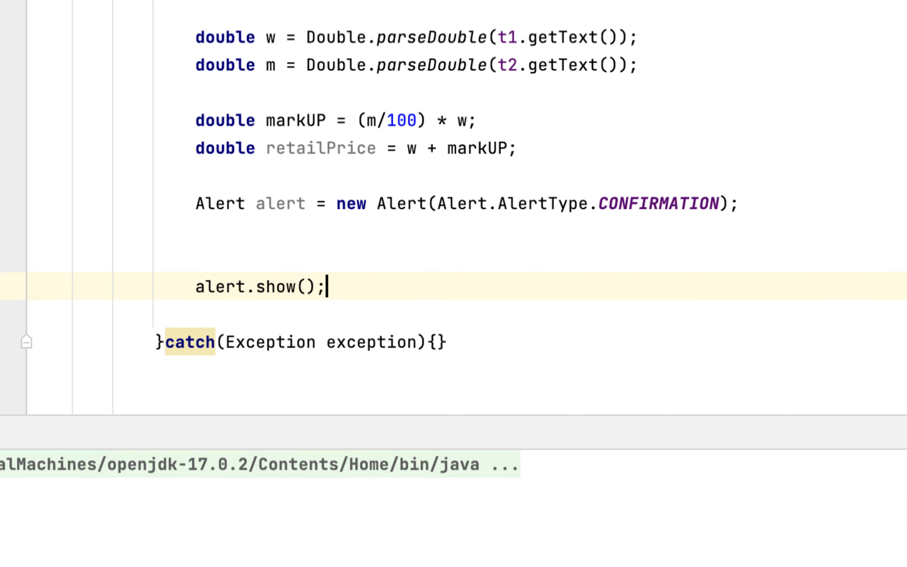
text(al)
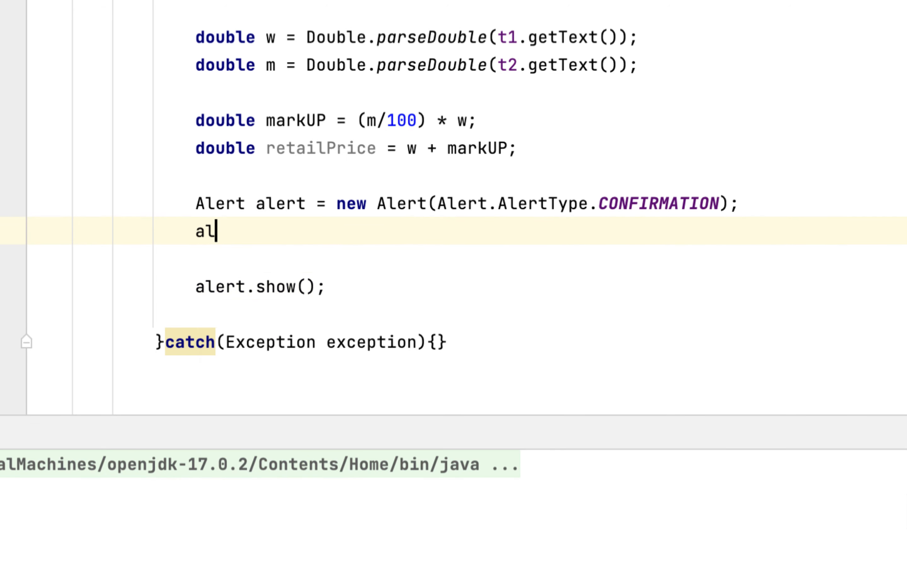
text(ert.setTitle("");)
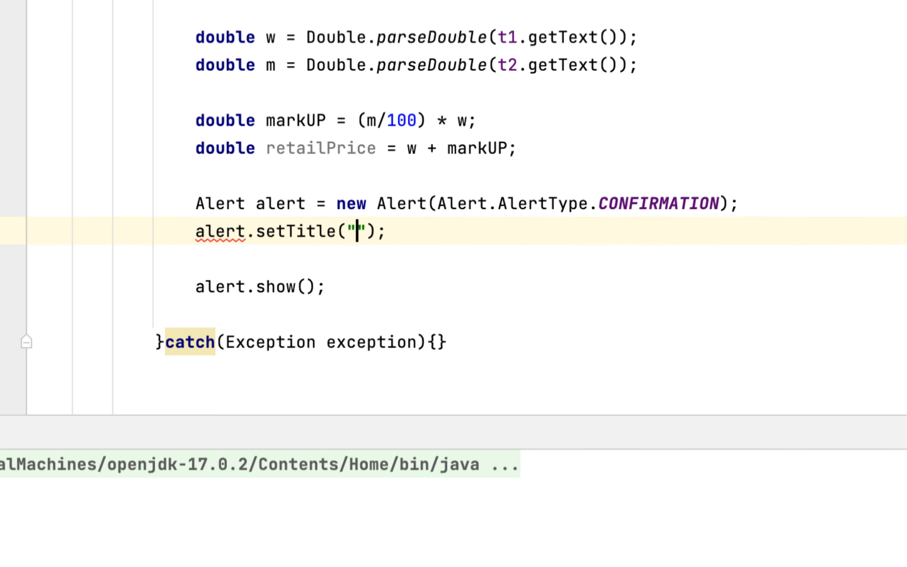
text(Retail Price)
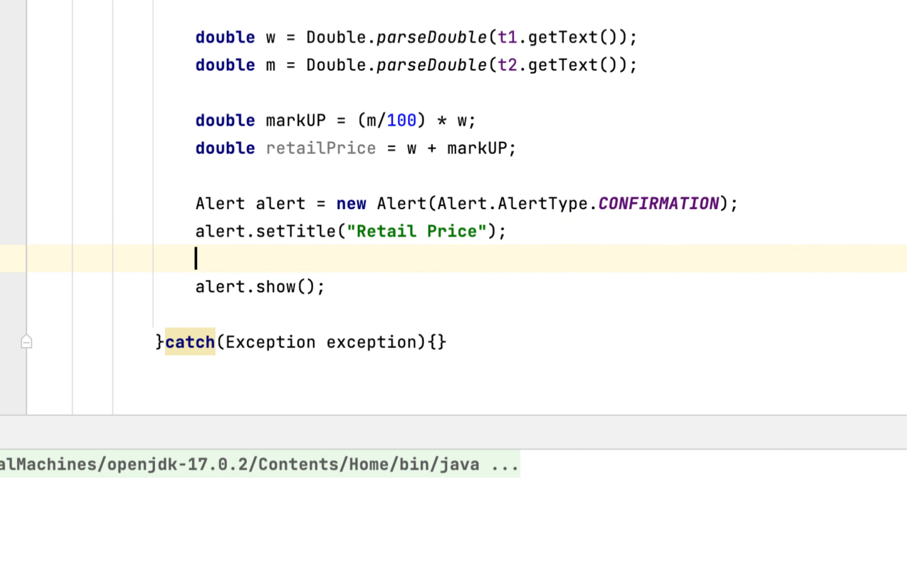
text(alert)
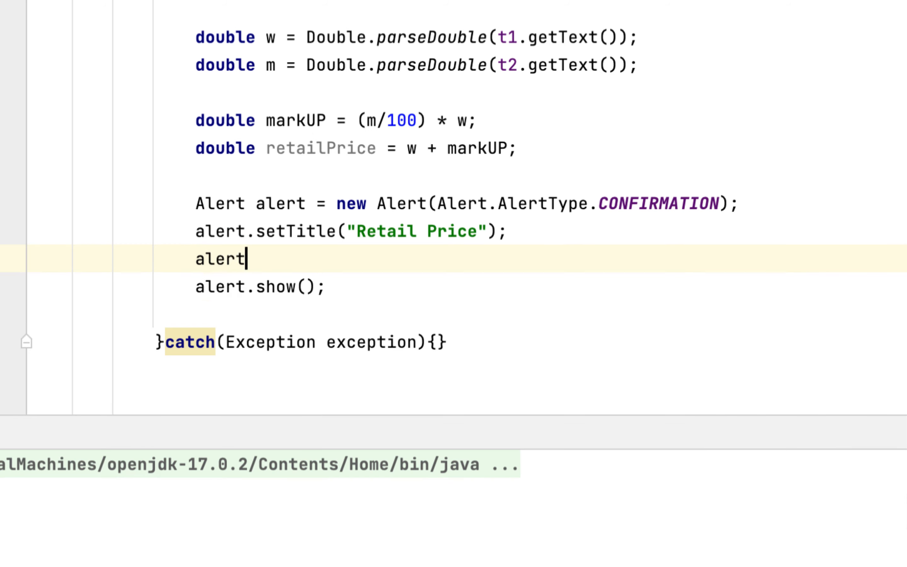
Start setContentText with "Wholesale price: $"+String.valueOf(w).
text(.setcontentText()
text(")
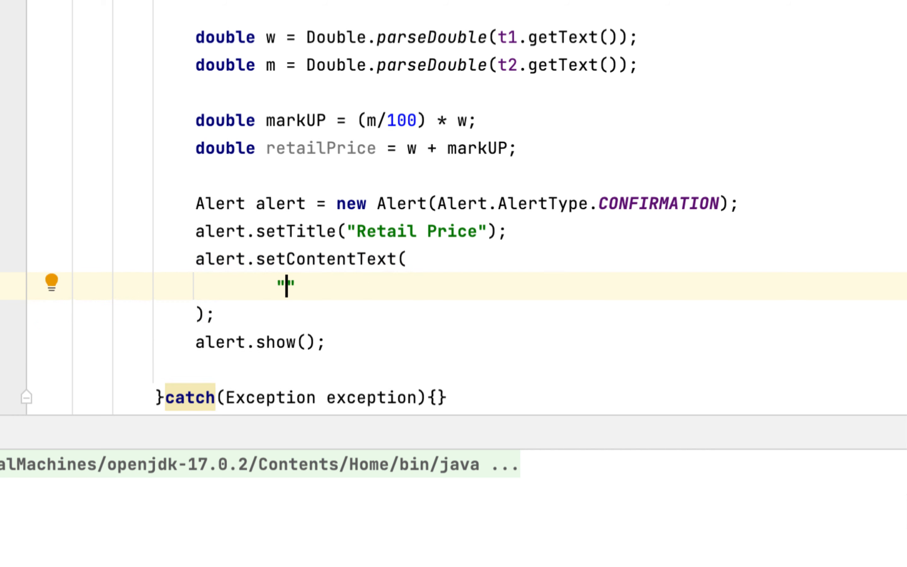
text(Wholesale price:)
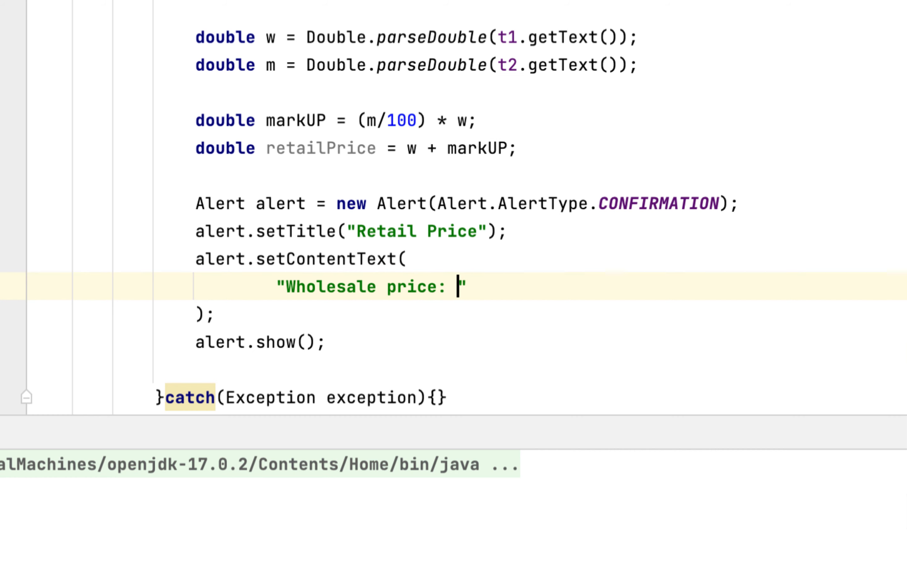
text($"+)
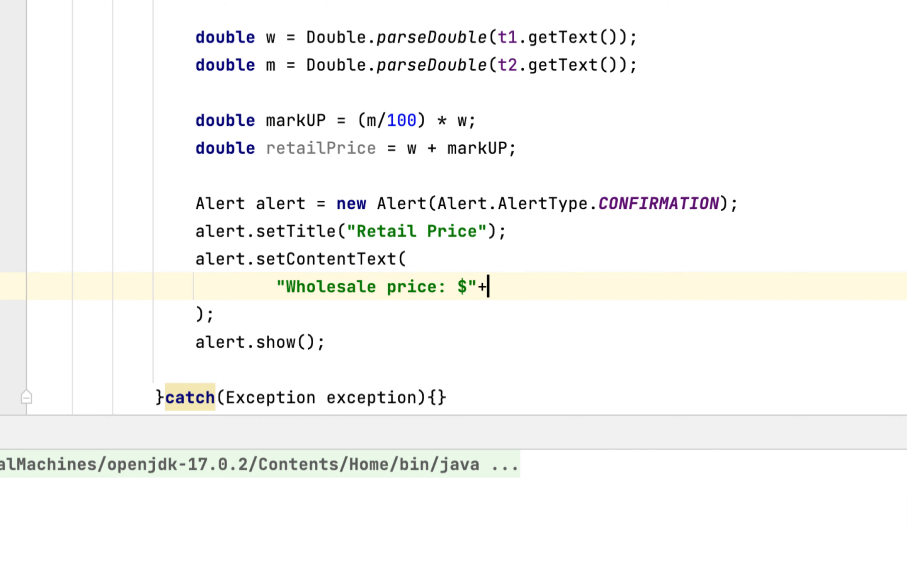
text(Strinv)
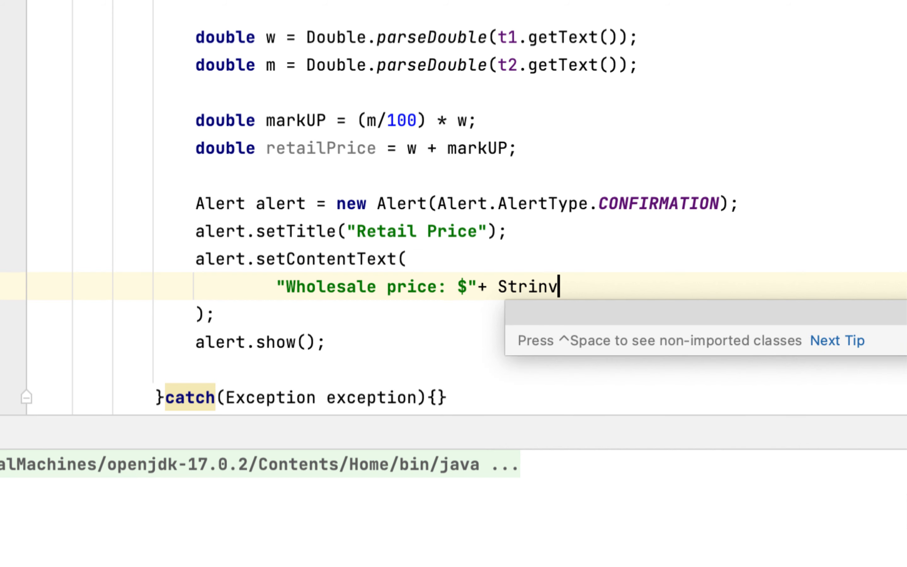
text(g.valueOf()
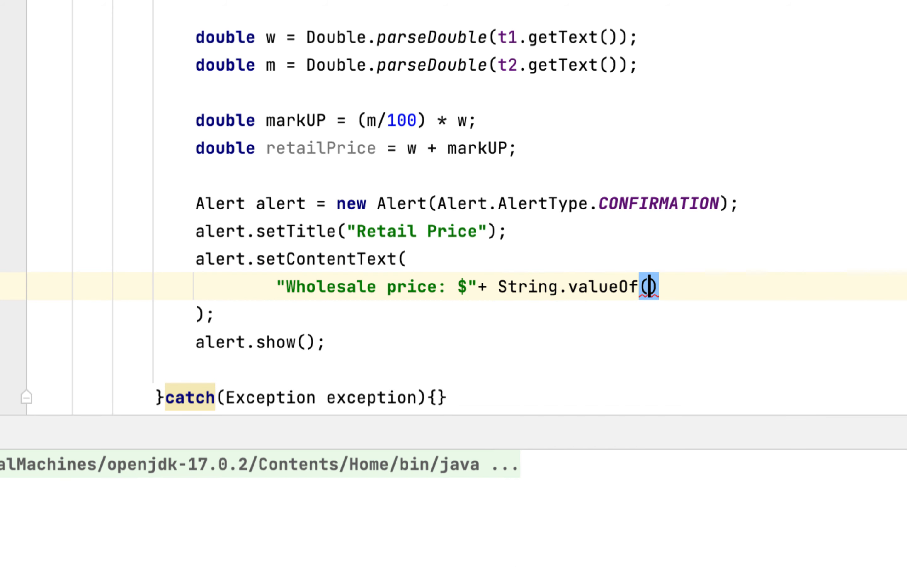
text(w)
text(+")
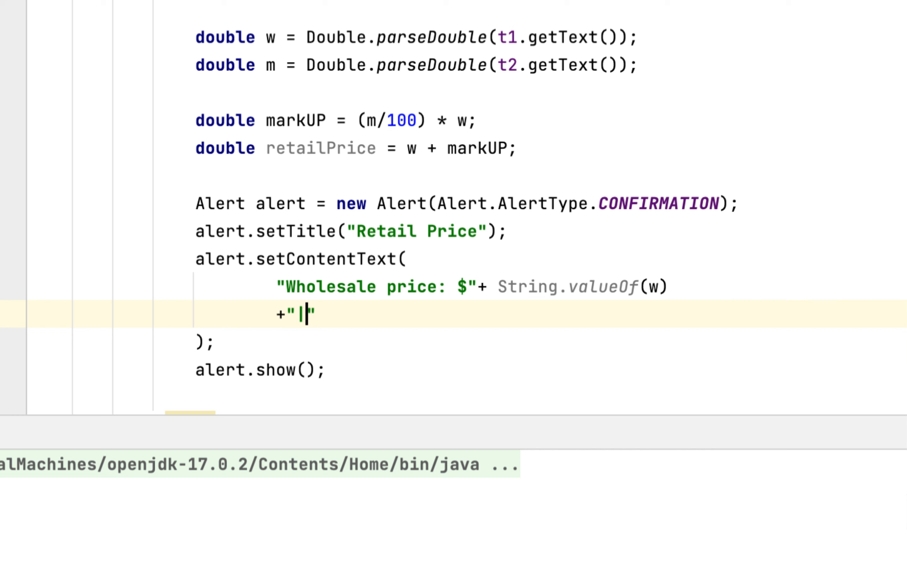
Append "\nMarkup: $"+String.valueOf(markUP) to the message.
text(\n)
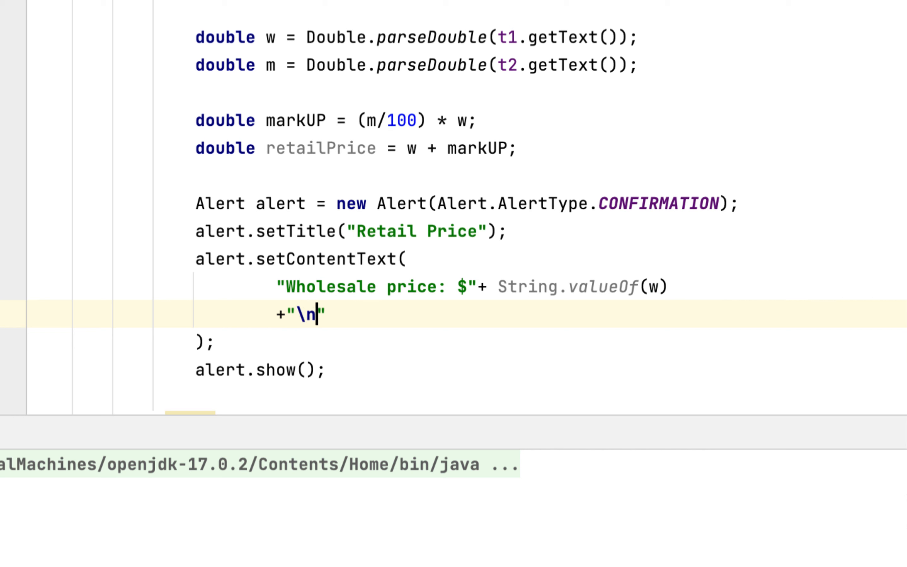
text(Markup)
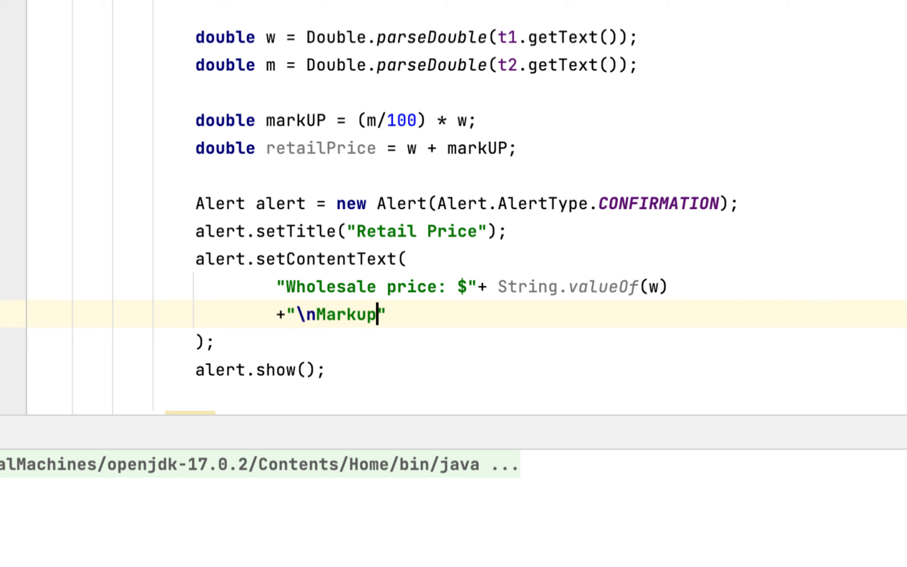
text(: $)
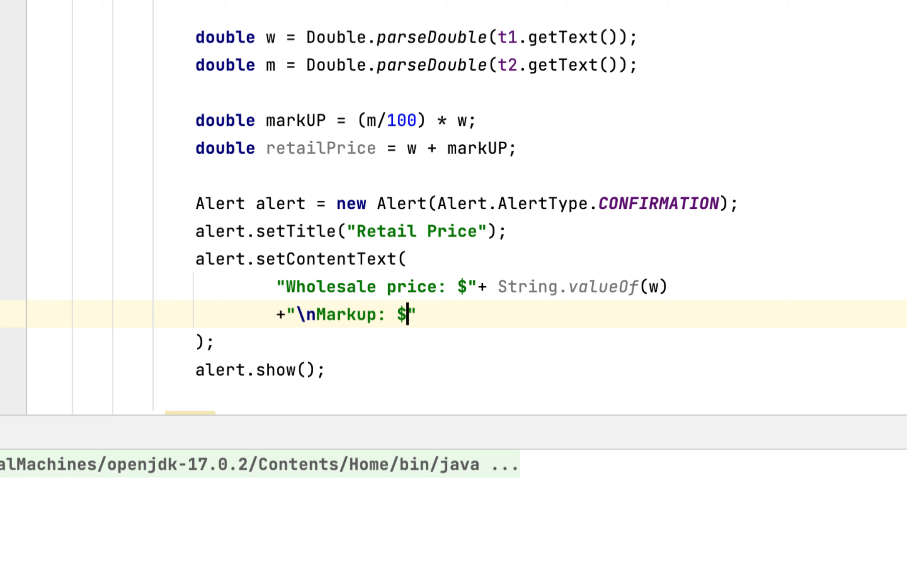
text(+Str)
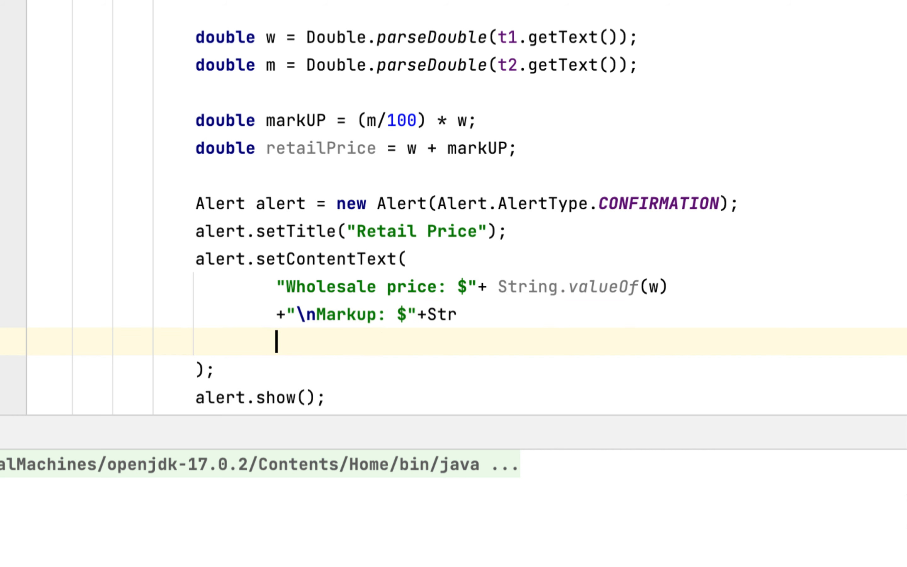
text(i)
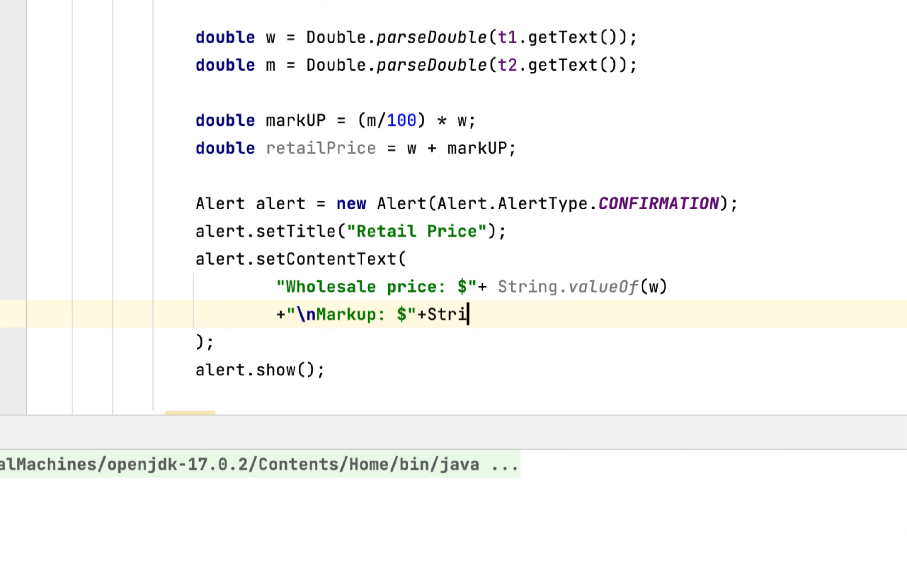
text(ng.valueOf()
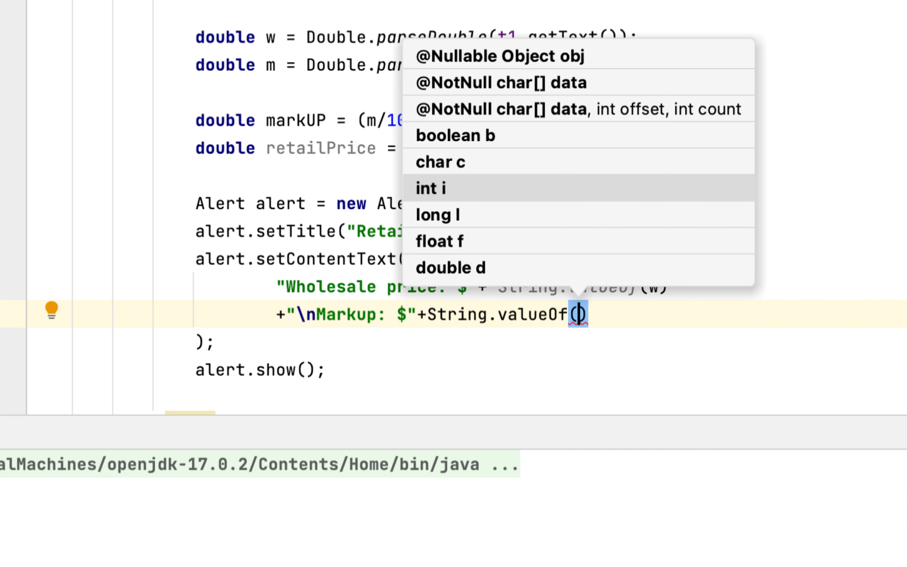
text(mark)
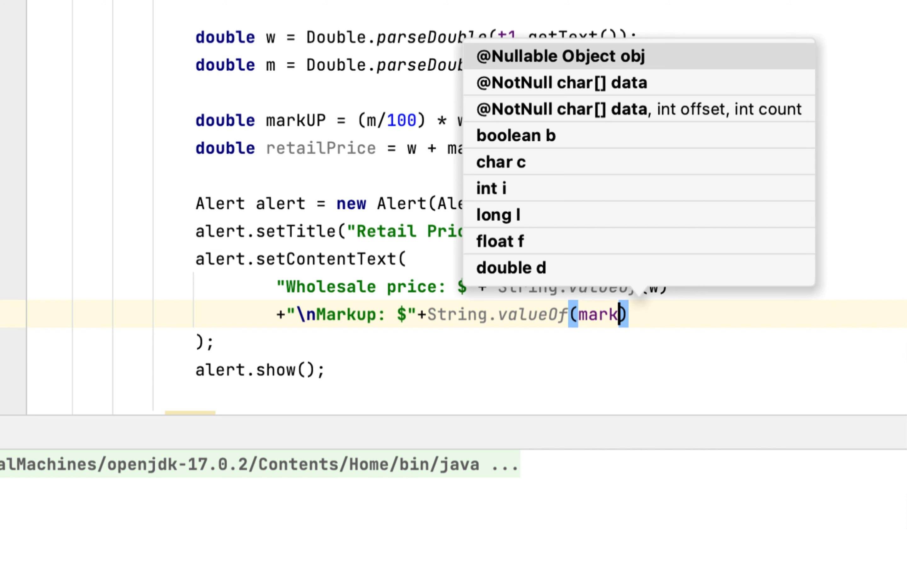
text(U)
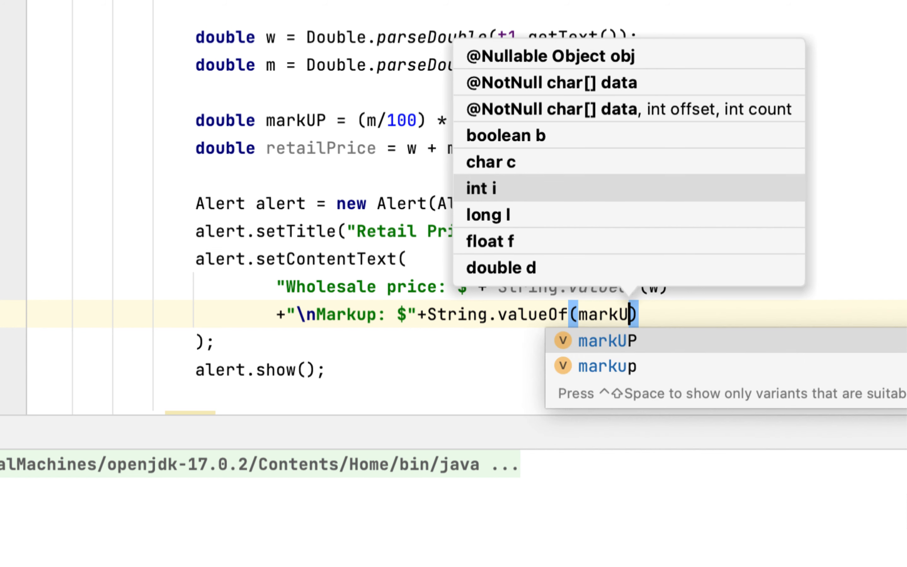
click(606, 340)
text(+)
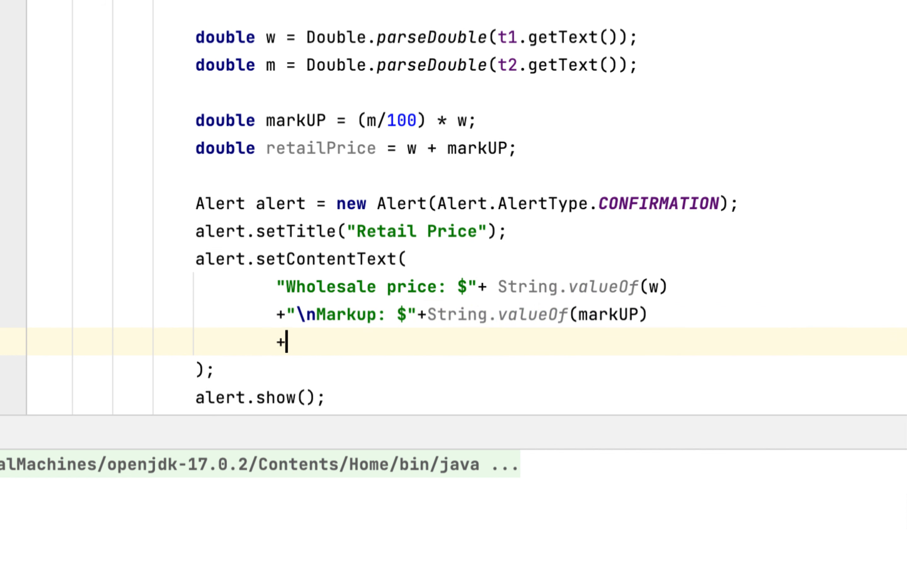
Append "\nRetail price: $"+String.valueOf(retailPrice) to the message.
text("\n")
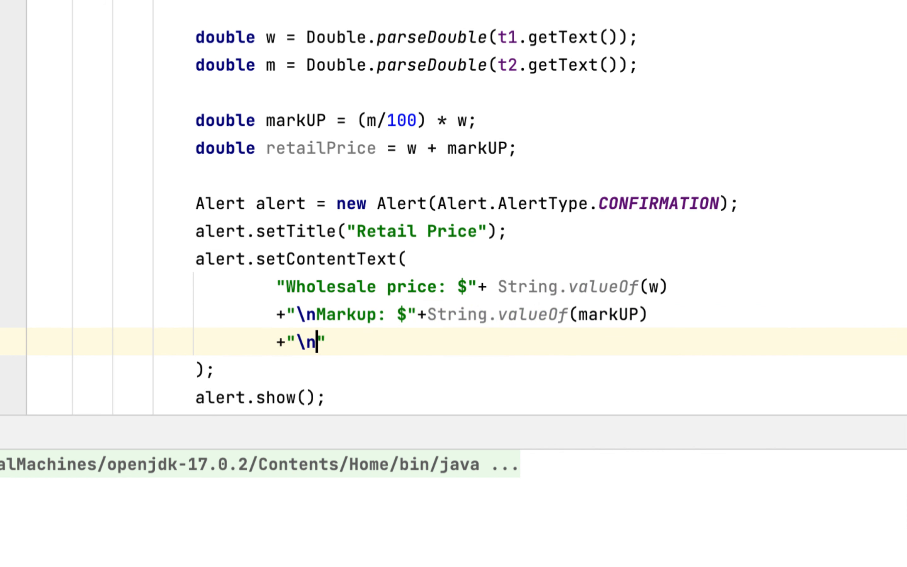
text(Retail p)
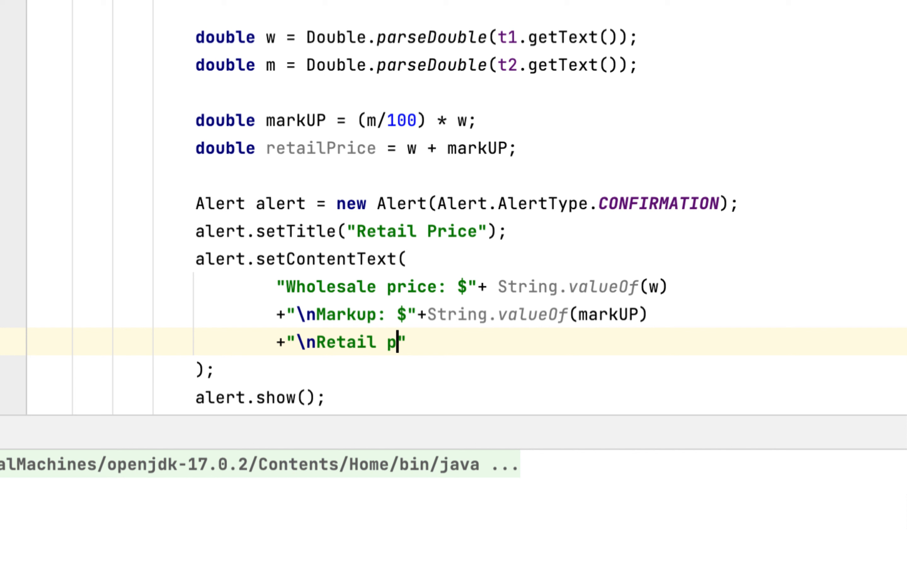
text(rice: $)
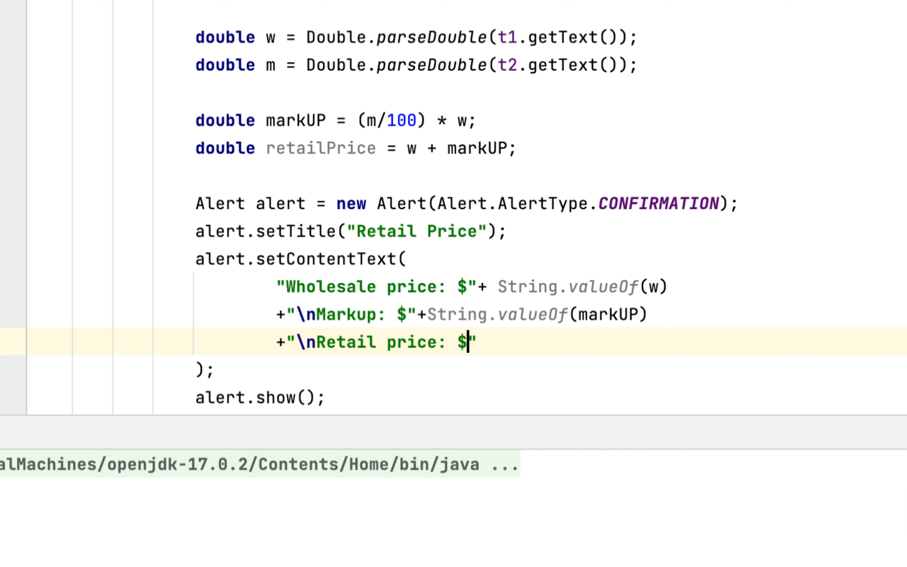
text(+)
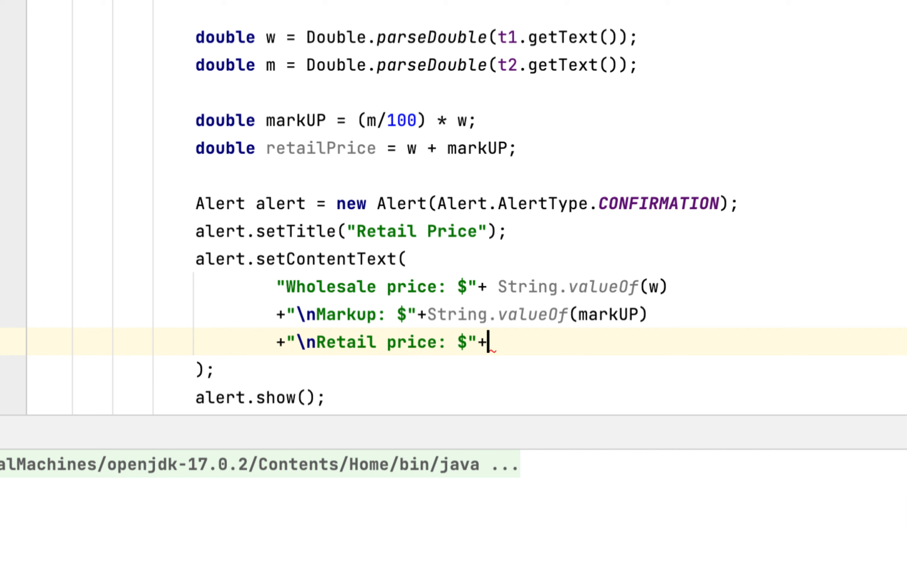
text(String.valueOf()
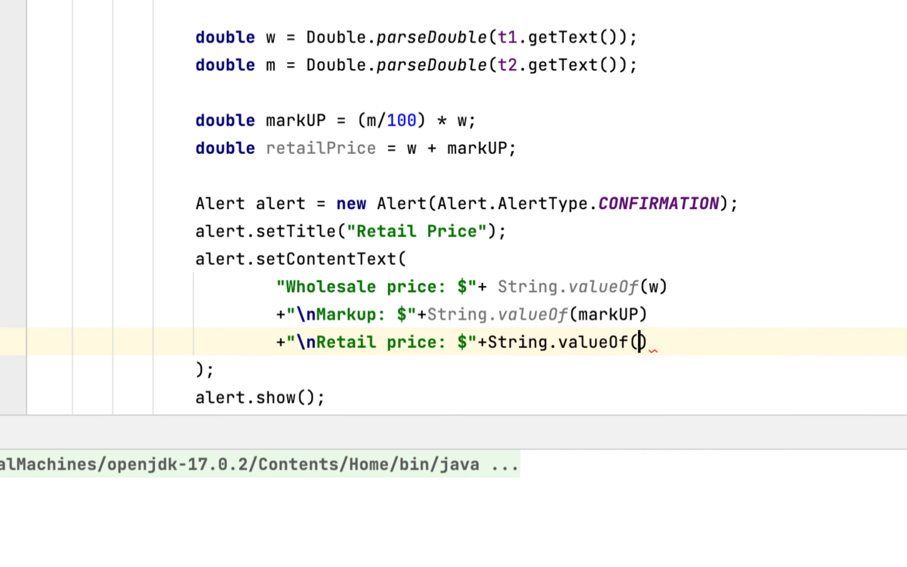
text(retailPrice)
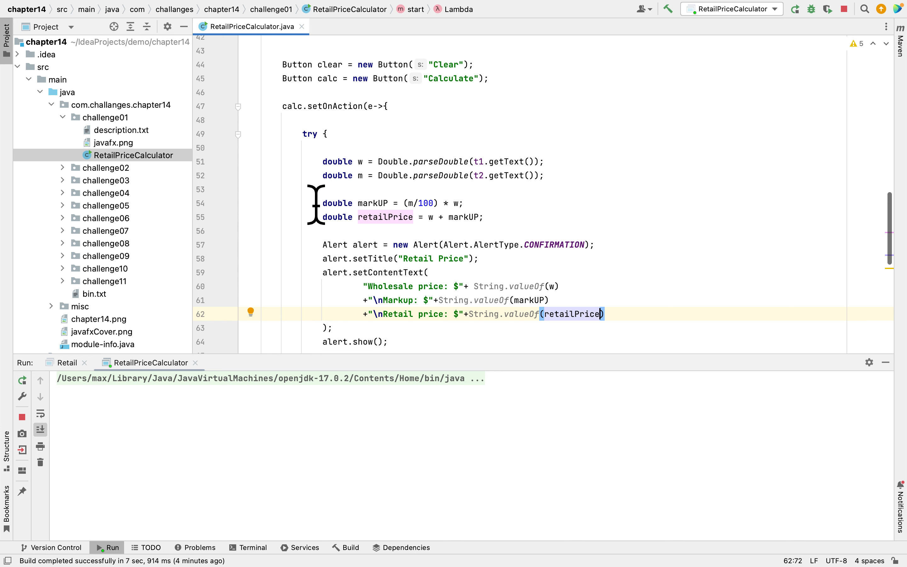
Rerun the application so the calculator starts with the new alert code.
scroll(down, 3)
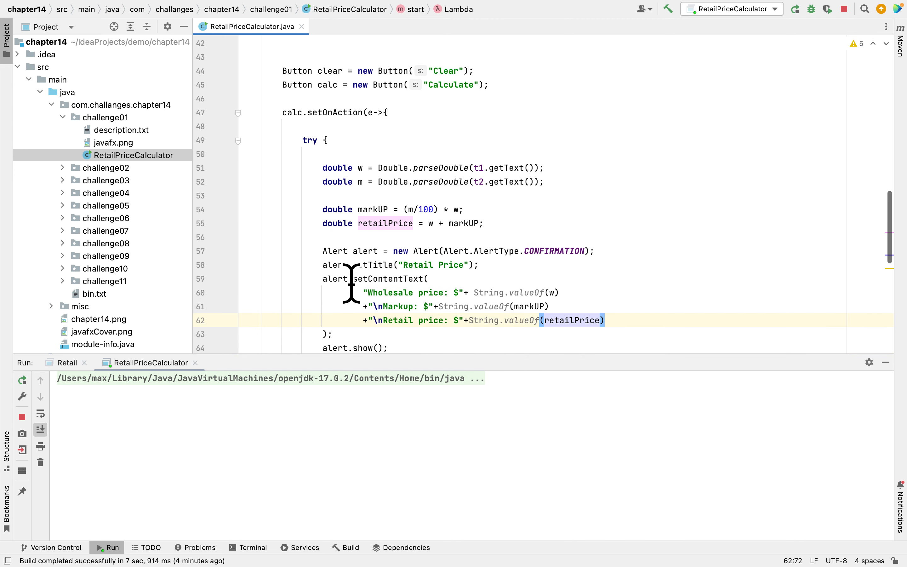
scroll(down, 3)
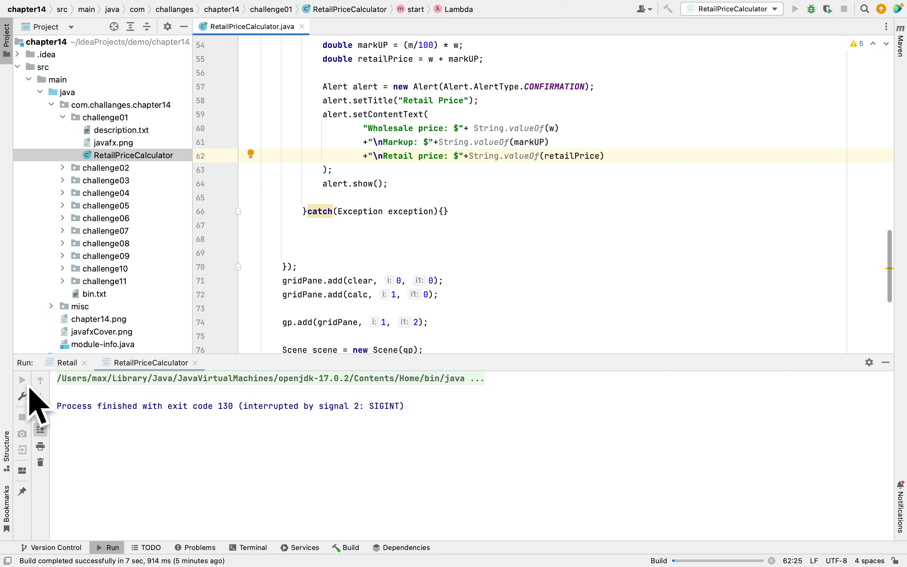
click(363, 155)
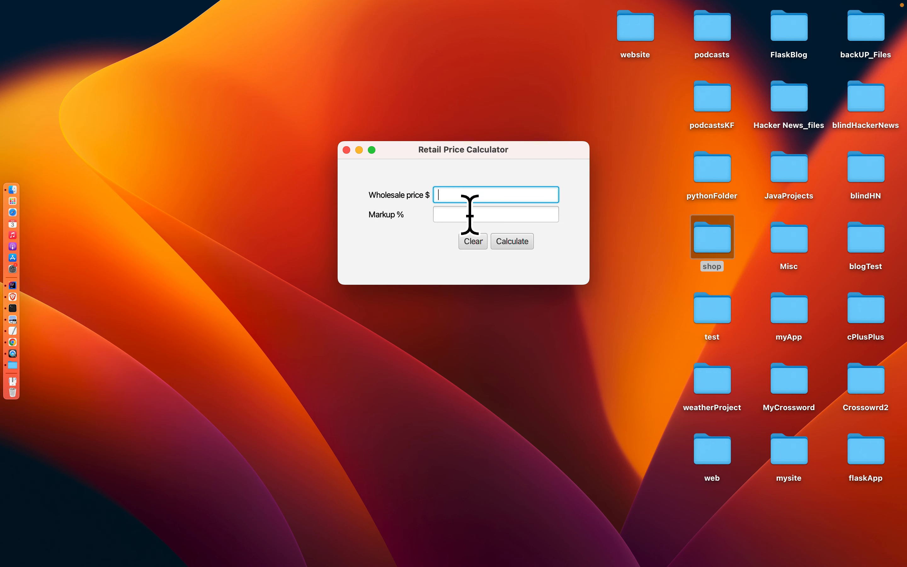
Calculate with wholesale 100 and markup 10, showing retail $110.0 in the alert.
text(100)
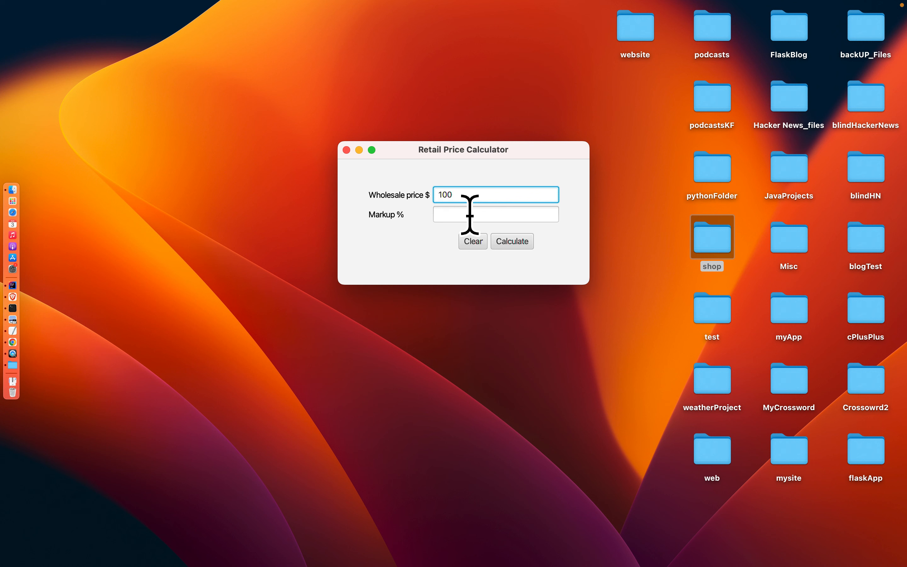
text(1)
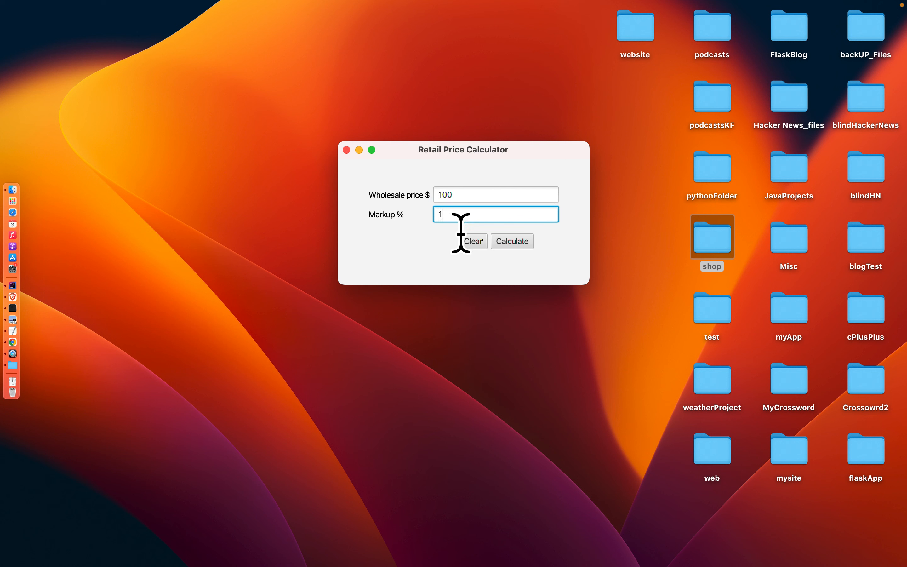
text(0)
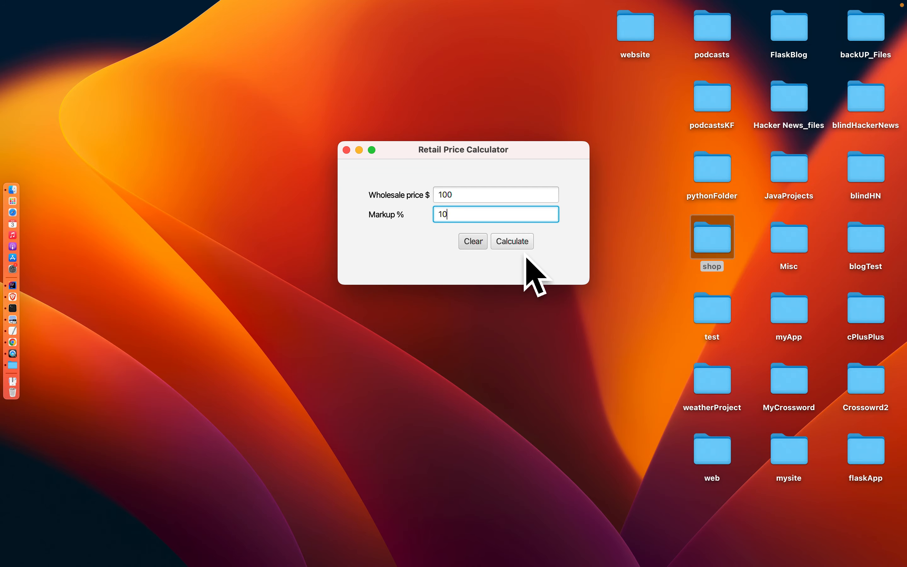
click(511, 241)
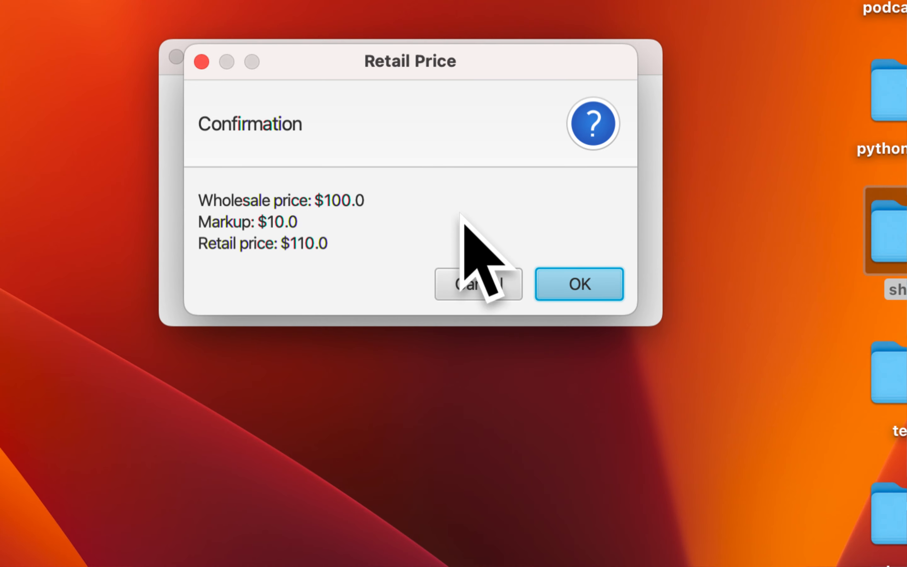
mouse_move(313, 248)
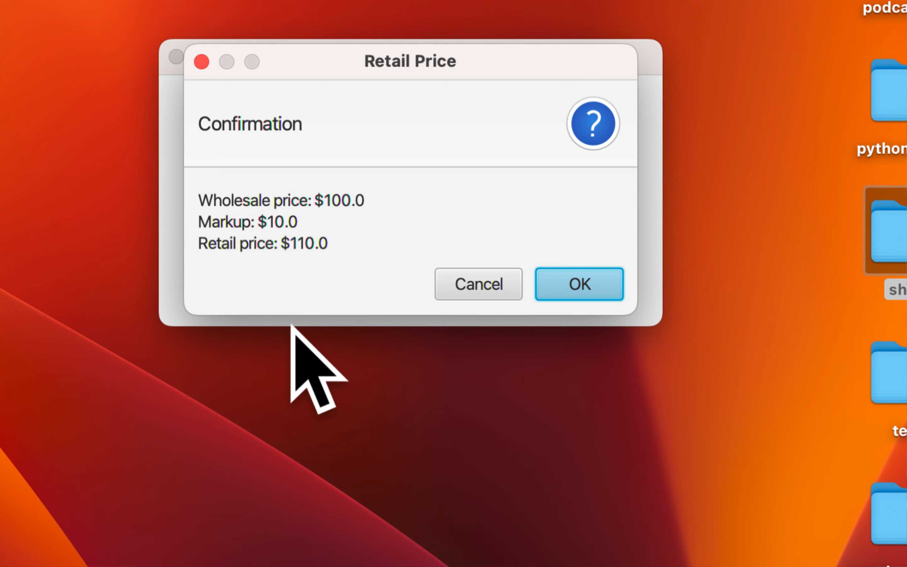
mouse_move(318, 289)
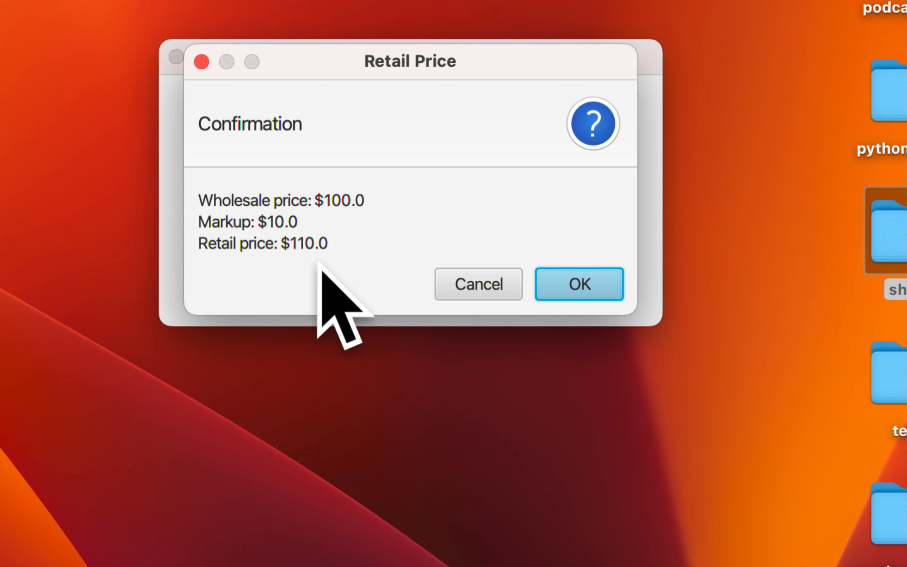
mouse_move(258, 220)
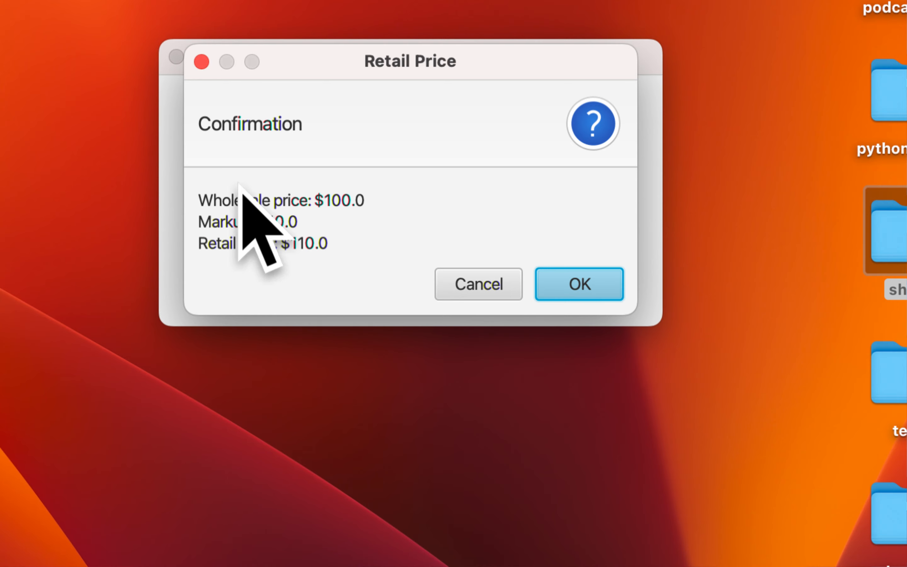
Calculate with wholesale 2700 and markup 8.03, giving retail $2916.81, then dismiss the alert.
click(578, 284)
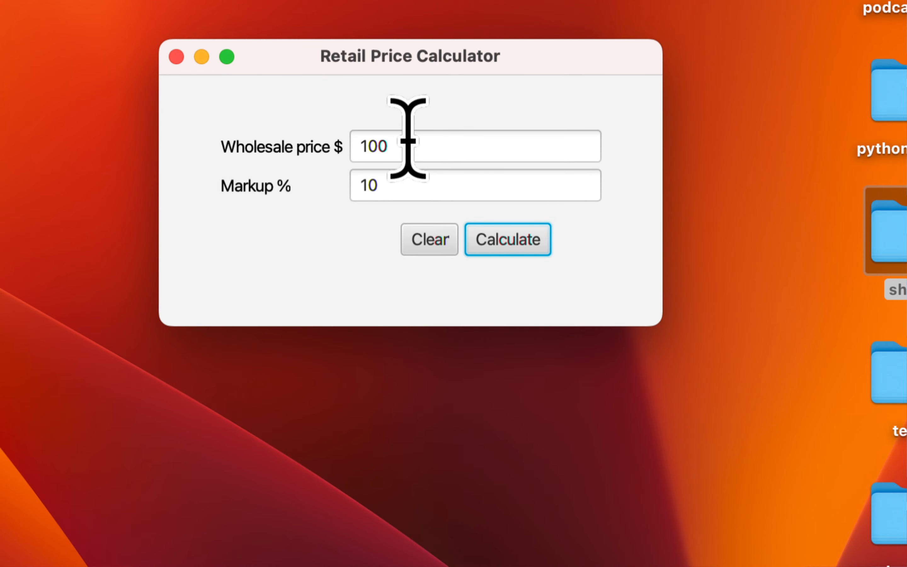
text(27)
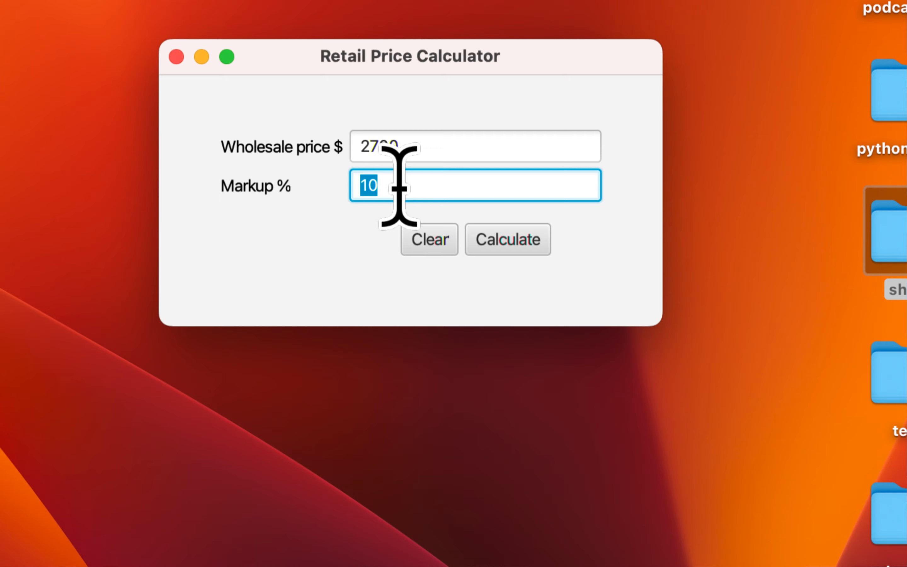
text(8)
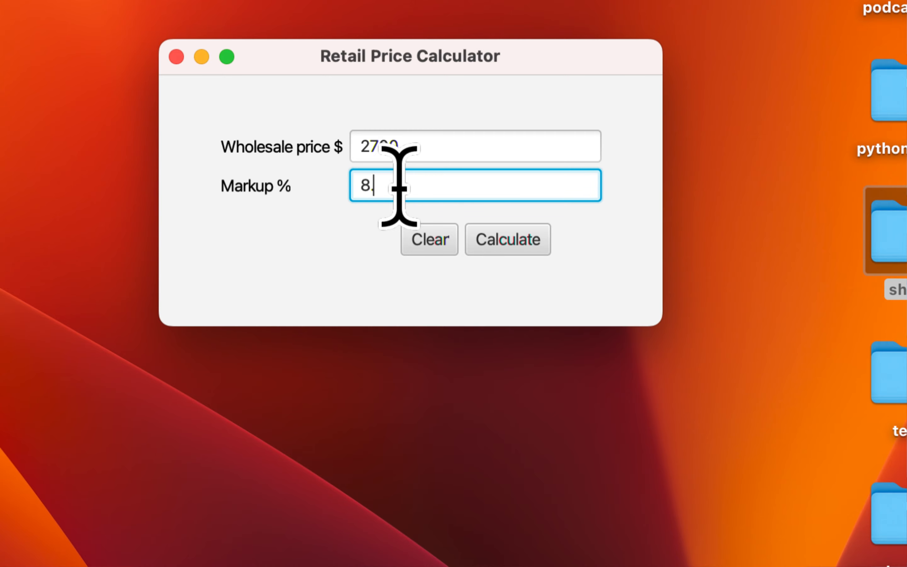
text(.03)
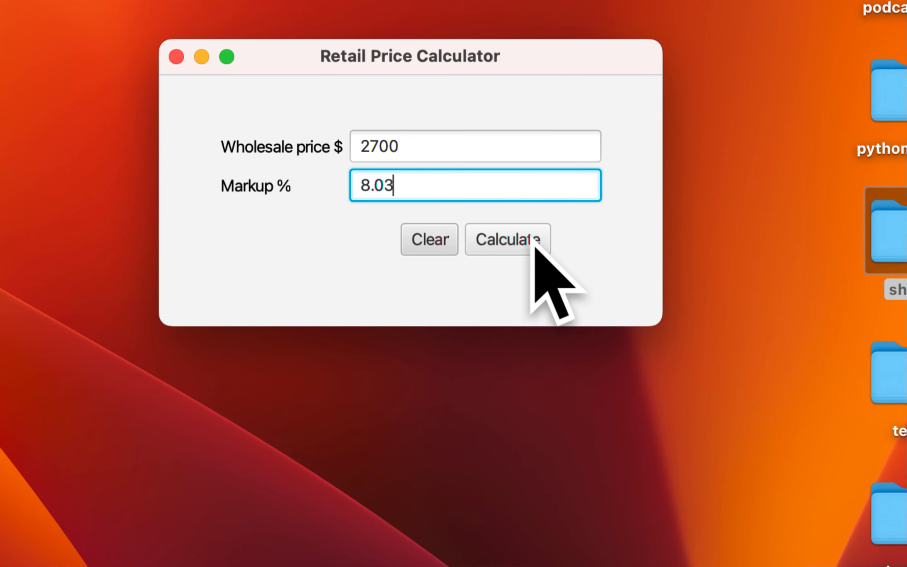
click(507, 239)
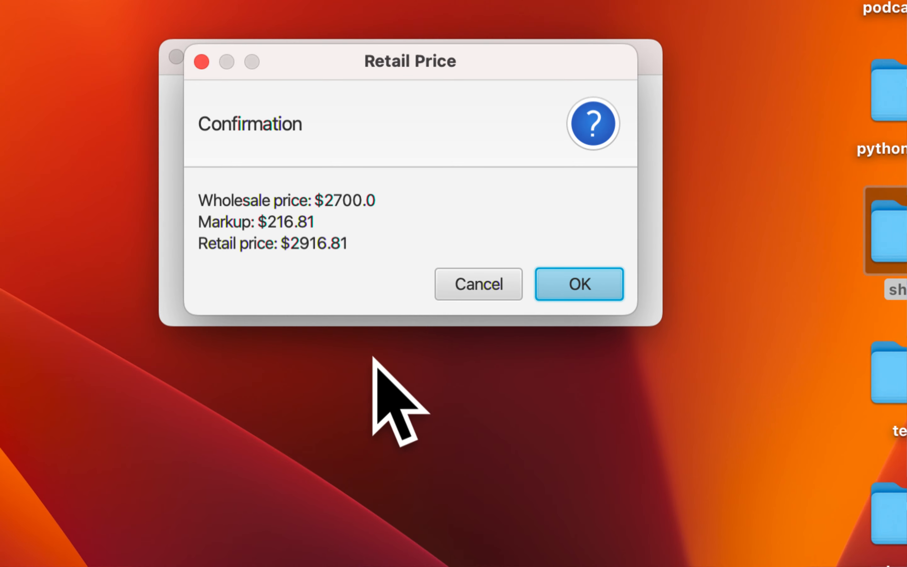
mouse_move(321, 344)
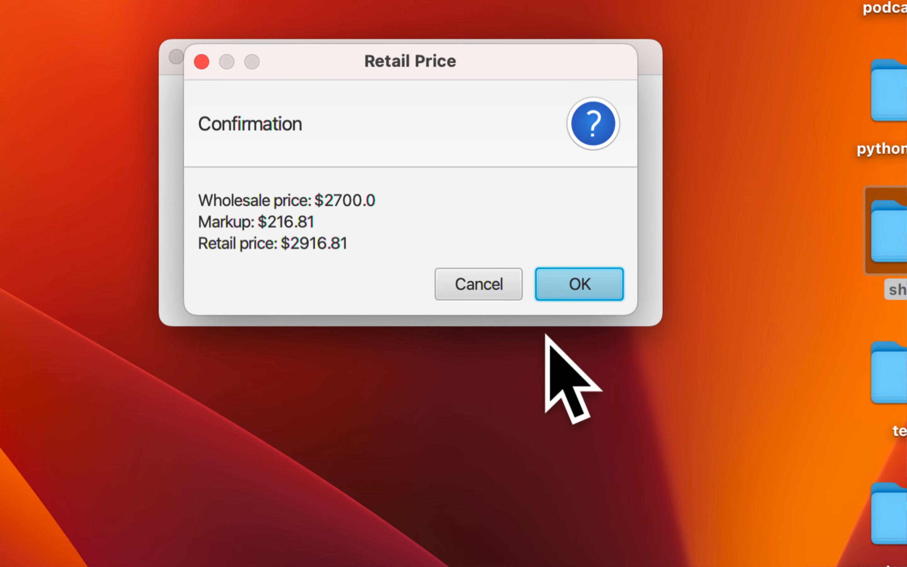
click(578, 284)
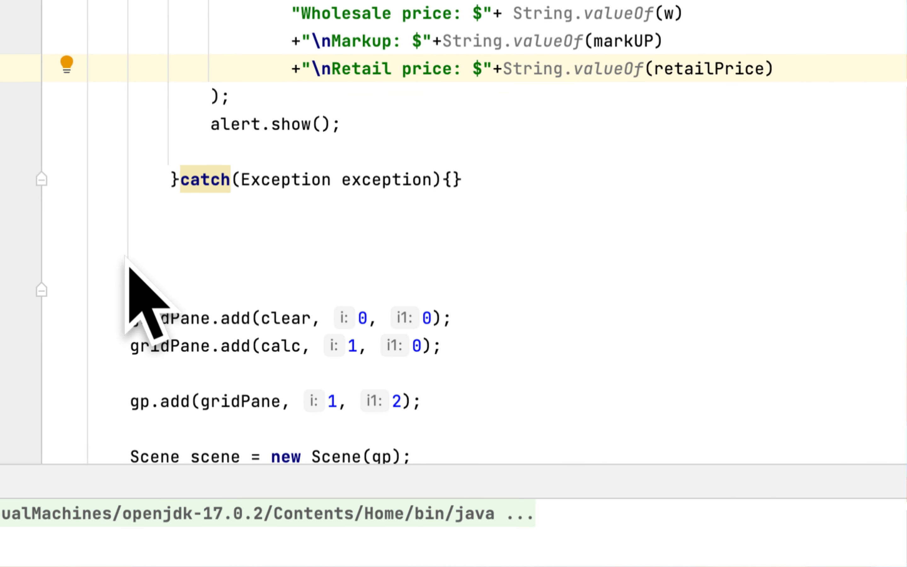
Add clear.setOnAction(e->{ ... }) with an empty try/catch(Exception exception) skeleton.
scroll(down, 3)
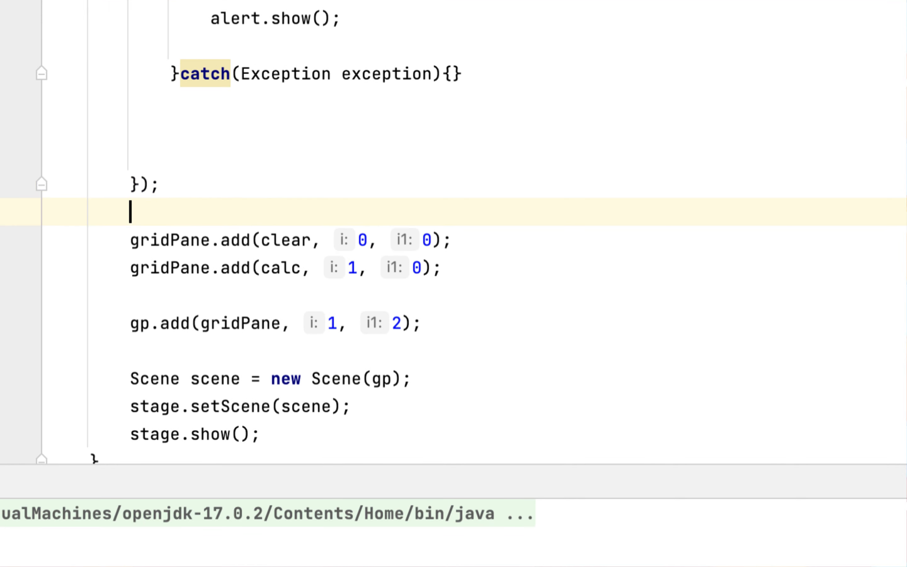
text(clear.s)
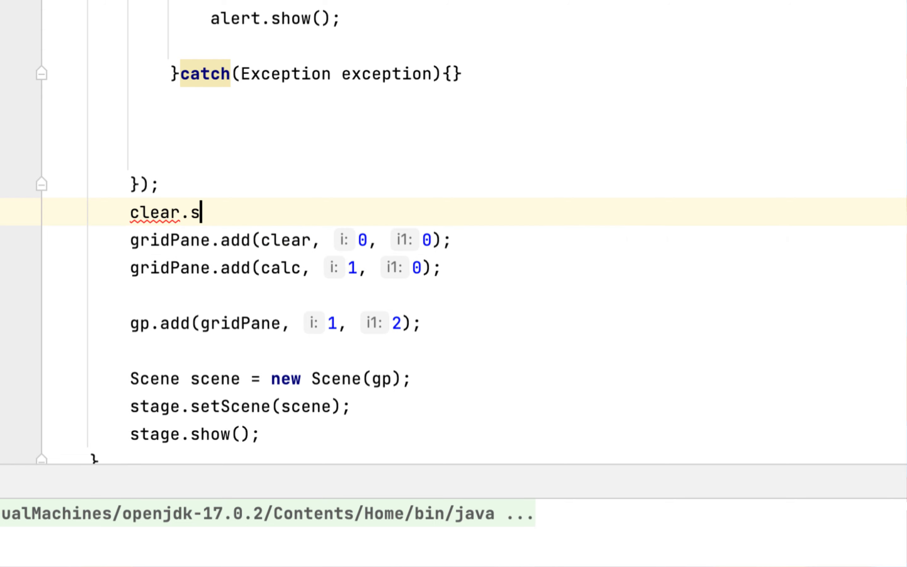
text(eto)
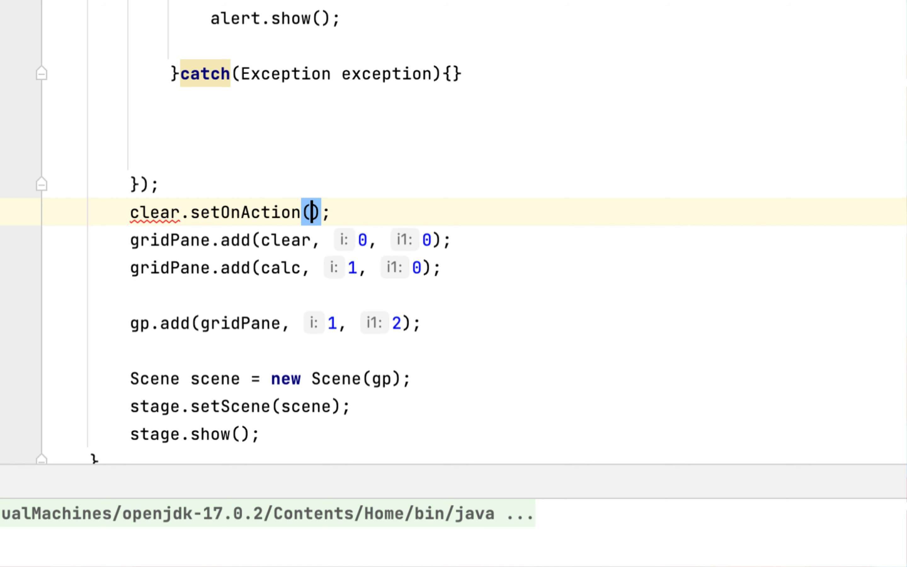
text(e->{})
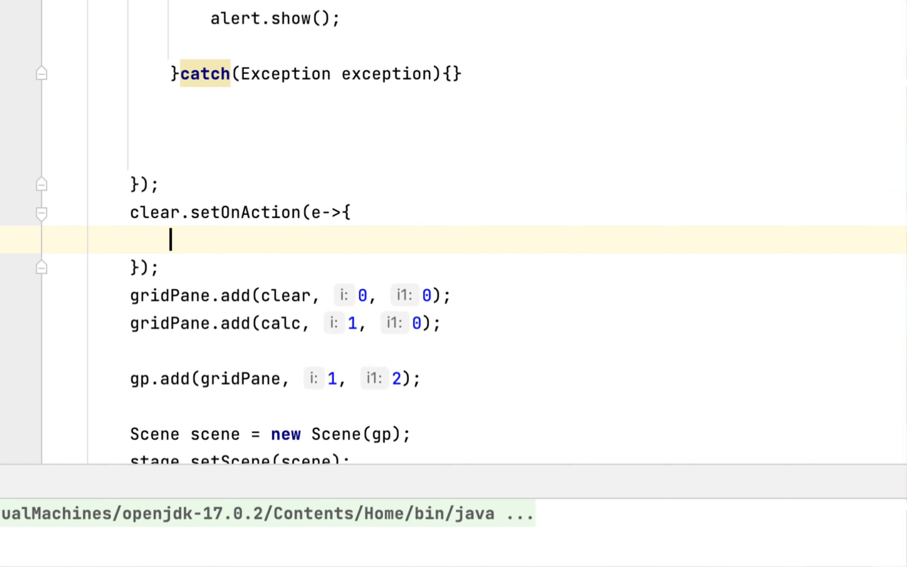
text(try{)
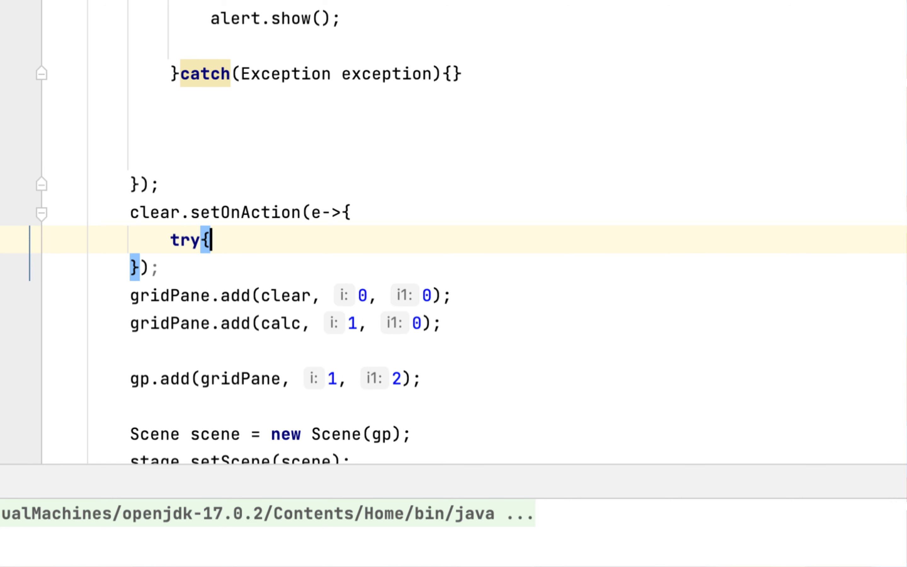
text(}catch)
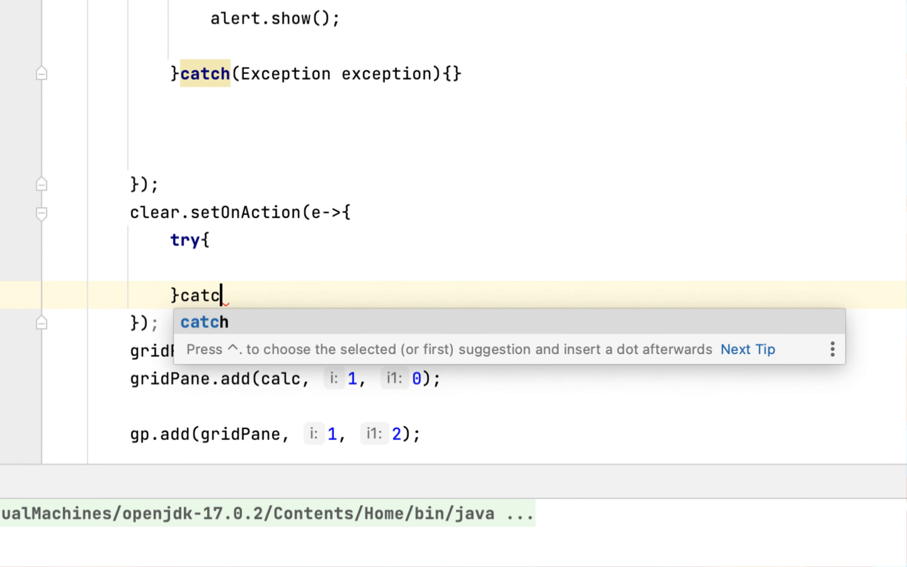
text((Exception exce)
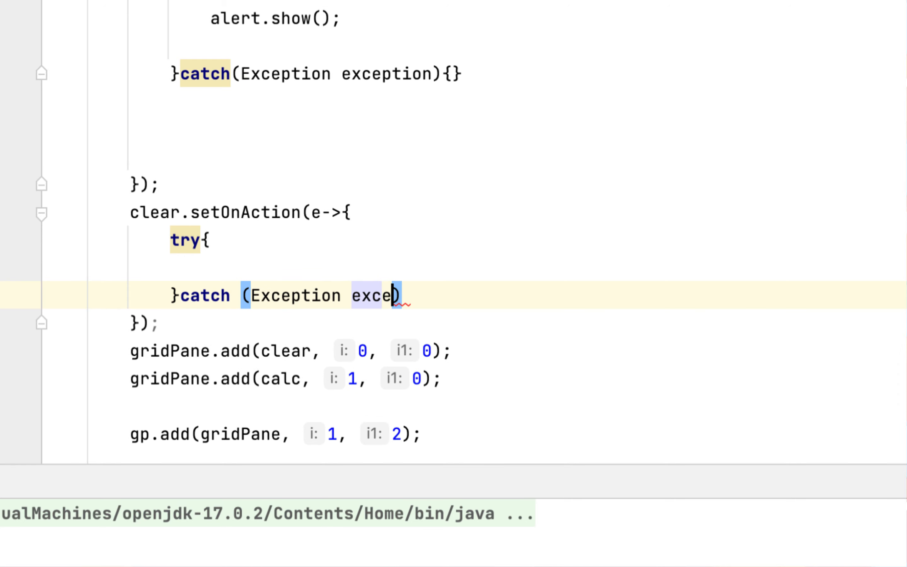
text(ption){)
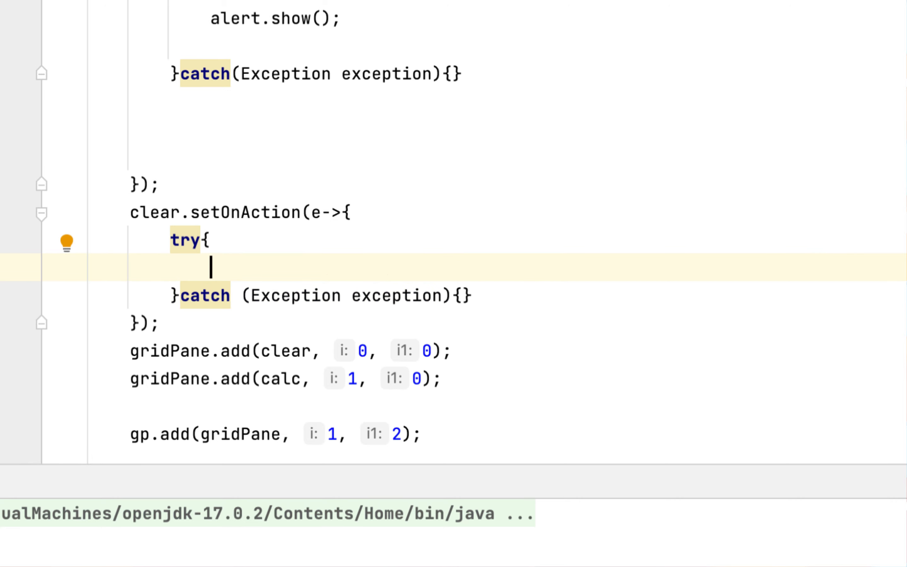
Inside the try block, set t1 and t2 text to empty strings.
text(t1)
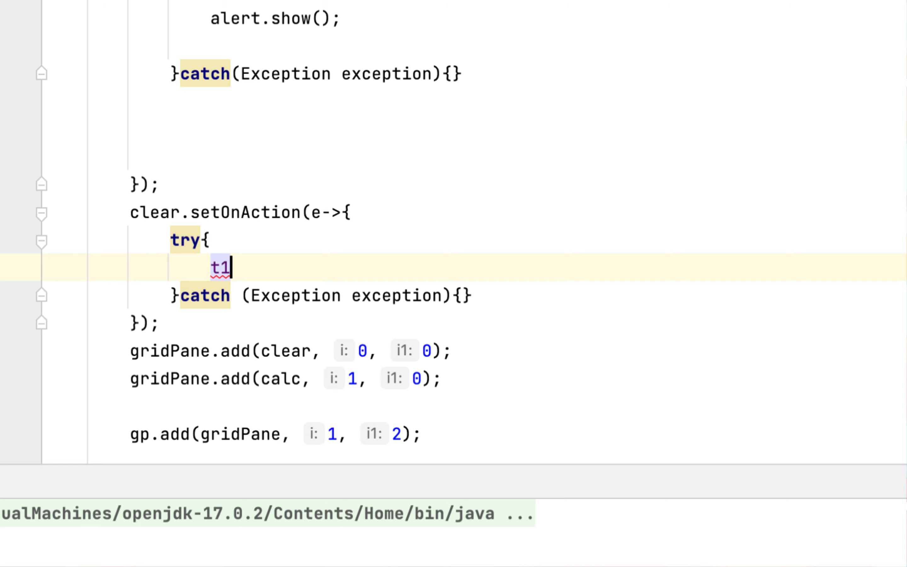
text(.)
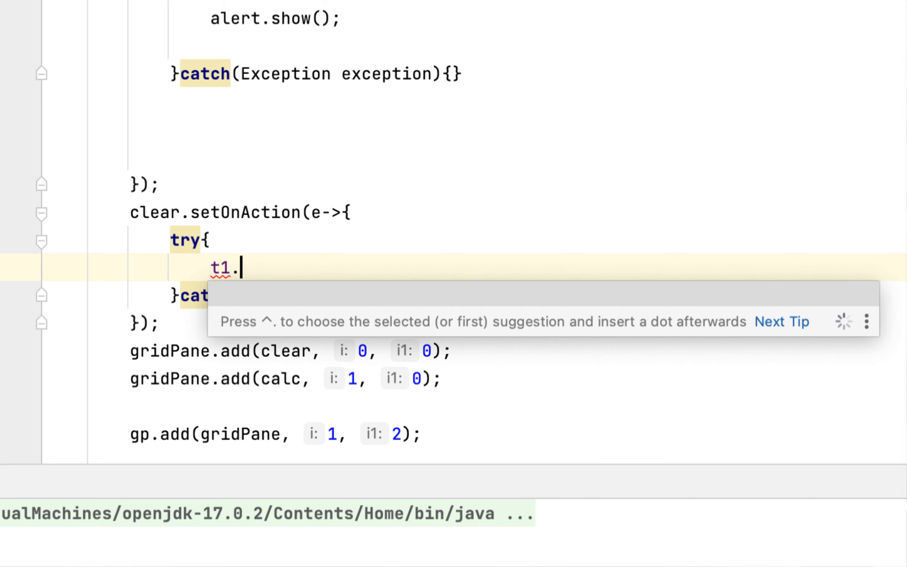
text(get)
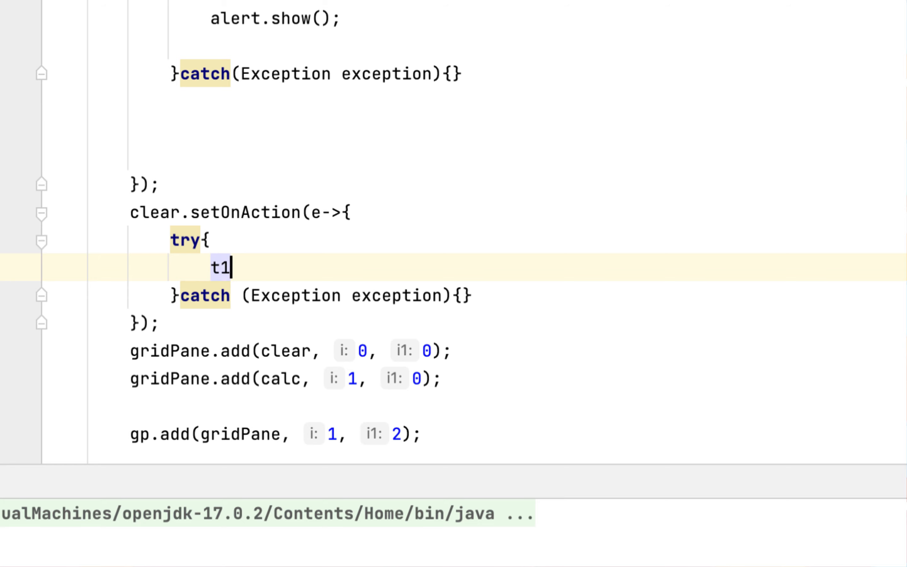
text(.se)
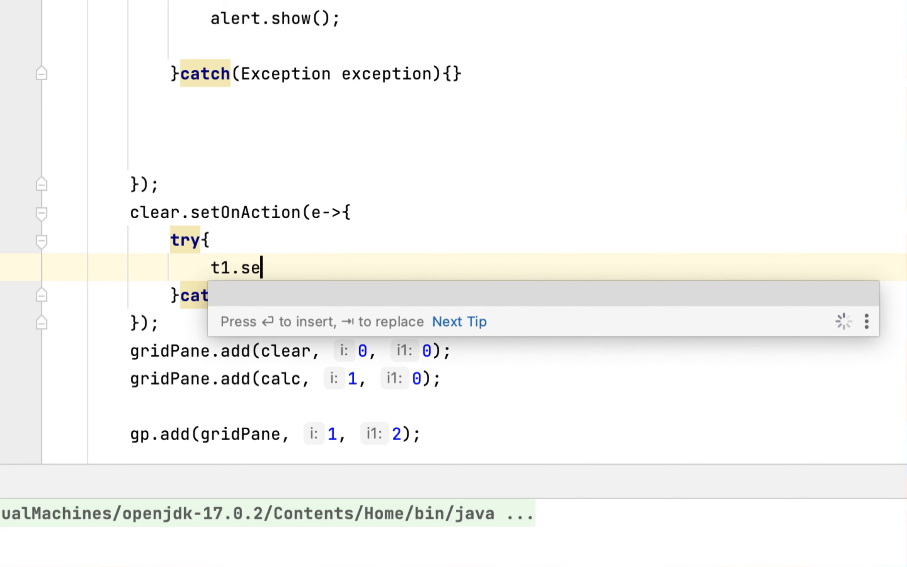
text(tText("");)
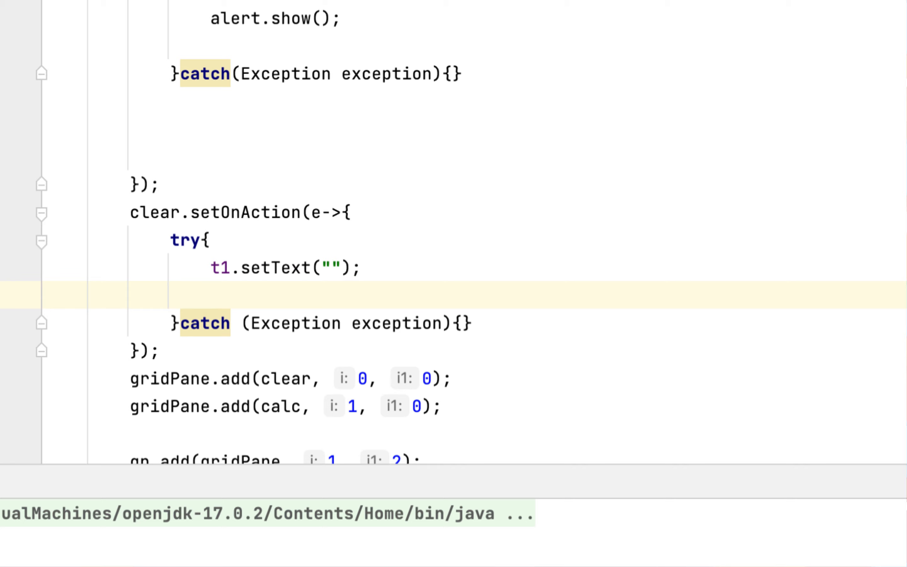
text(t2)
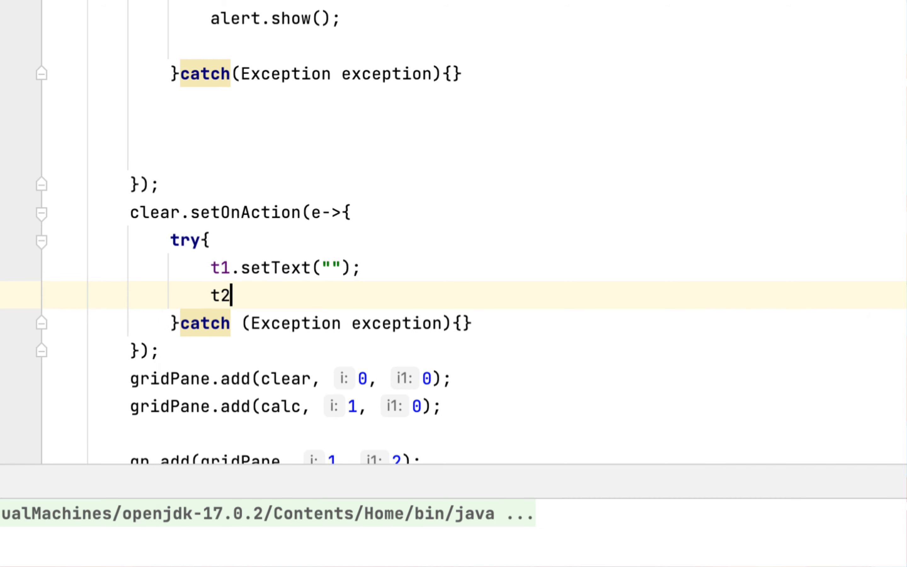
text(.setText("");)
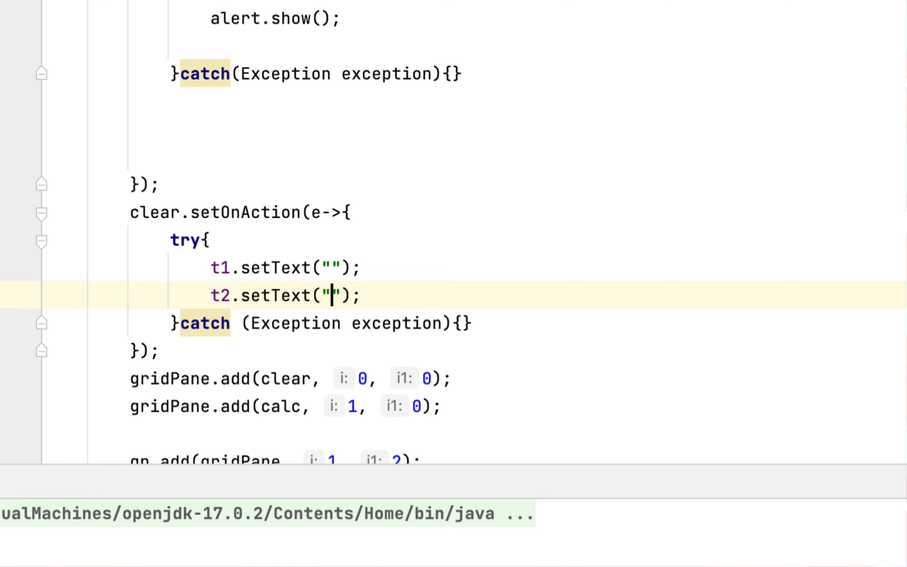
key(enter)
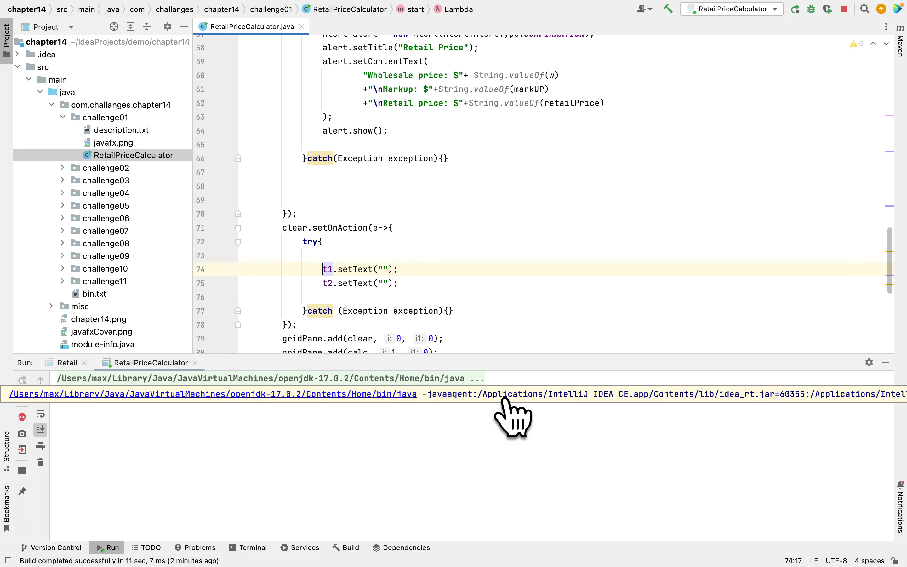
Rerun RetailPriceCalculator so the new clear handler takes effect.
click(845, 9)
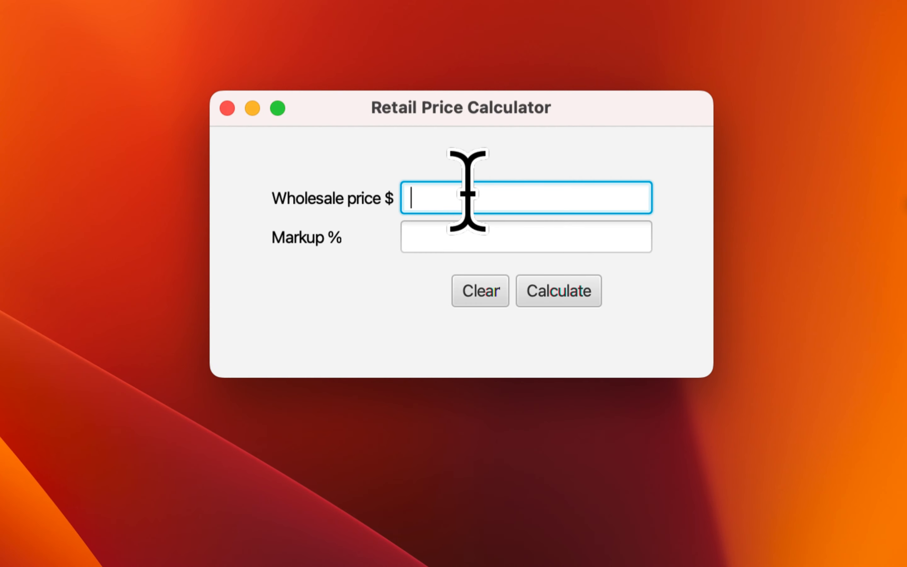
Calculate $110.0 retail for 100 at 10% markup, dismiss the alert, then clear both fields.
text(10)
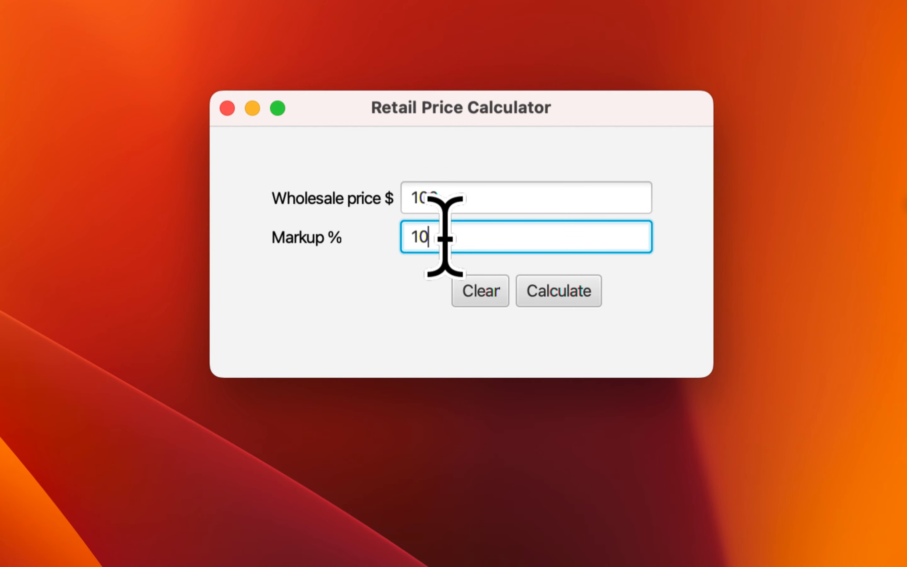
click(557, 291)
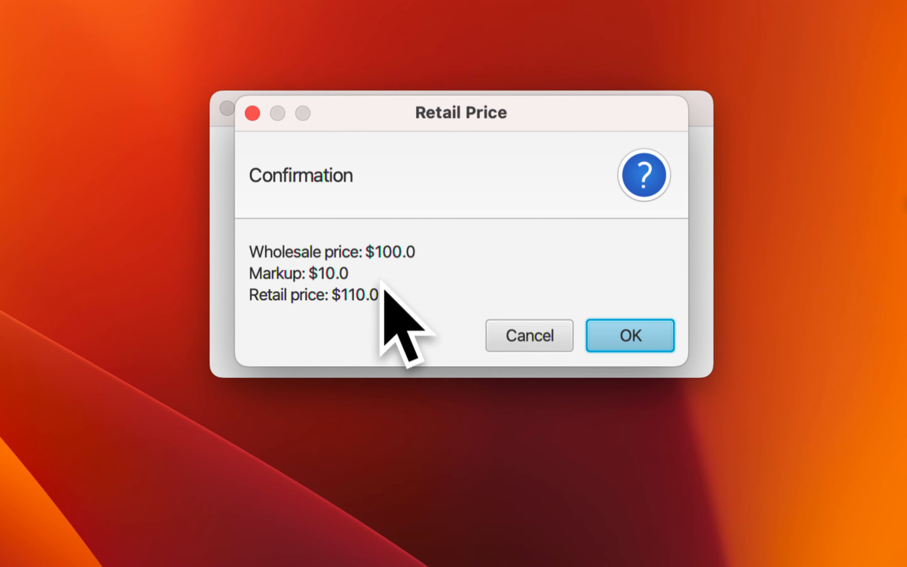
click(629, 335)
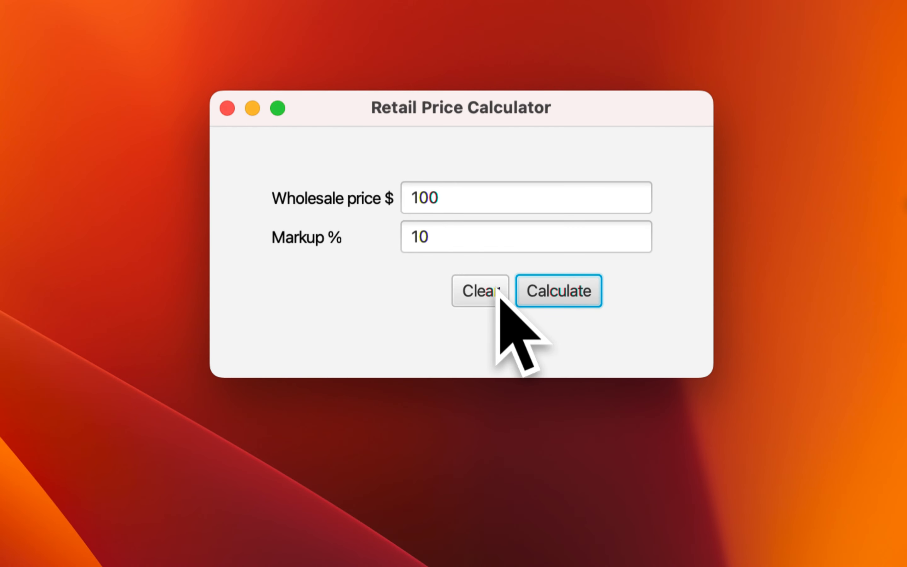
click(479, 290)
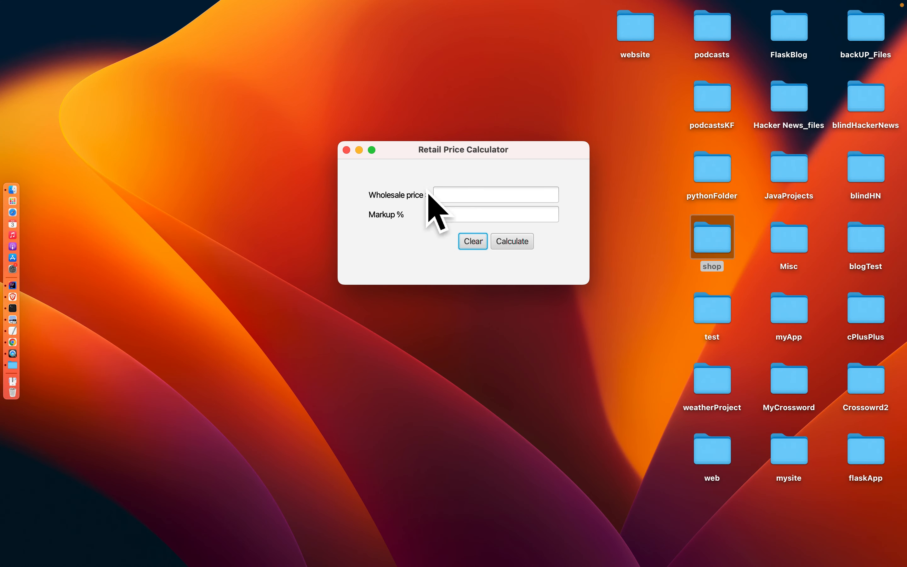
mouse_move(495, 254)
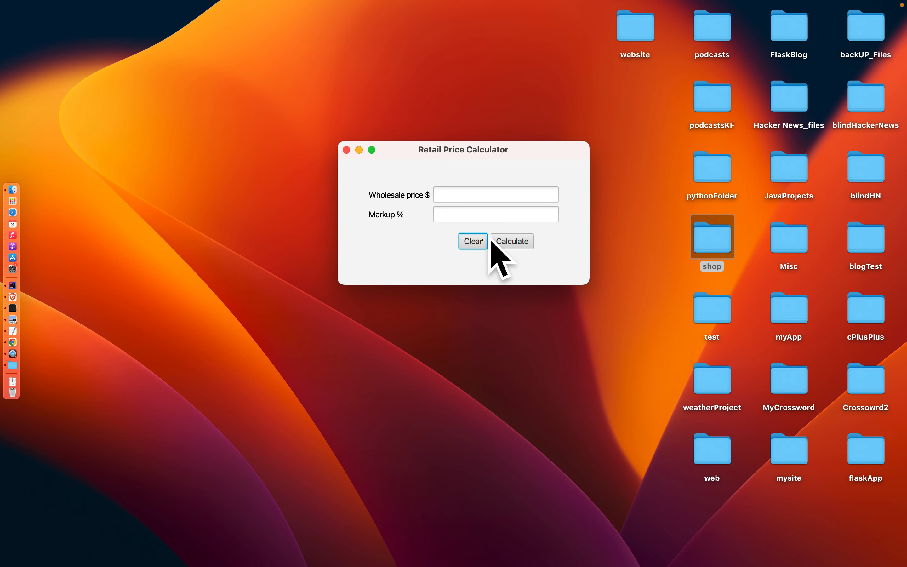